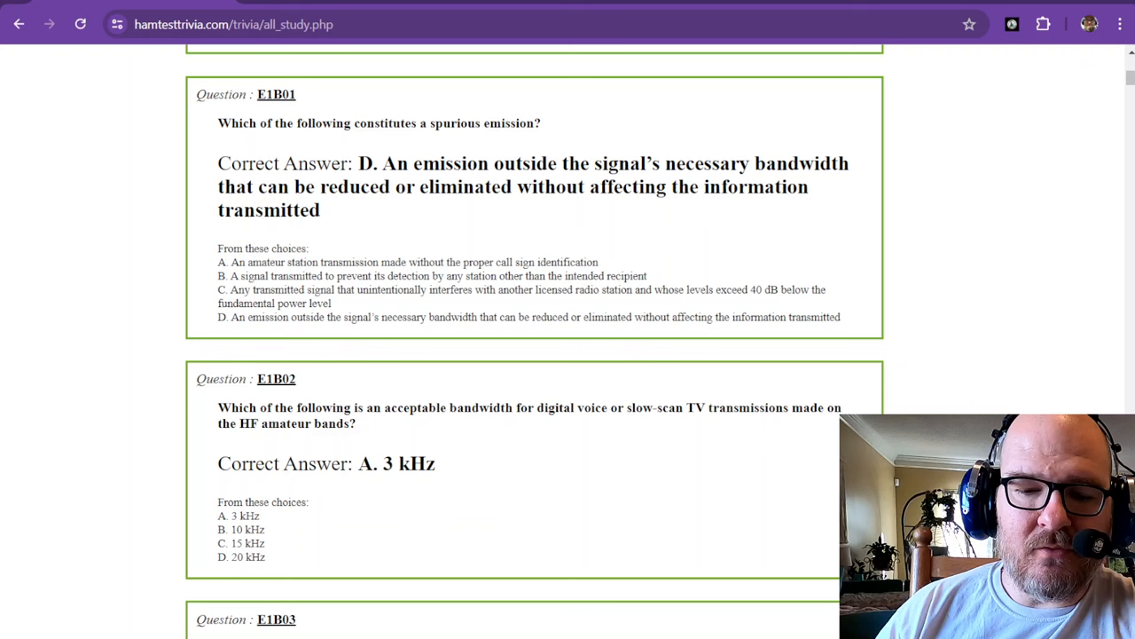
{"action": "mouse_move", "coordinate": [731, 313]}
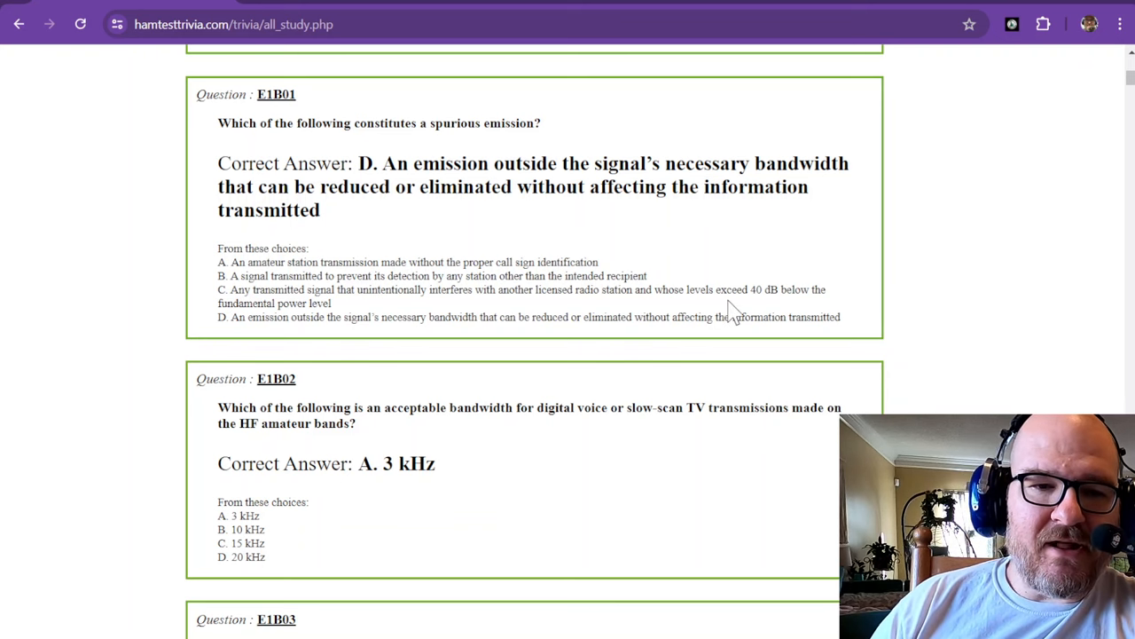
{"action": "mouse_move", "coordinate": [539, 191]}
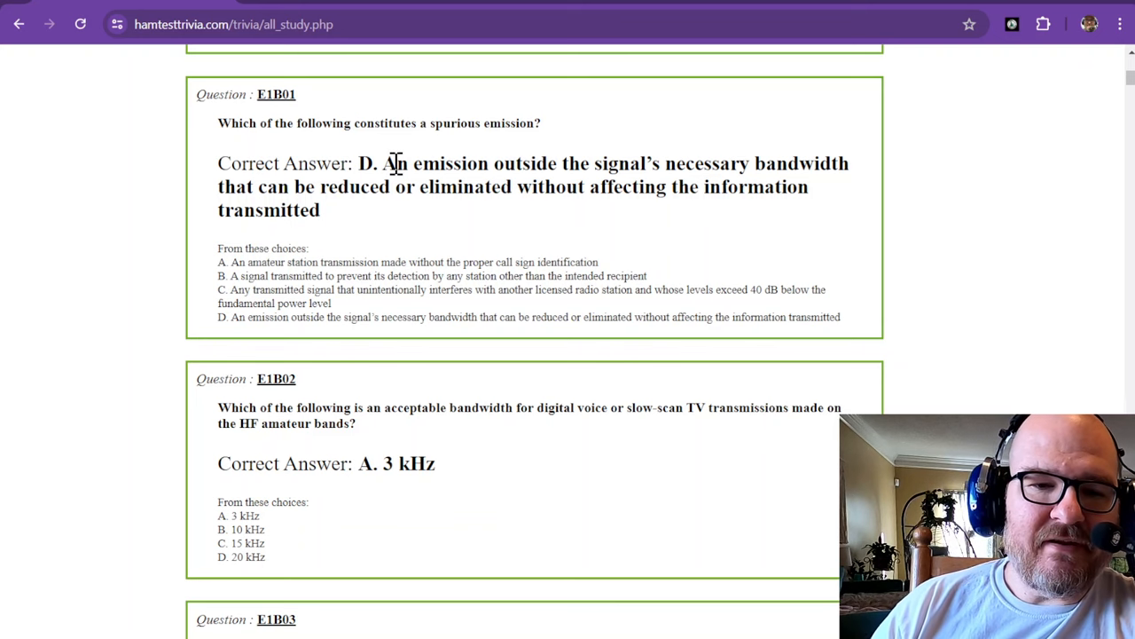
{"action": "mouse_move", "coordinate": [648, 166]}
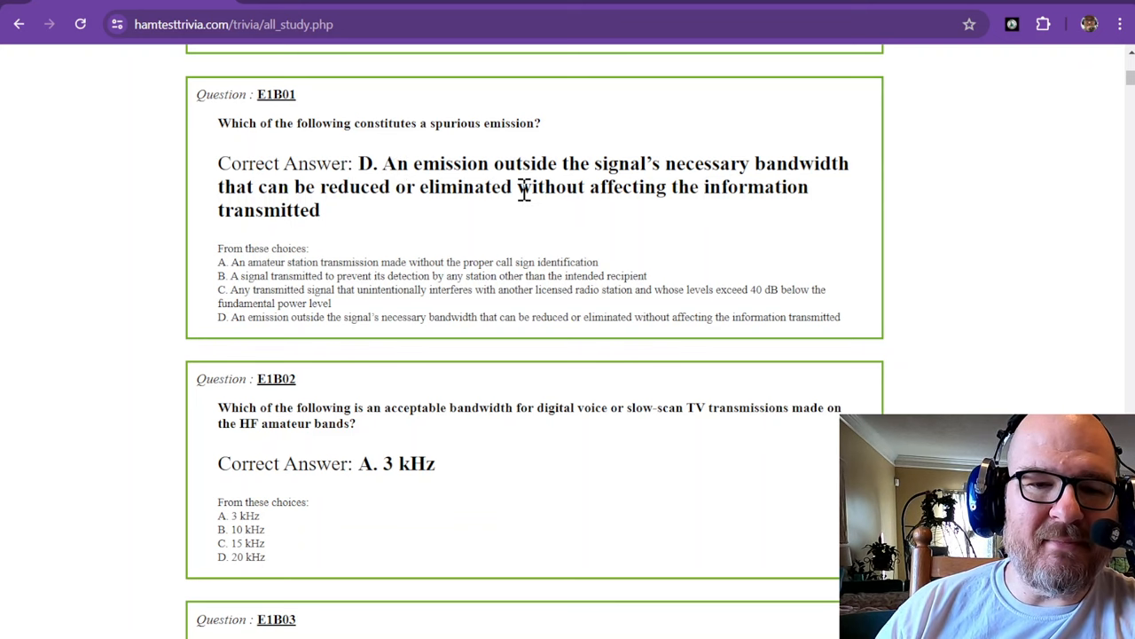
{"action": "mouse_move", "coordinate": [638, 247]}
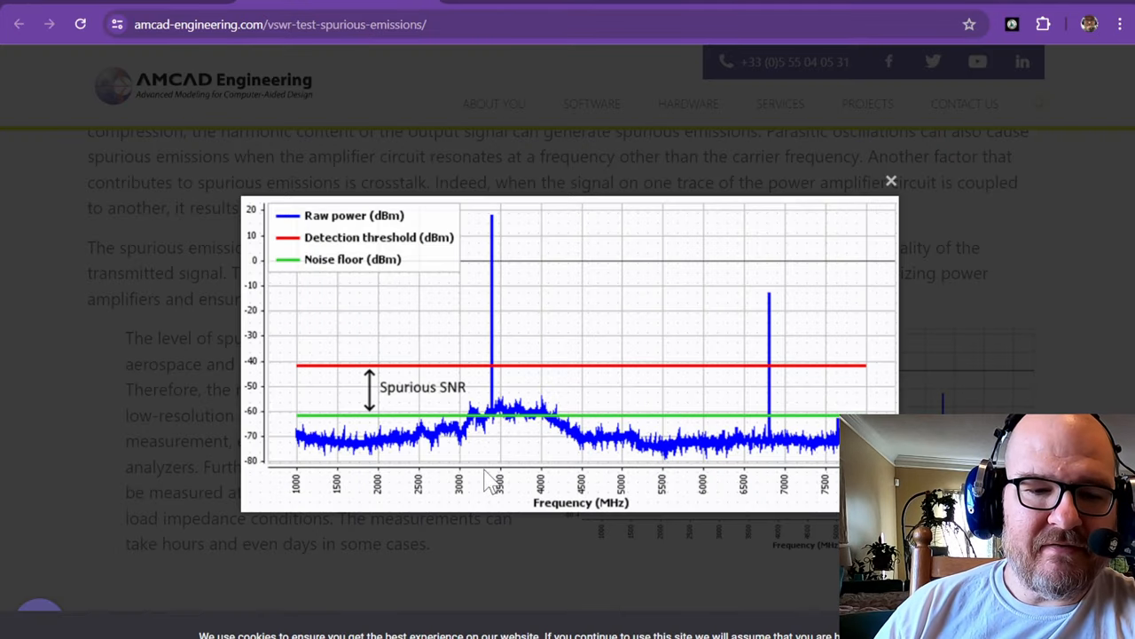
{"action": "mouse_move", "coordinate": [488, 426]}
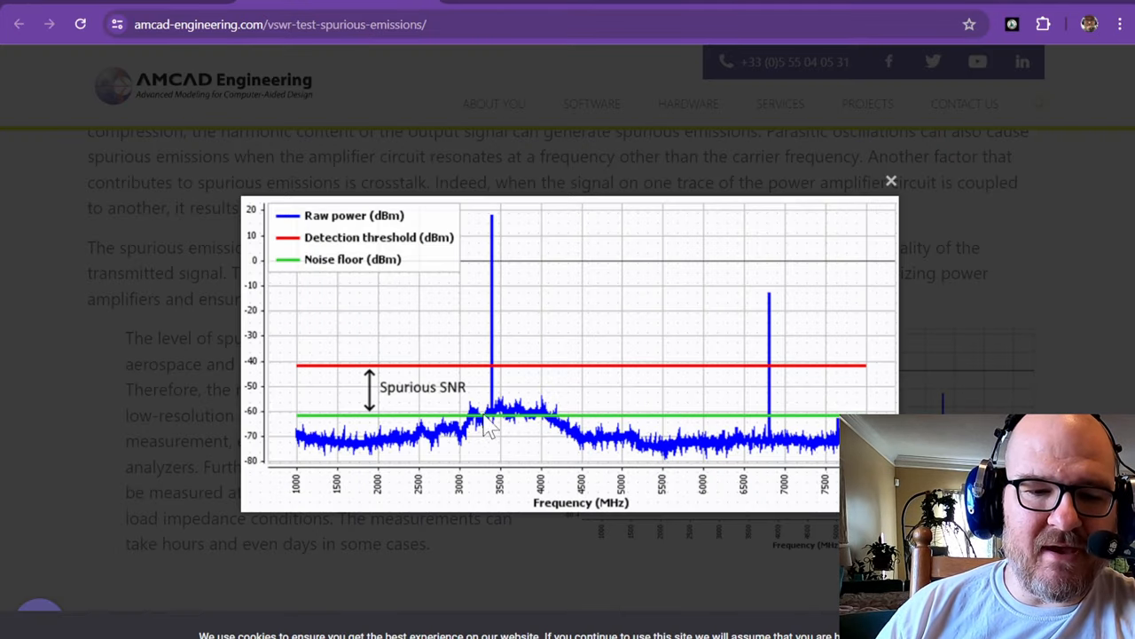
{"action": "mouse_move", "coordinate": [506, 483]}
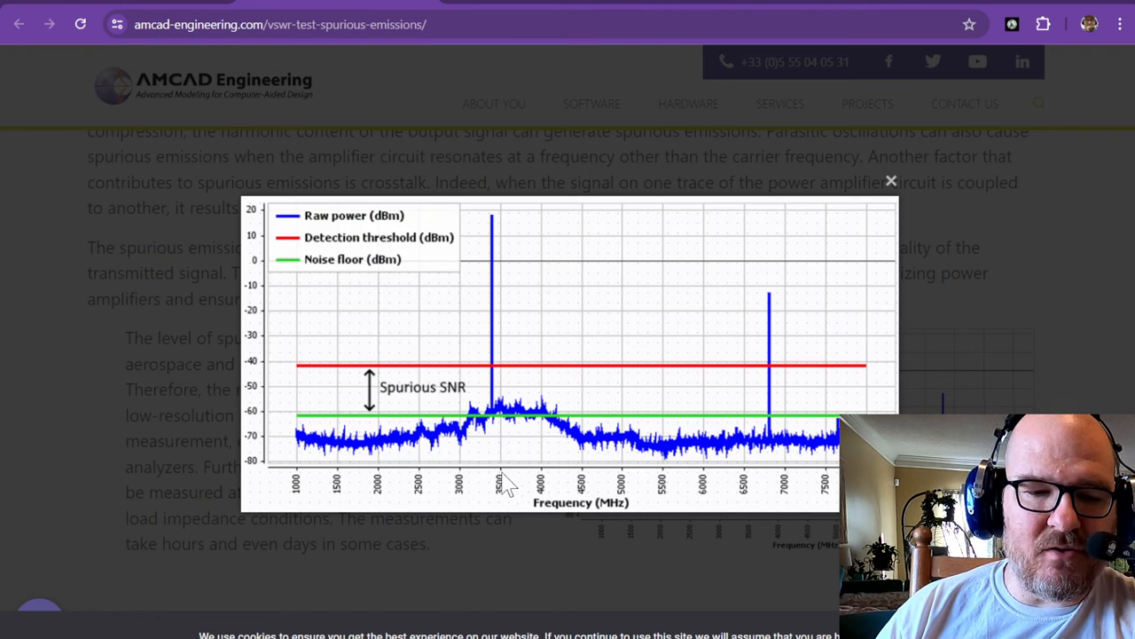
{"action": "mouse_move", "coordinate": [500, 465]}
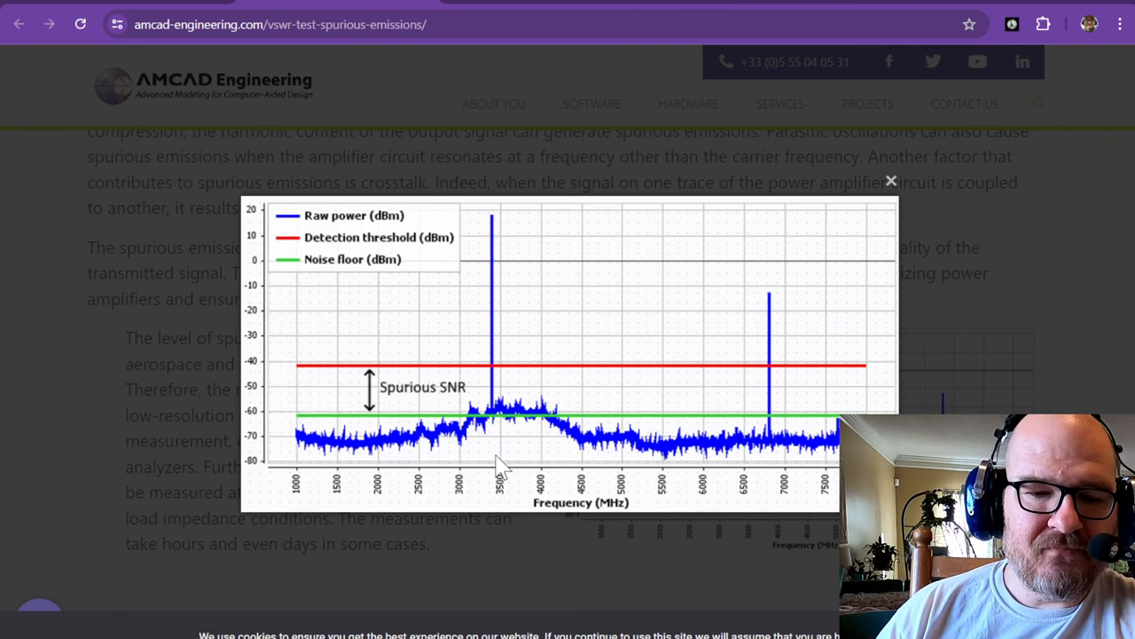
{"action": "mouse_move", "coordinate": [301, 376]}
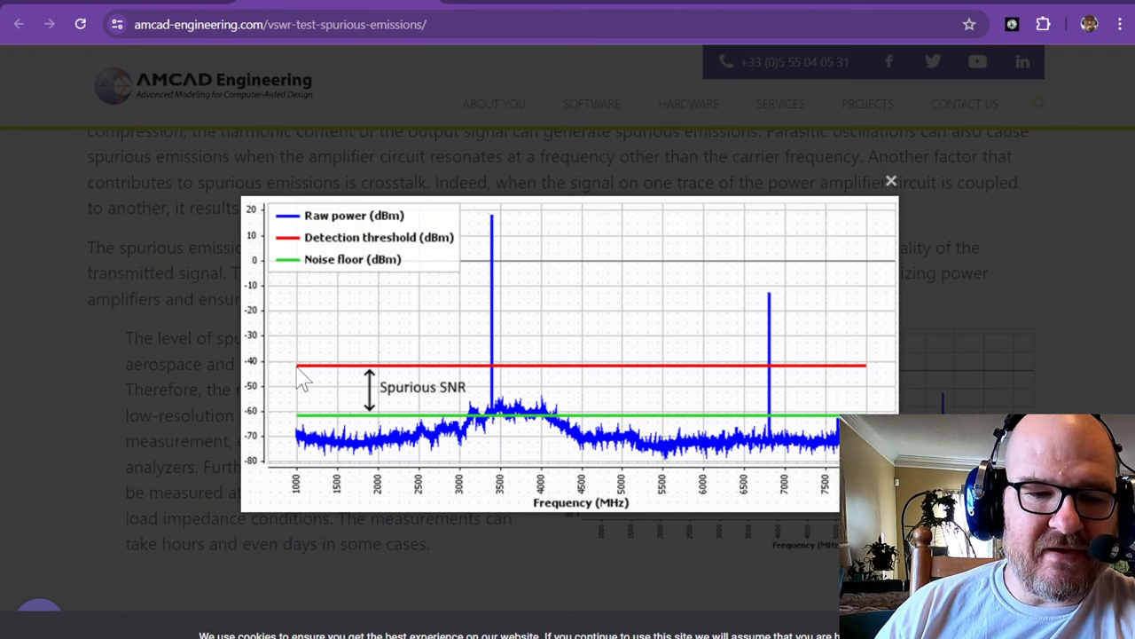
{"action": "mouse_move", "coordinate": [381, 370]}
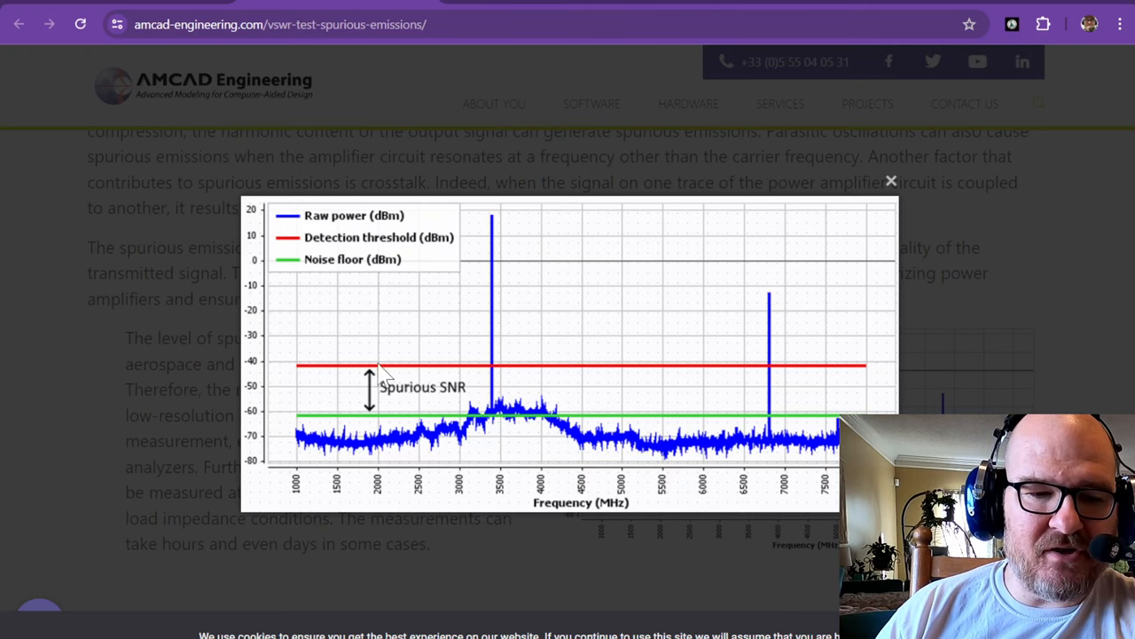
{"action": "mouse_move", "coordinate": [355, 355]}
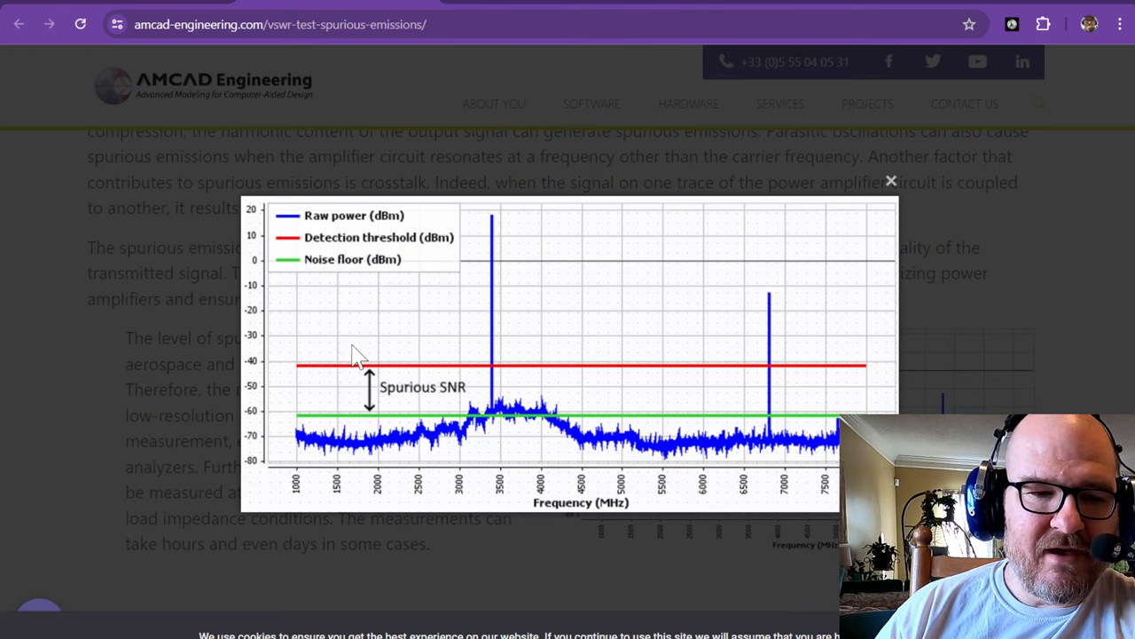
{"action": "mouse_move", "coordinate": [339, 379]}
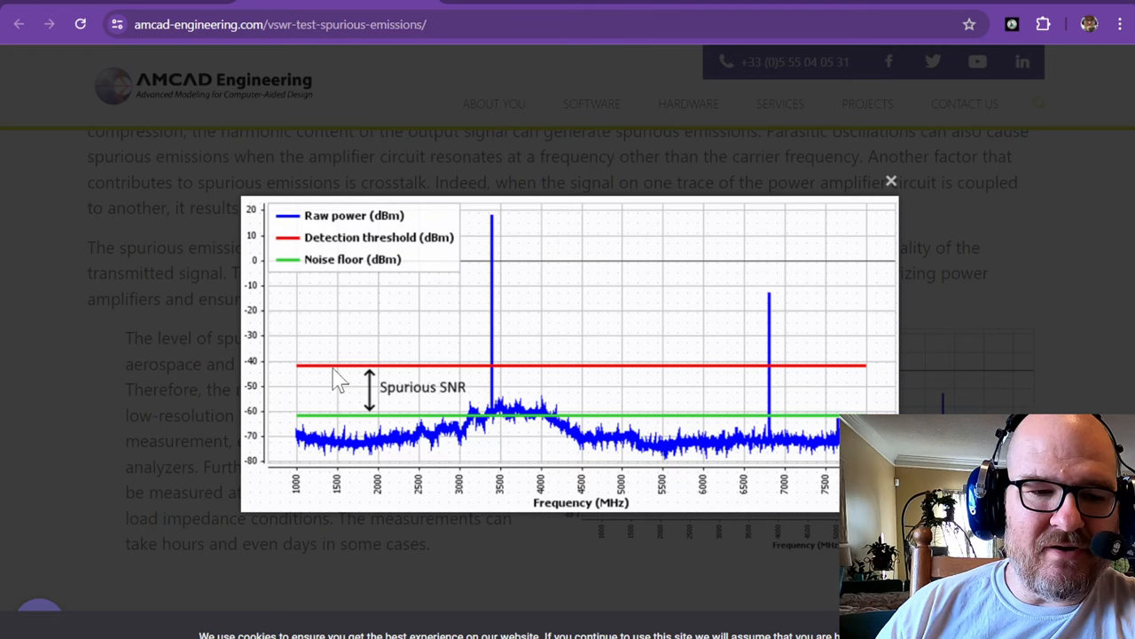
{"action": "mouse_move", "coordinate": [394, 376]}
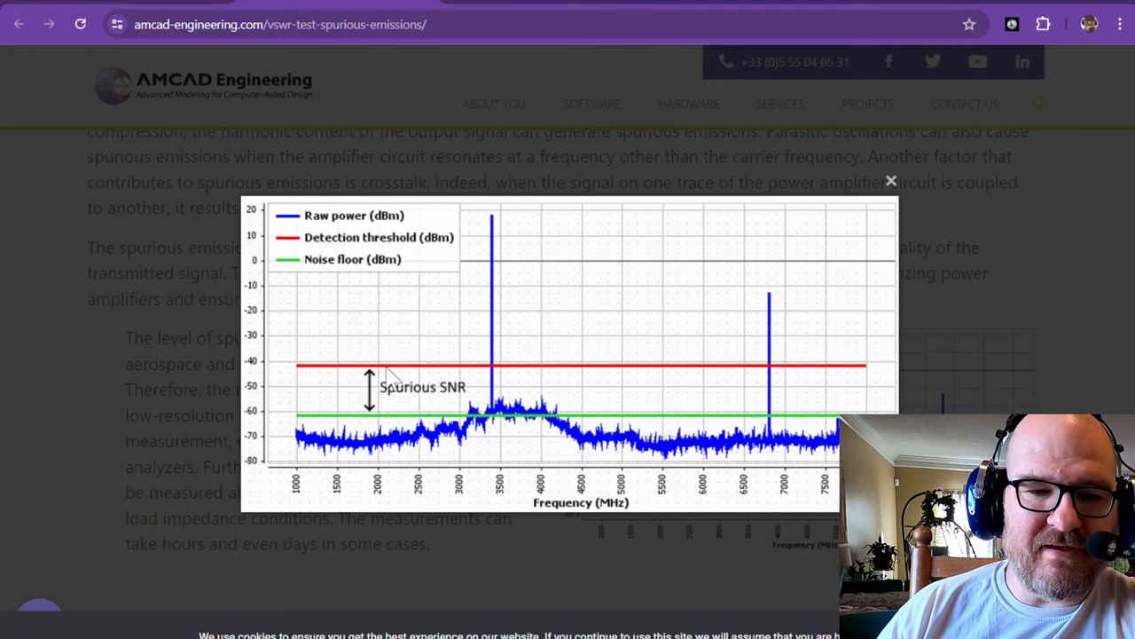
{"action": "mouse_move", "coordinate": [765, 381]}
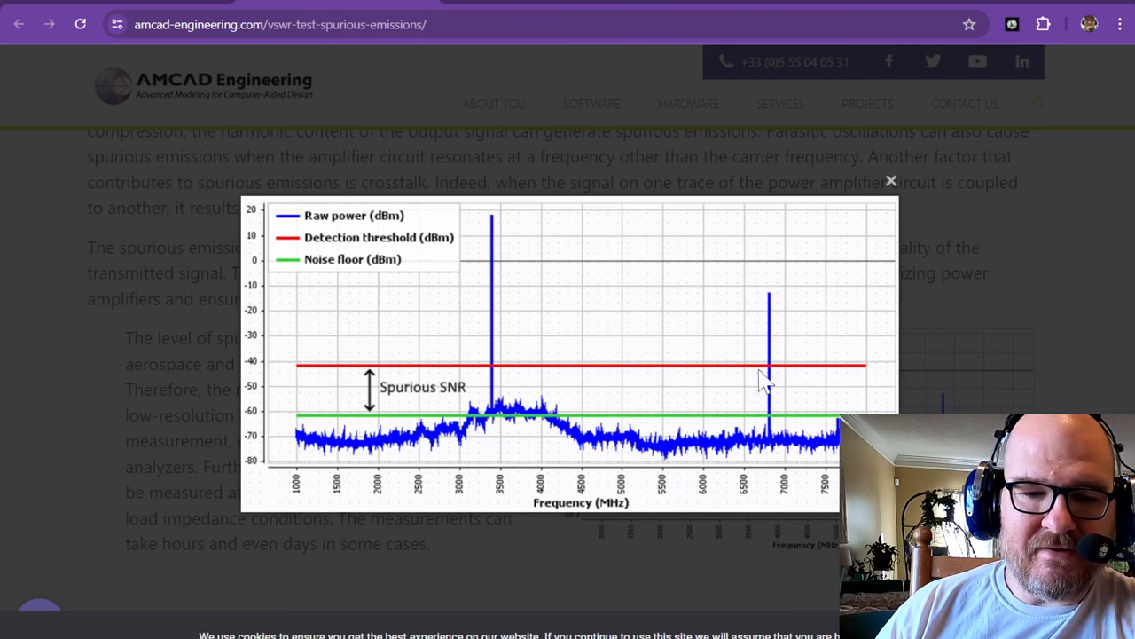
{"action": "mouse_move", "coordinate": [772, 379]}
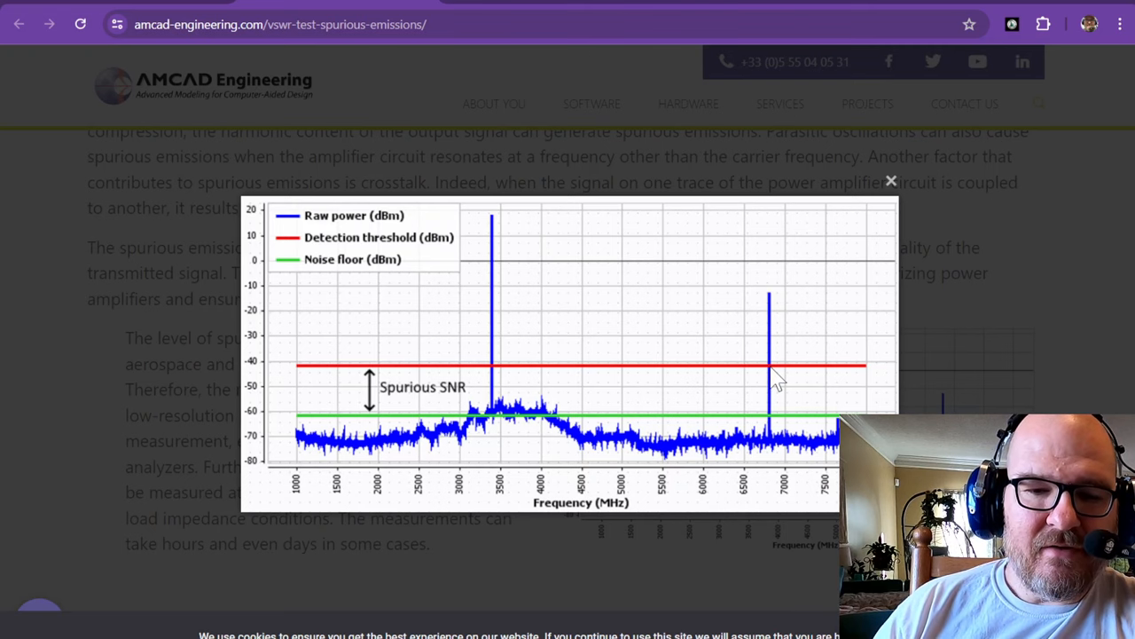
{"action": "mouse_move", "coordinate": [777, 359]}
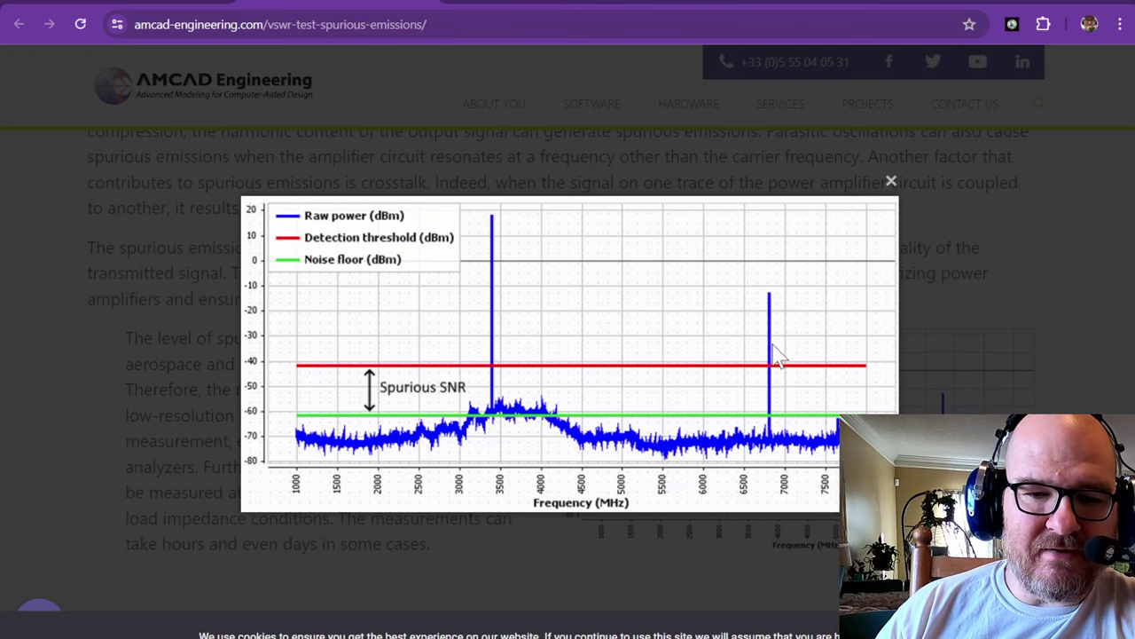
{"action": "mouse_move", "coordinate": [771, 452]}
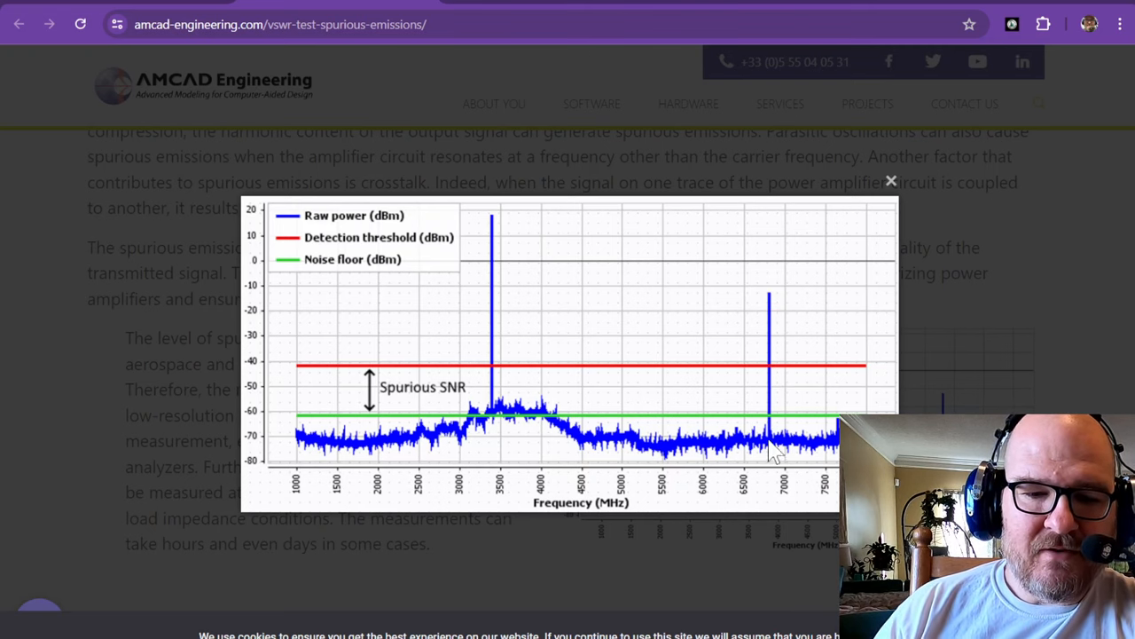
{"action": "mouse_move", "coordinate": [495, 373]}
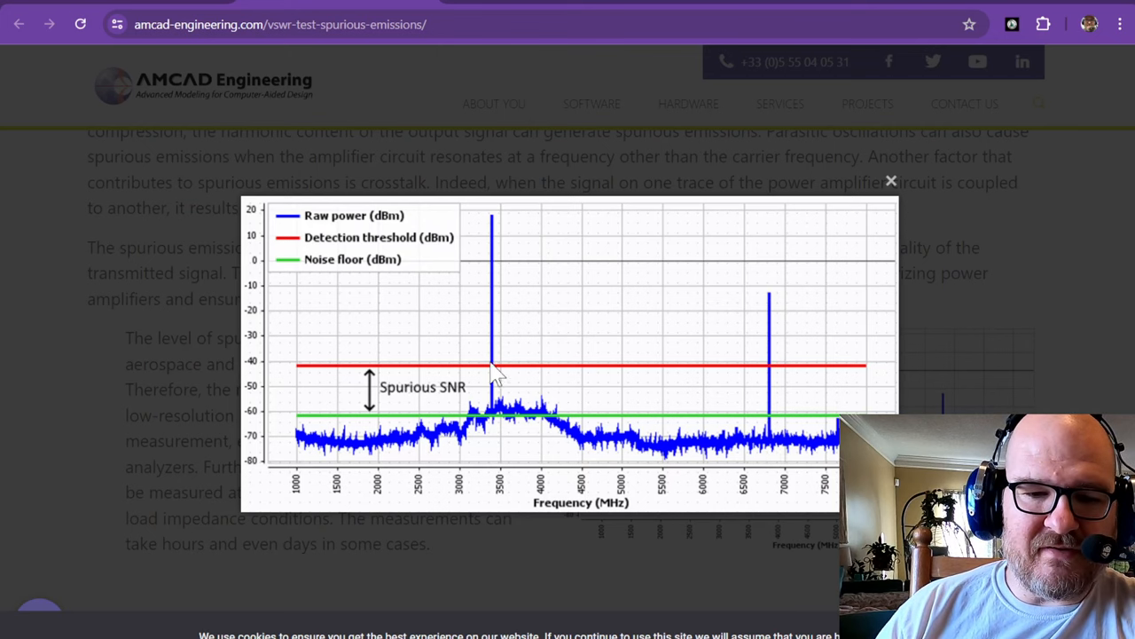
{"action": "mouse_move", "coordinate": [506, 431]}
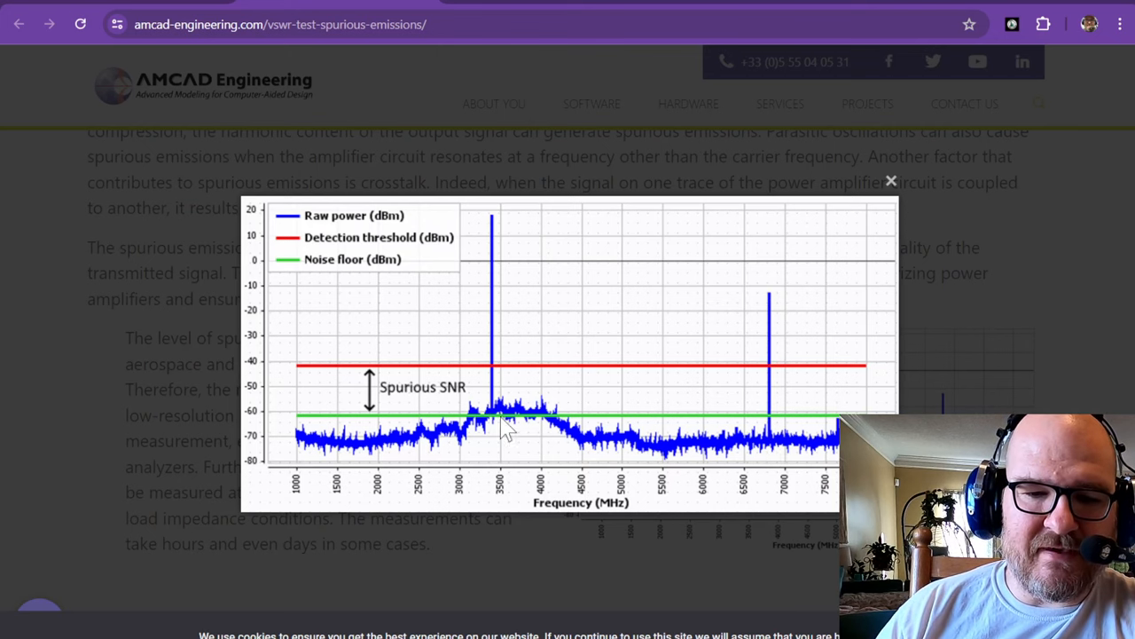
{"action": "mouse_move", "coordinate": [759, 394]}
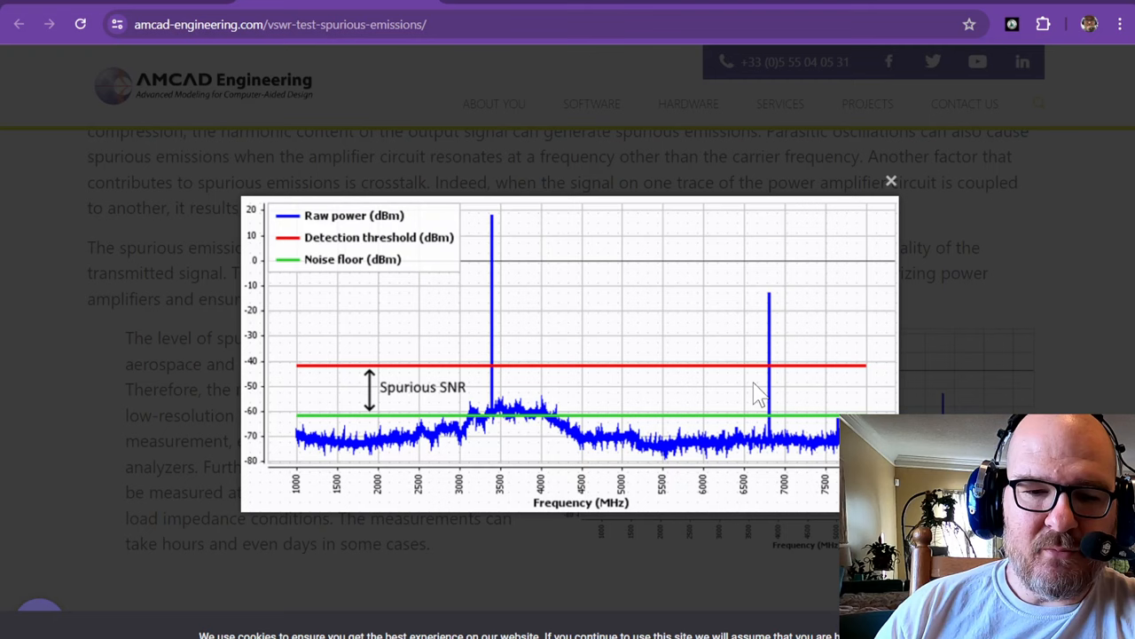
{"action": "mouse_move", "coordinate": [781, 412]}
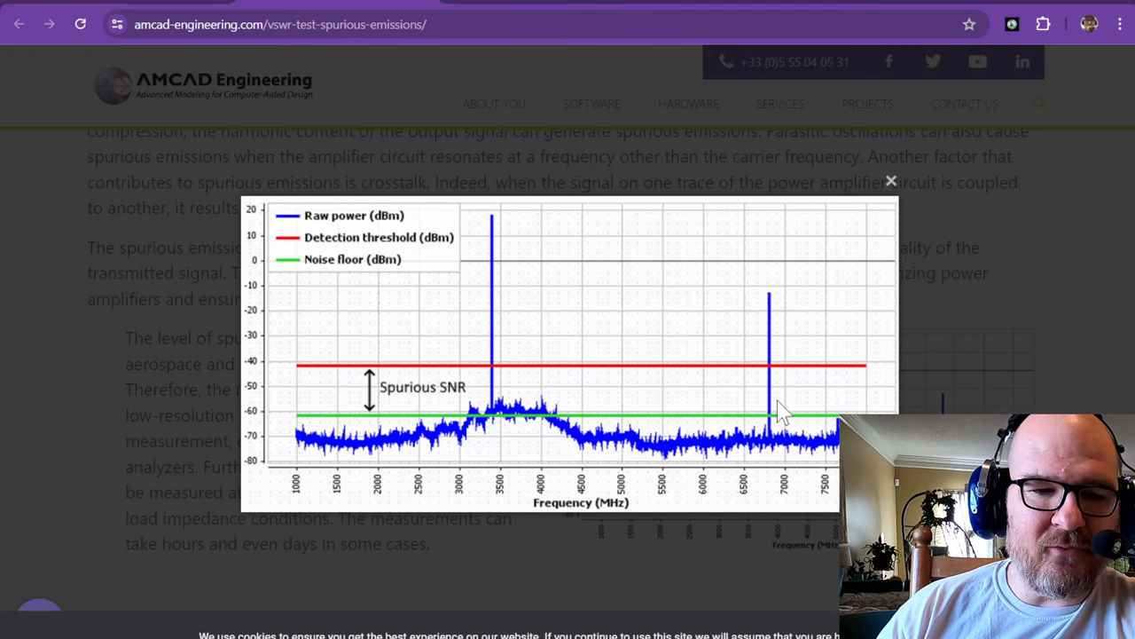
{"action": "mouse_move", "coordinate": [511, 346]}
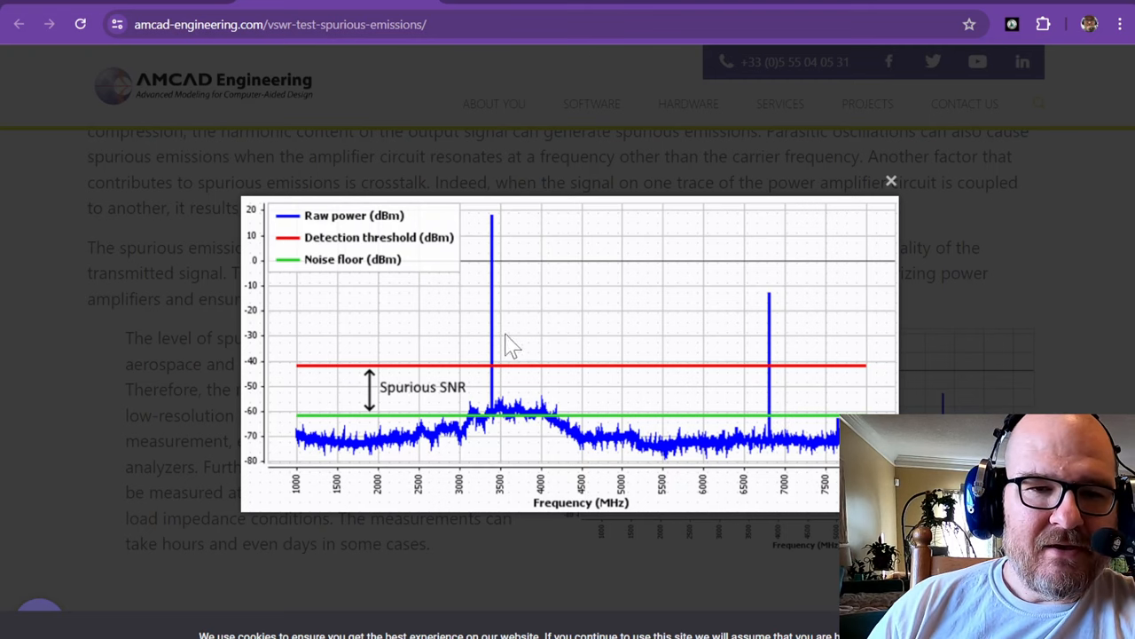
{"action": "mouse_move", "coordinate": [765, 351]}
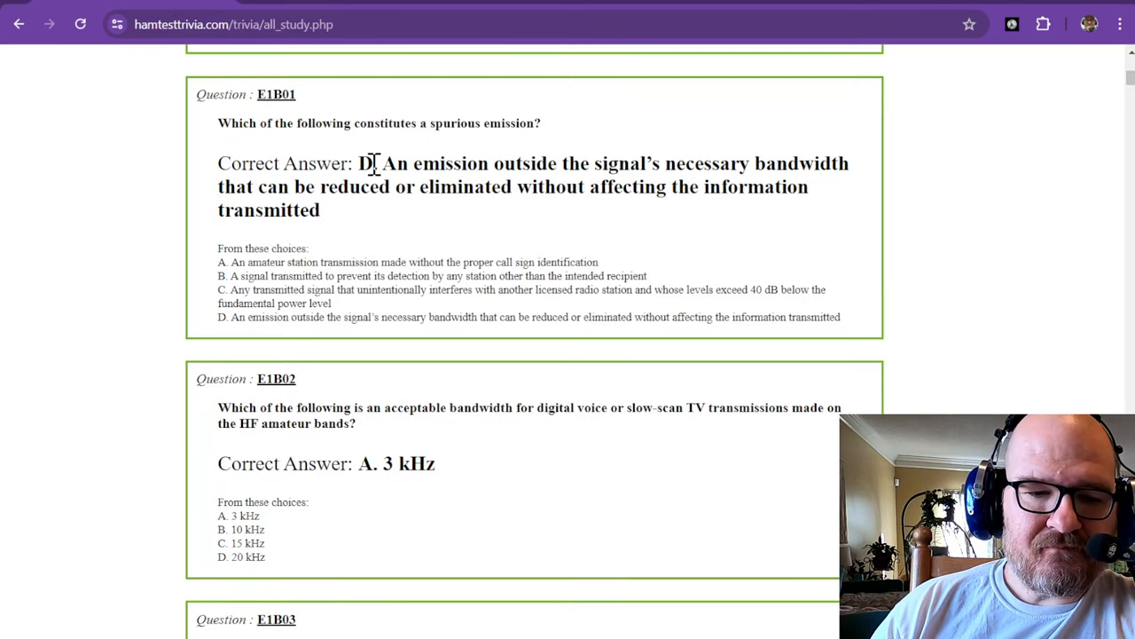
{"action": "scroll", "scroll_direction": "down", "scroll_amount": 3}
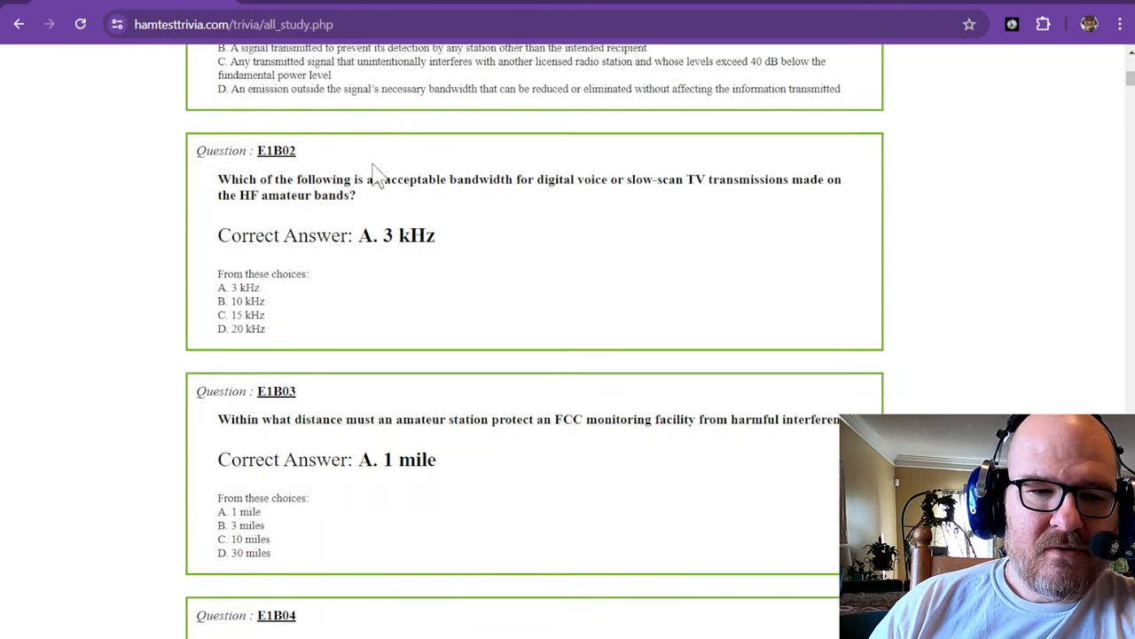
{"action": "mouse_move", "coordinate": [369, 191]}
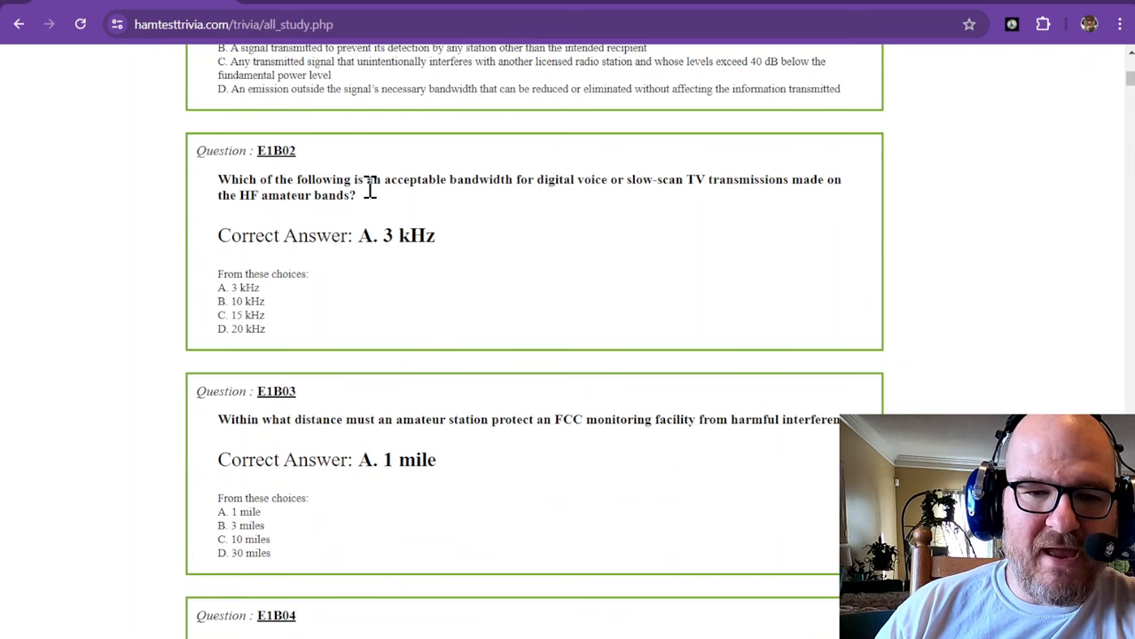
{"action": "mouse_move", "coordinate": [635, 199]}
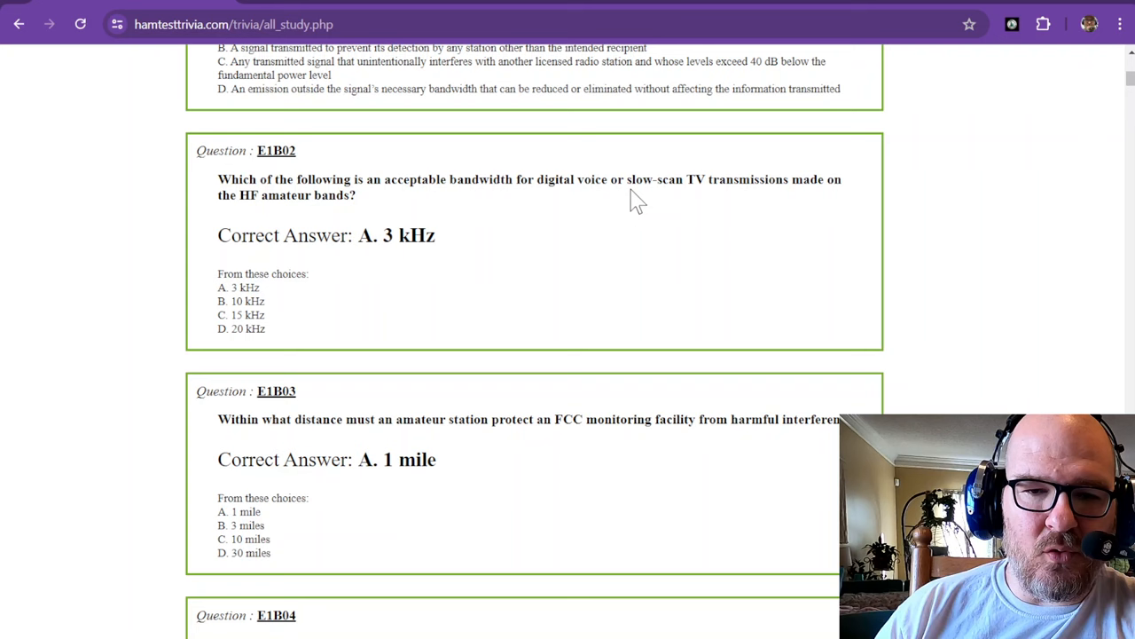
{"action": "mouse_move", "coordinate": [770, 181]}
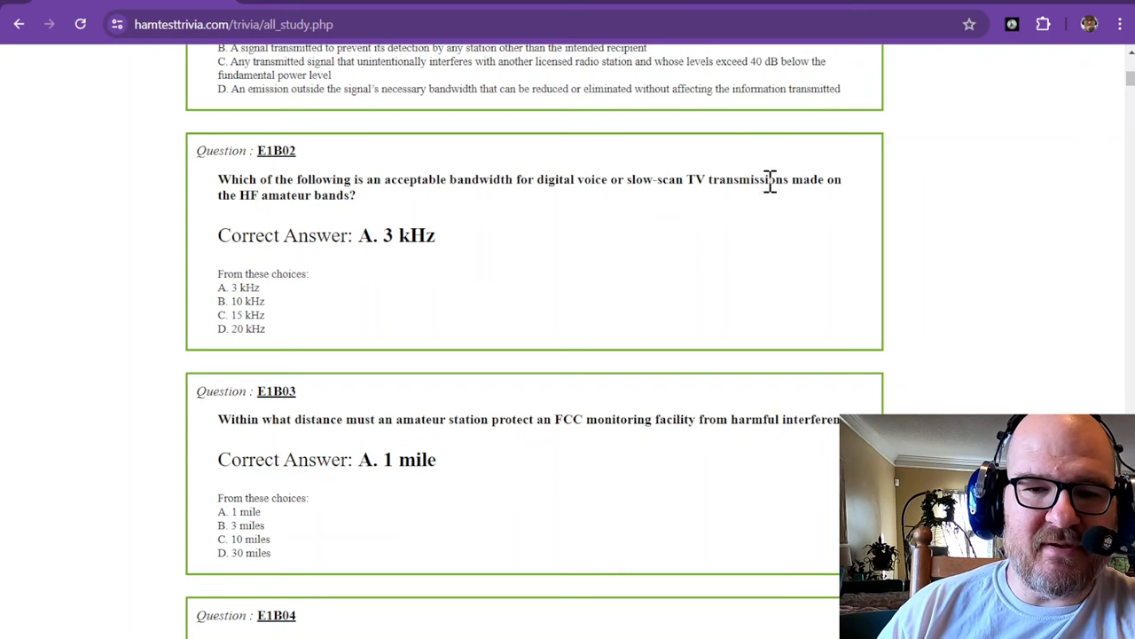
{"action": "mouse_move", "coordinate": [289, 201]}
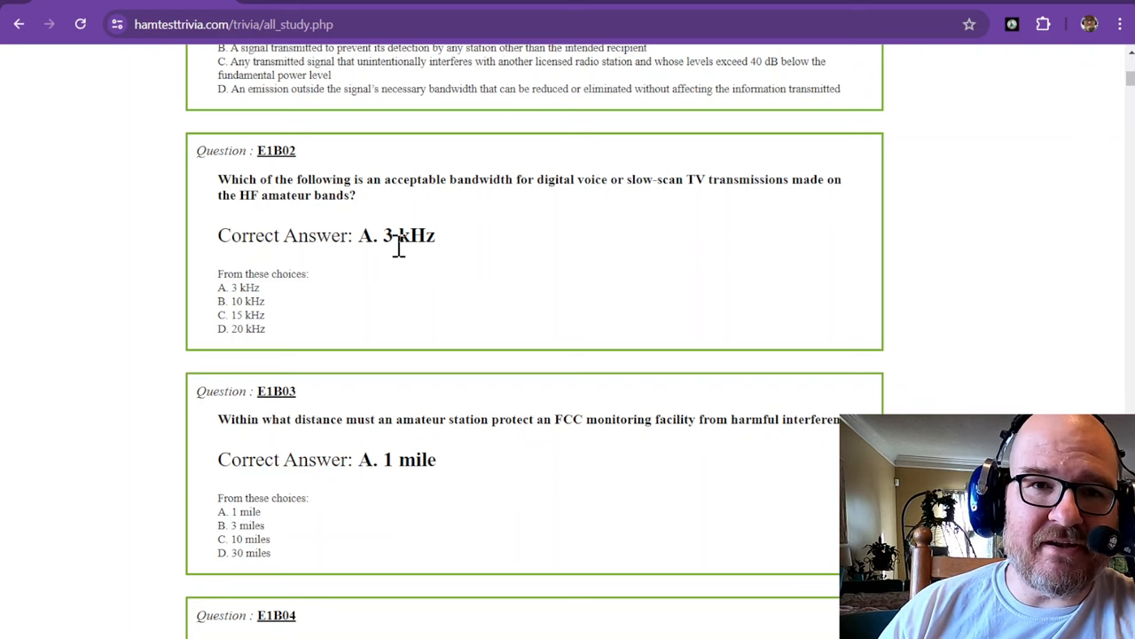
{"action": "mouse_move", "coordinate": [399, 239]}
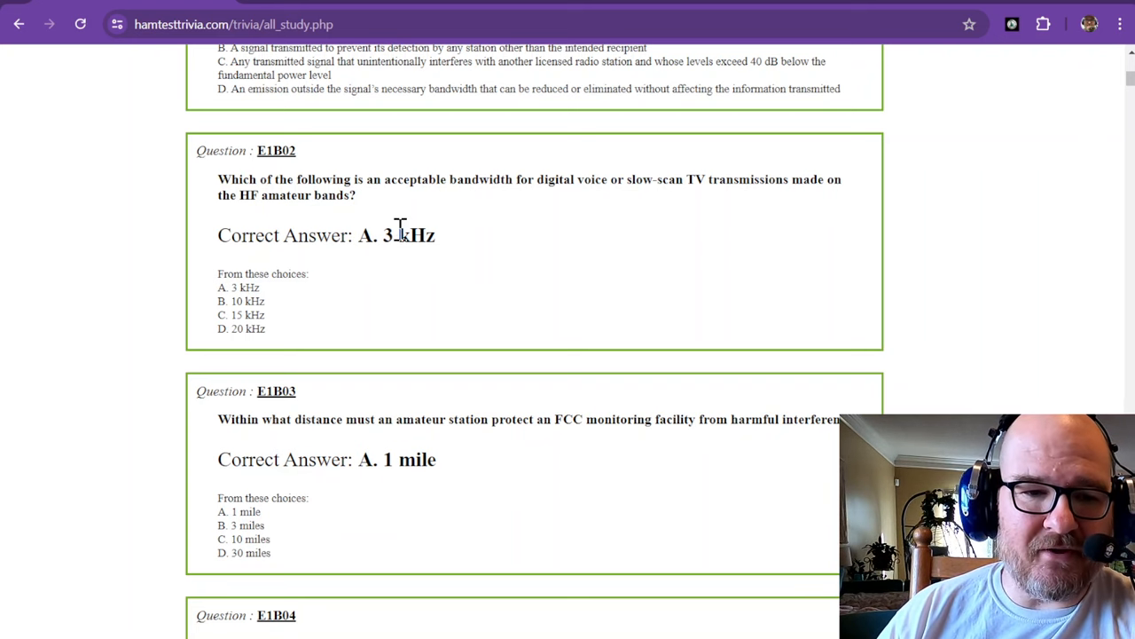
{"action": "scroll", "scroll_direction": "down", "scroll_amount": 3}
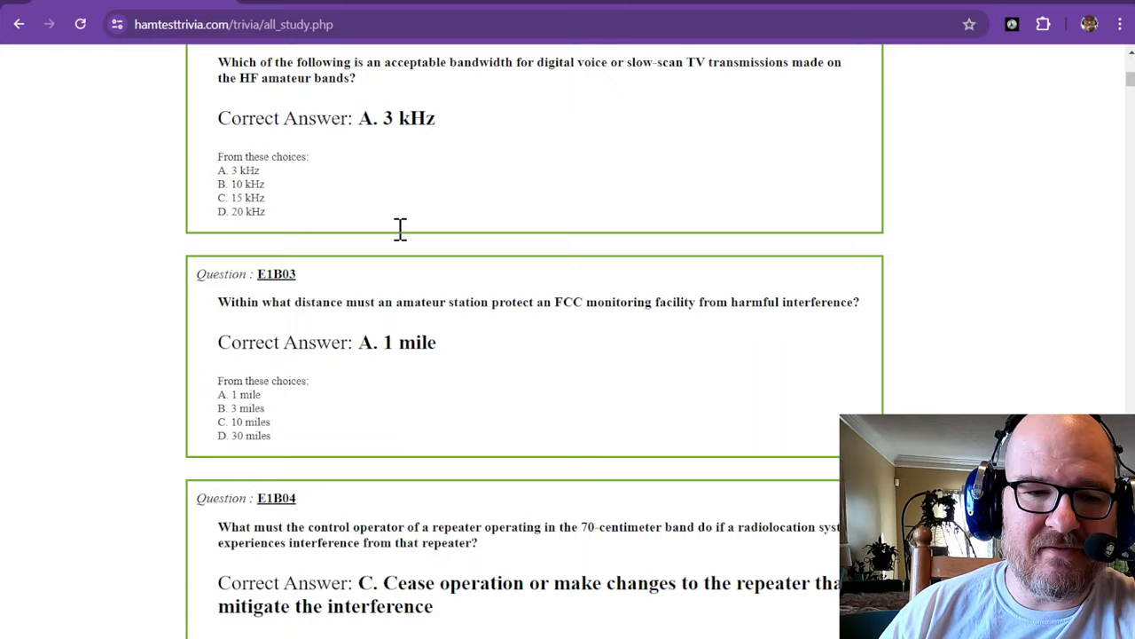
{"action": "scroll", "scroll_direction": "down", "scroll_amount": 3}
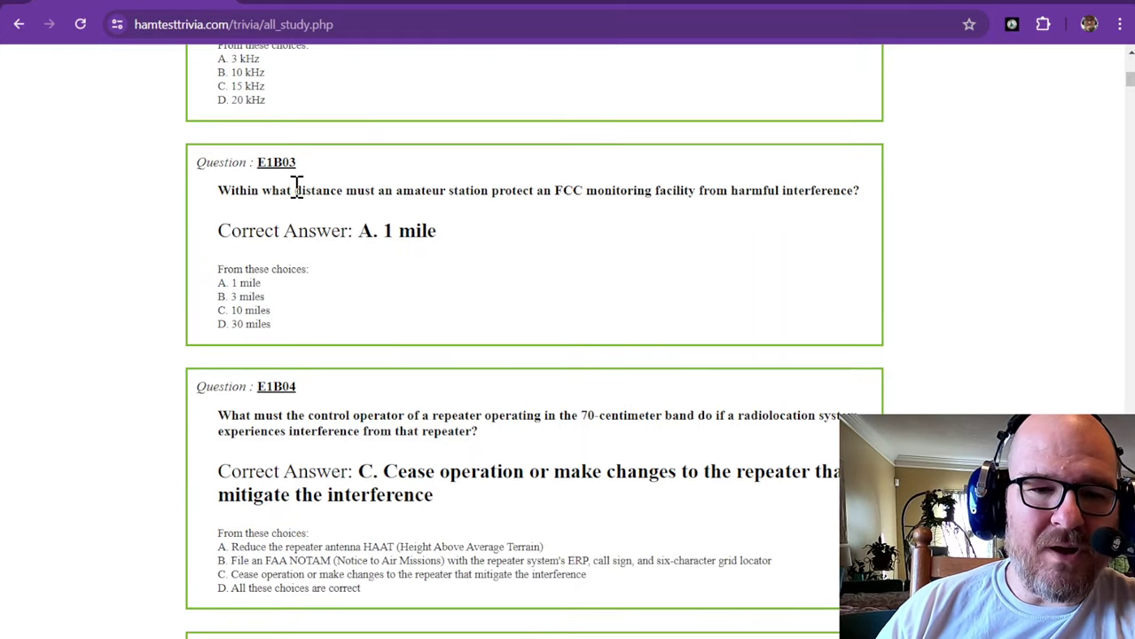
{"action": "mouse_move", "coordinate": [522, 192]}
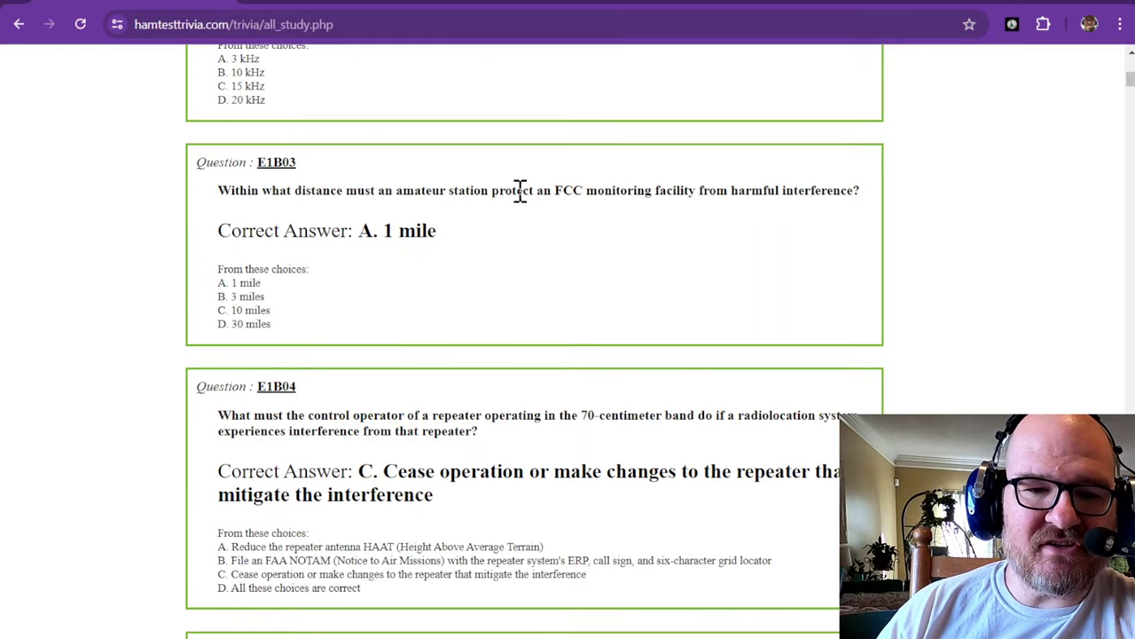
{"action": "mouse_move", "coordinate": [660, 194]}
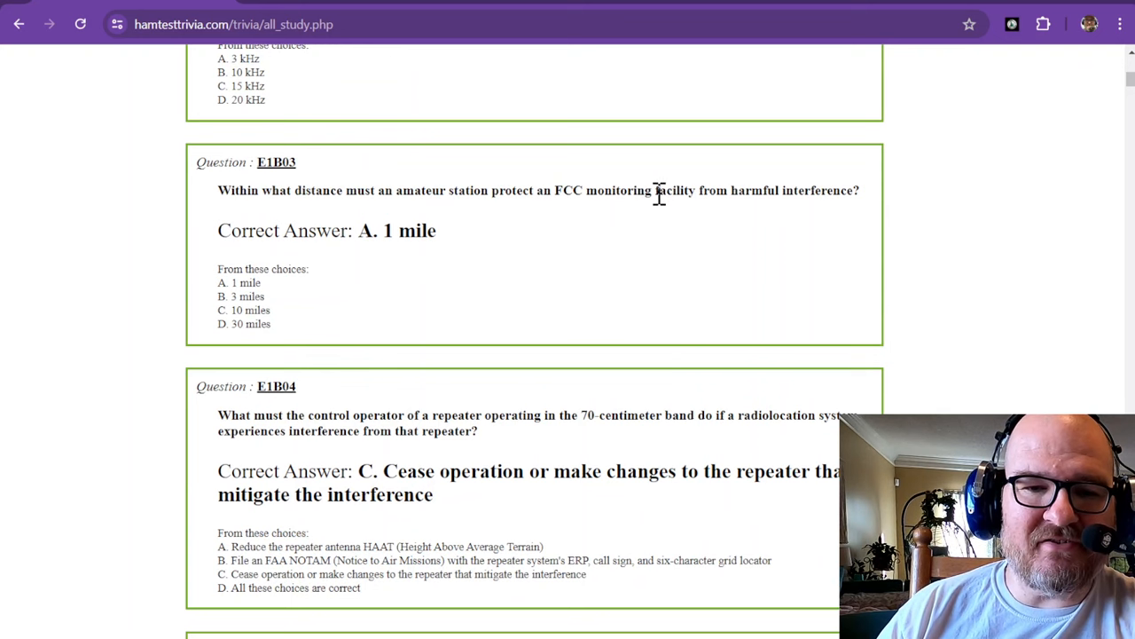
{"action": "mouse_move", "coordinate": [790, 190]}
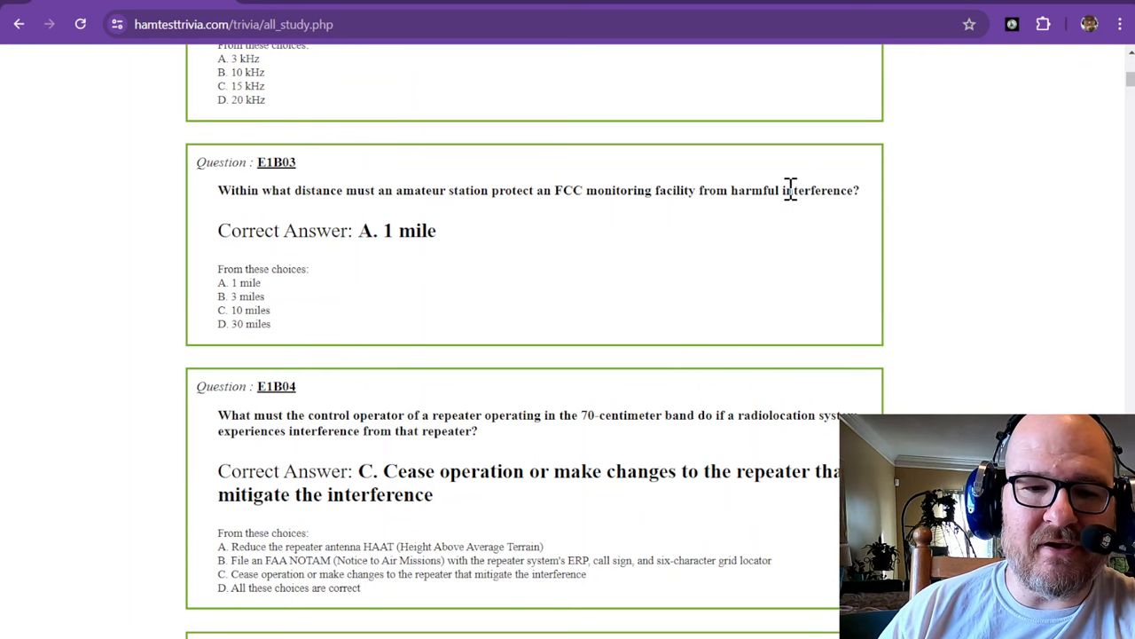
{"action": "mouse_move", "coordinate": [653, 270]}
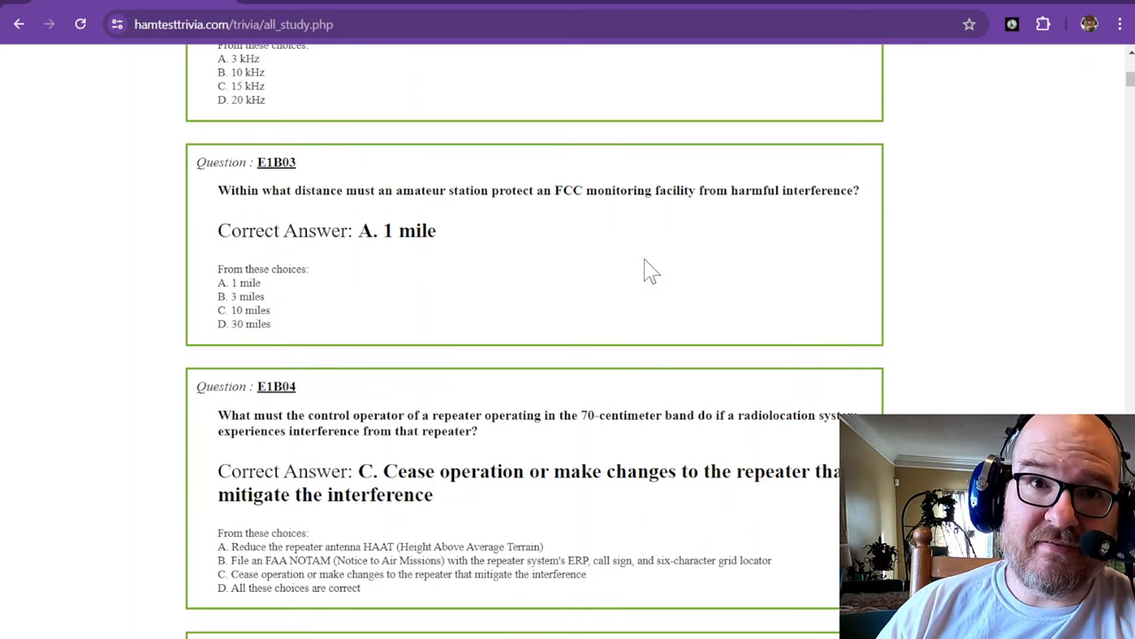
{"action": "mouse_move", "coordinate": [408, 217]}
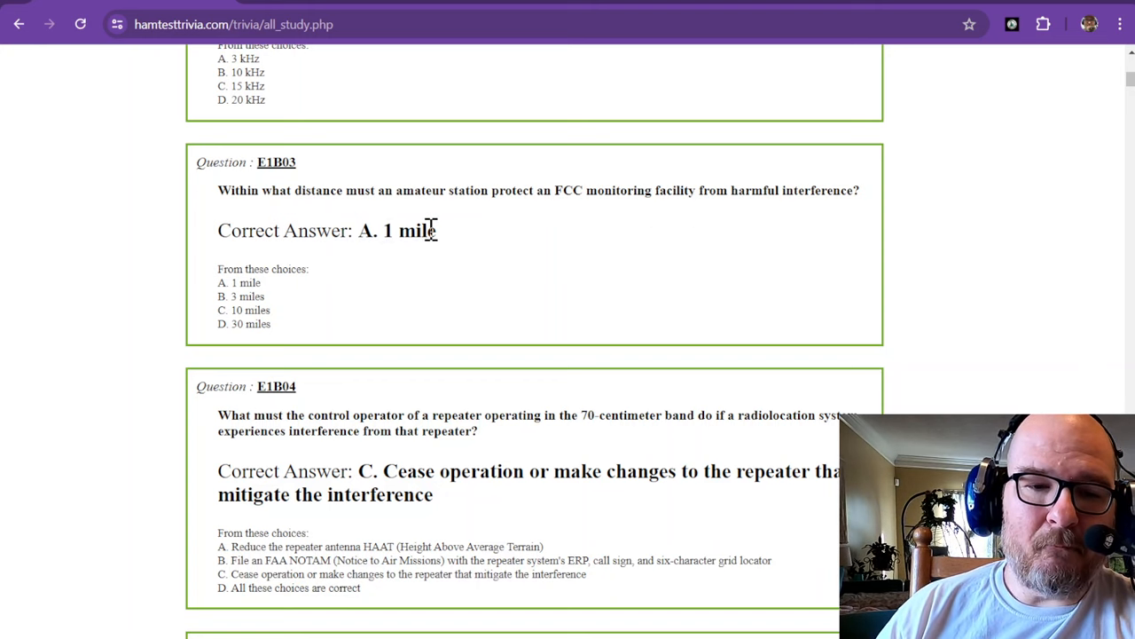
{"action": "mouse_move", "coordinate": [444, 245]}
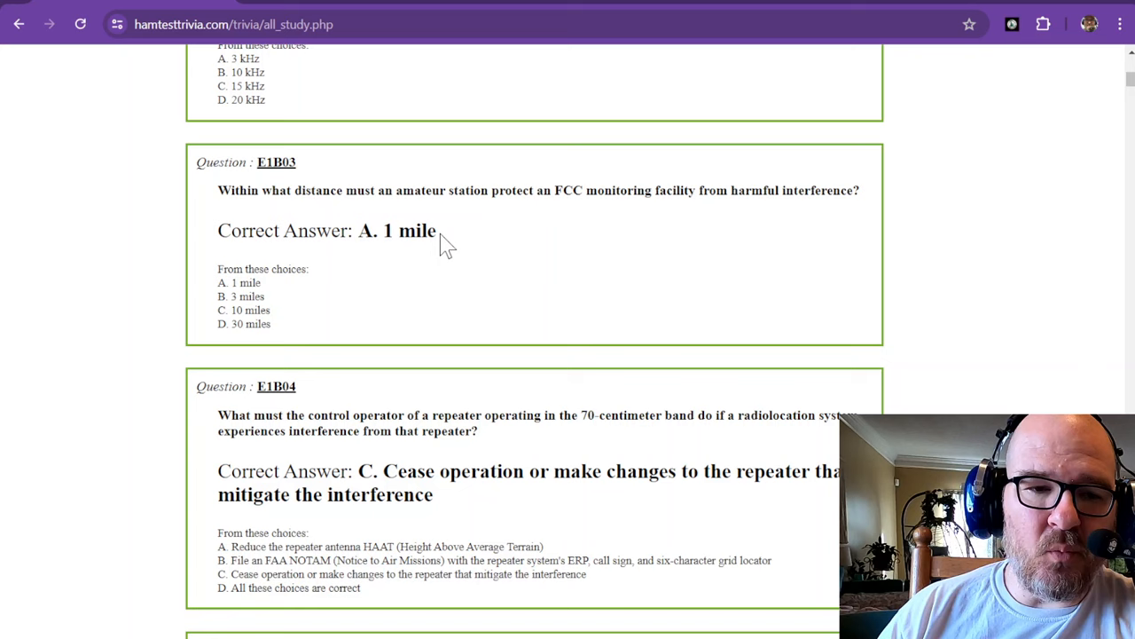
{"action": "mouse_move", "coordinate": [298, 188]}
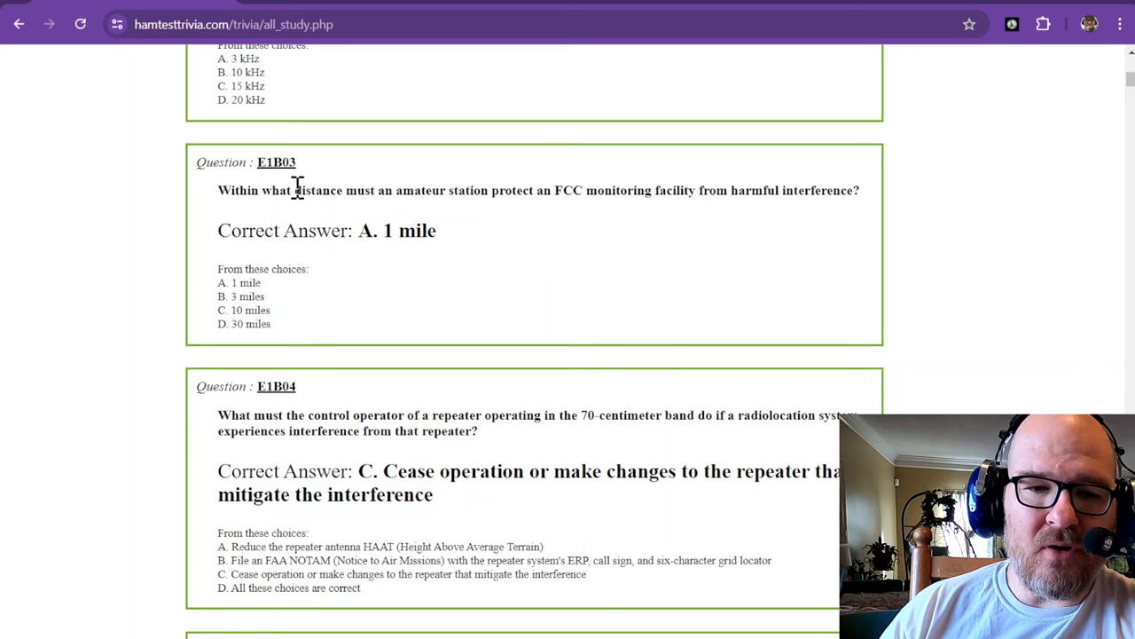
{"action": "mouse_move", "coordinate": [511, 231]}
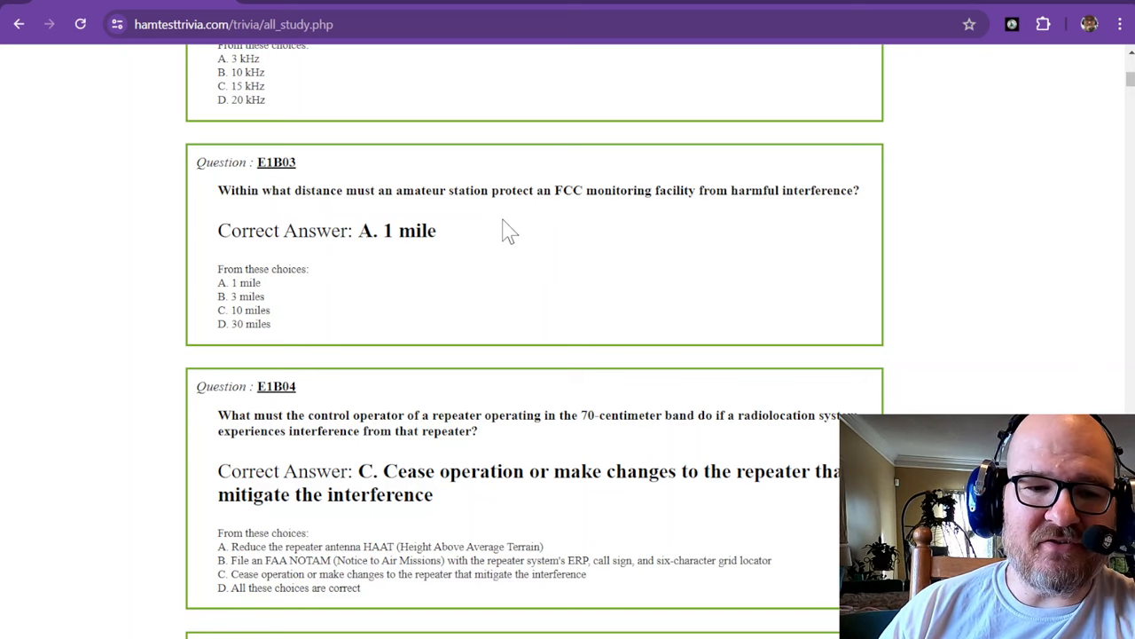
{"action": "scroll", "scroll_direction": "down", "scroll_amount": 3}
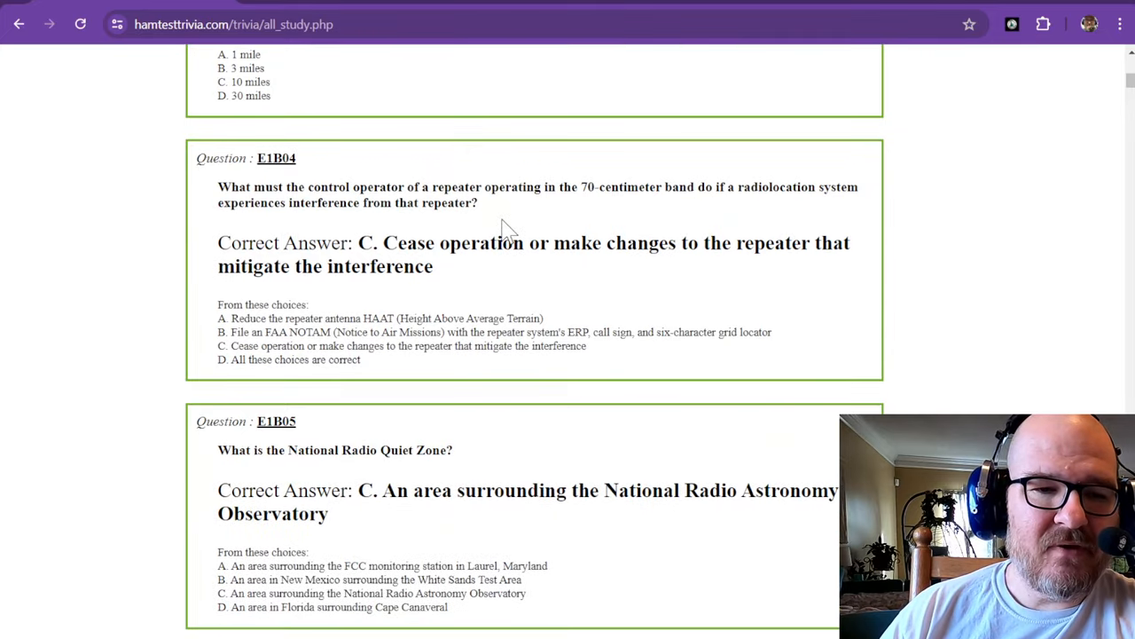
{"action": "mouse_move", "coordinate": [411, 186]}
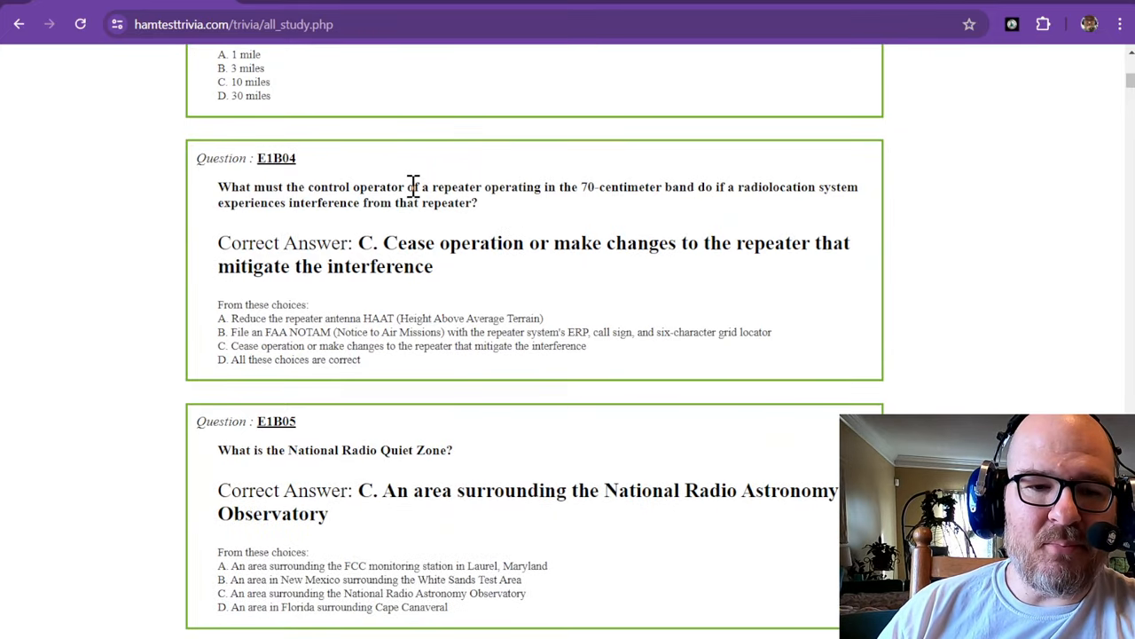
{"action": "mouse_move", "coordinate": [568, 191]}
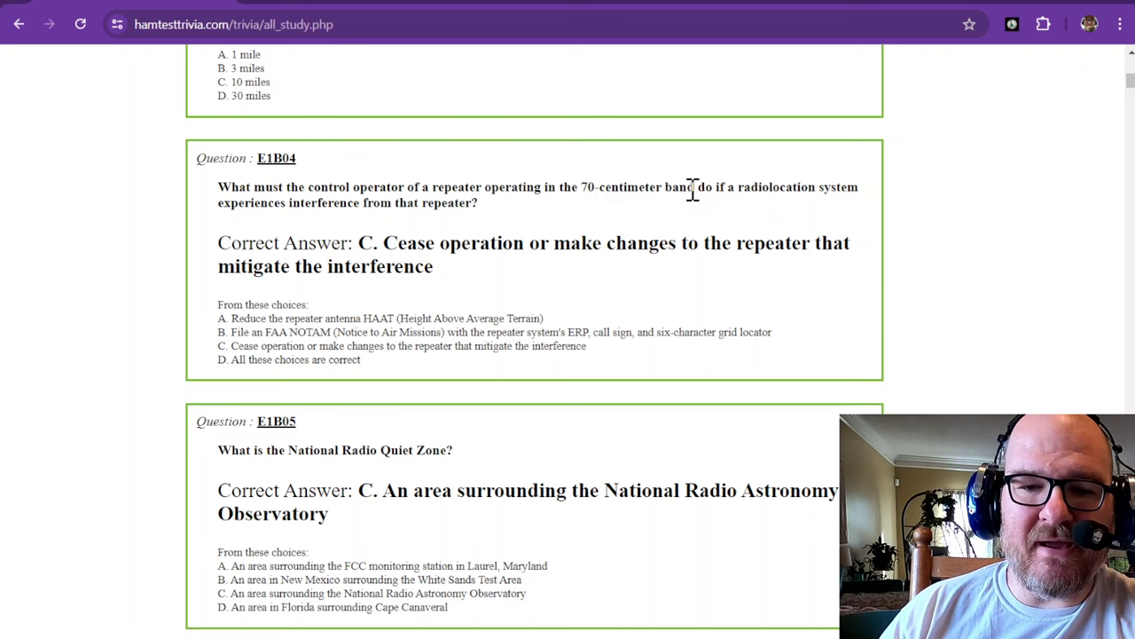
{"action": "mouse_move", "coordinate": [845, 190]}
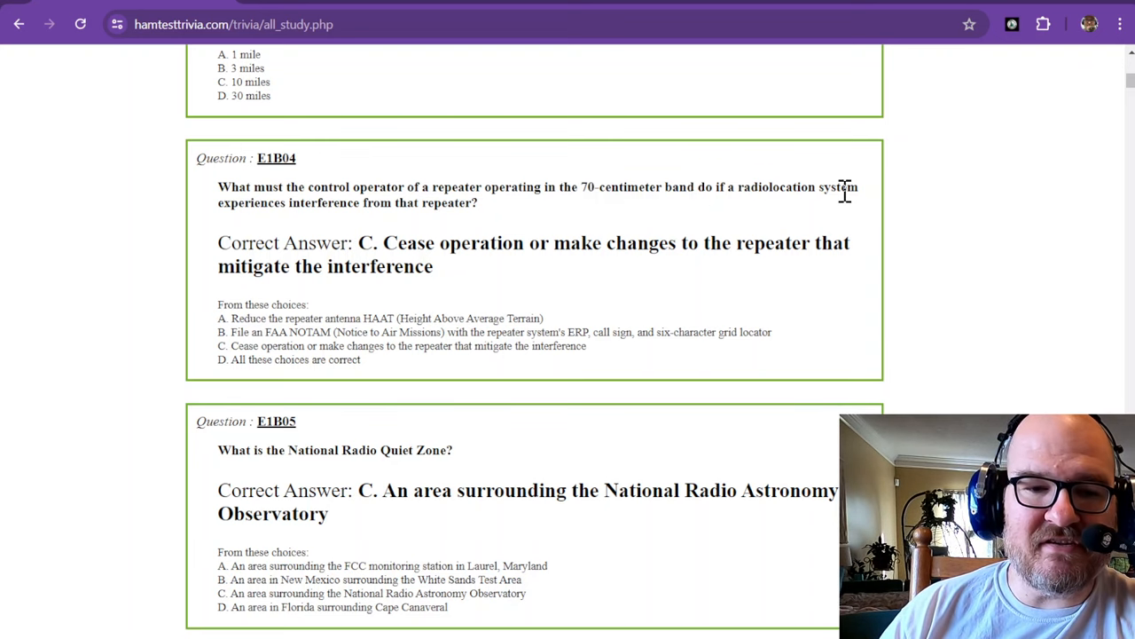
{"action": "mouse_move", "coordinate": [293, 202]}
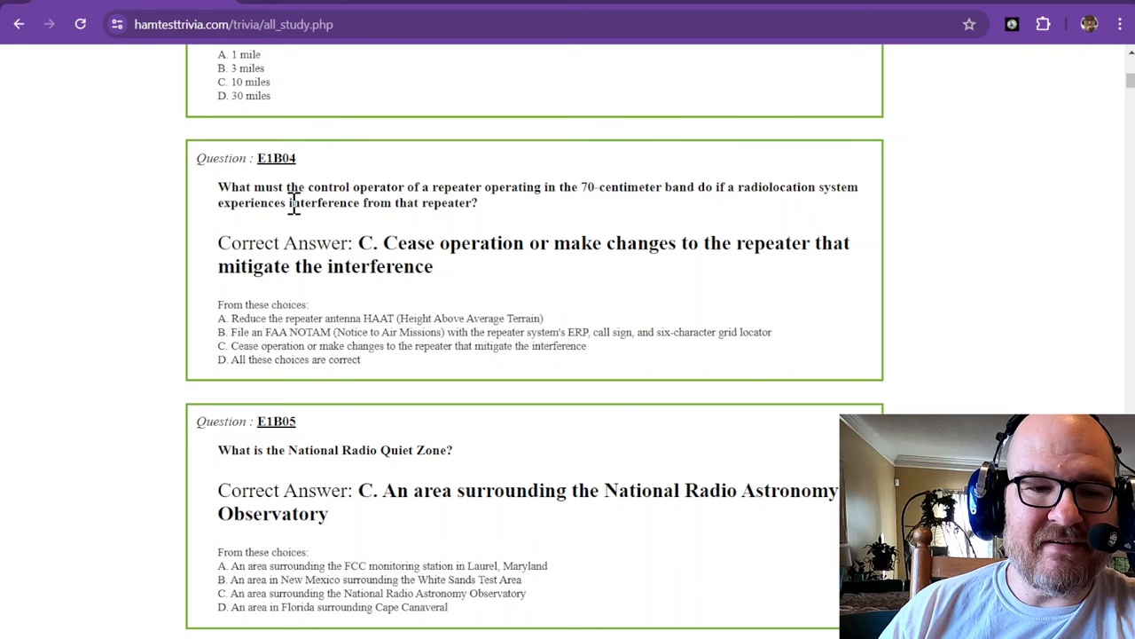
{"action": "mouse_move", "coordinate": [445, 204]}
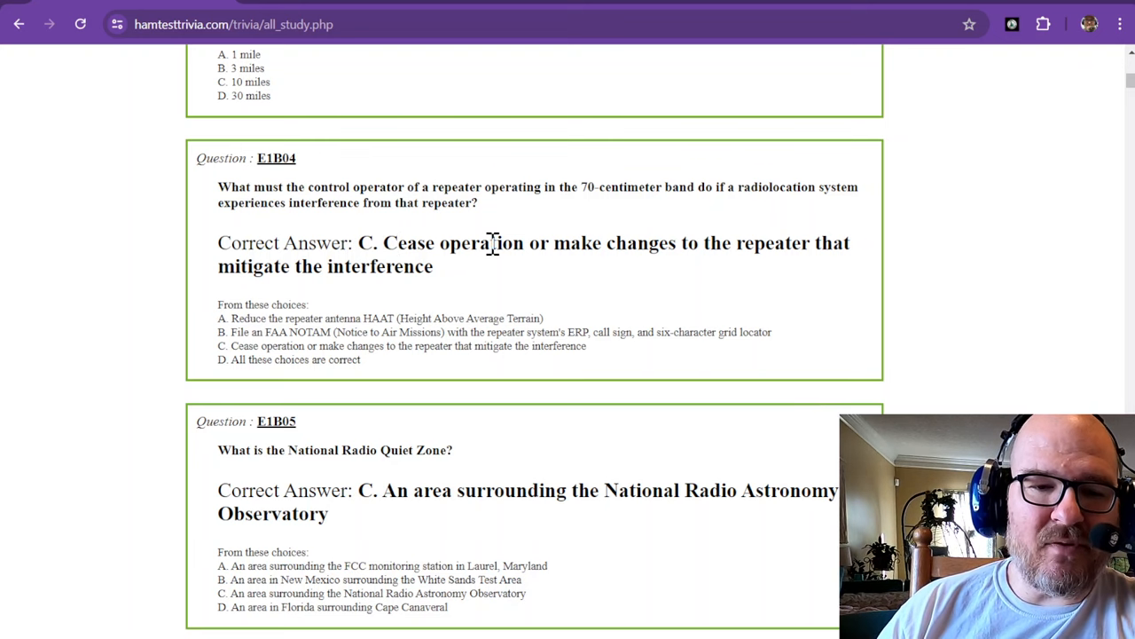
{"action": "mouse_move", "coordinate": [571, 245]}
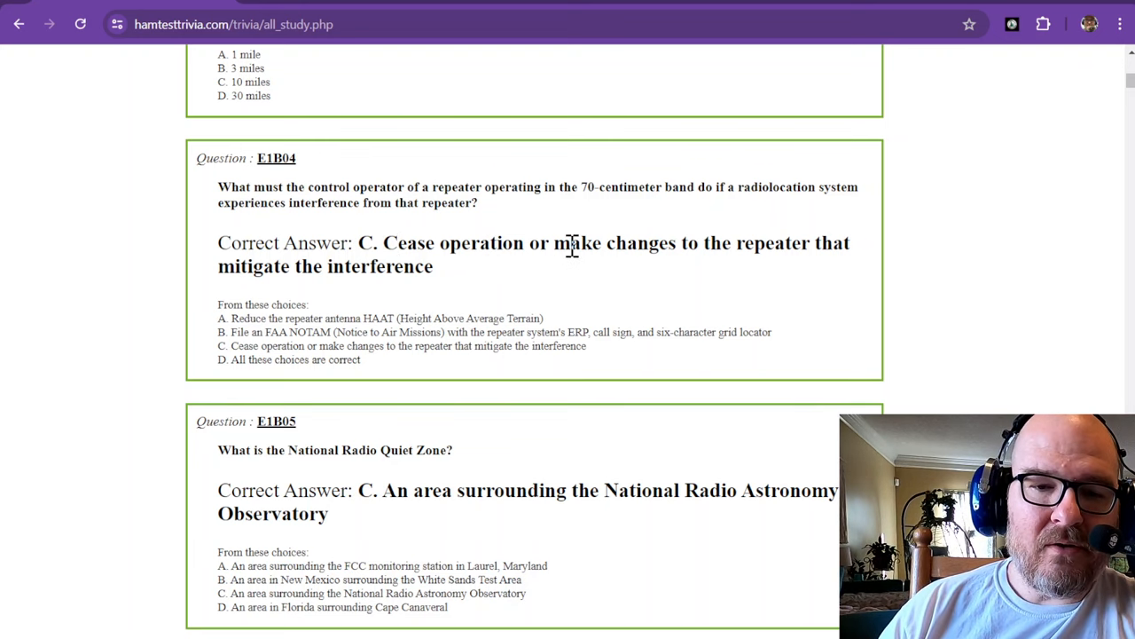
{"action": "mouse_move", "coordinate": [479, 257]}
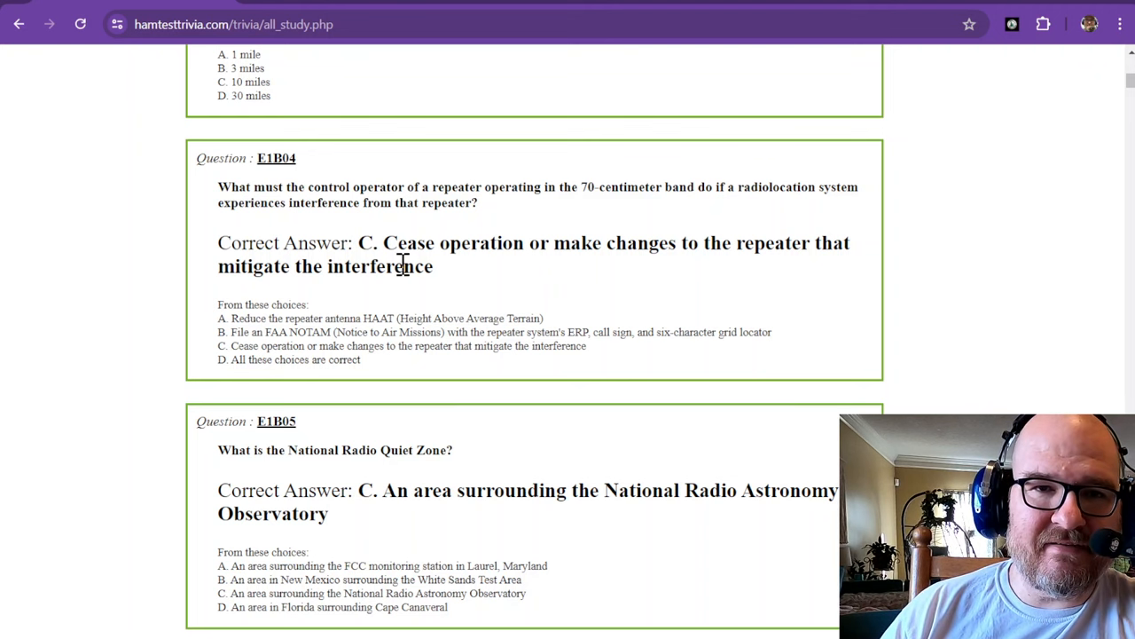
{"action": "scroll", "scroll_direction": "down", "scroll_amount": 3}
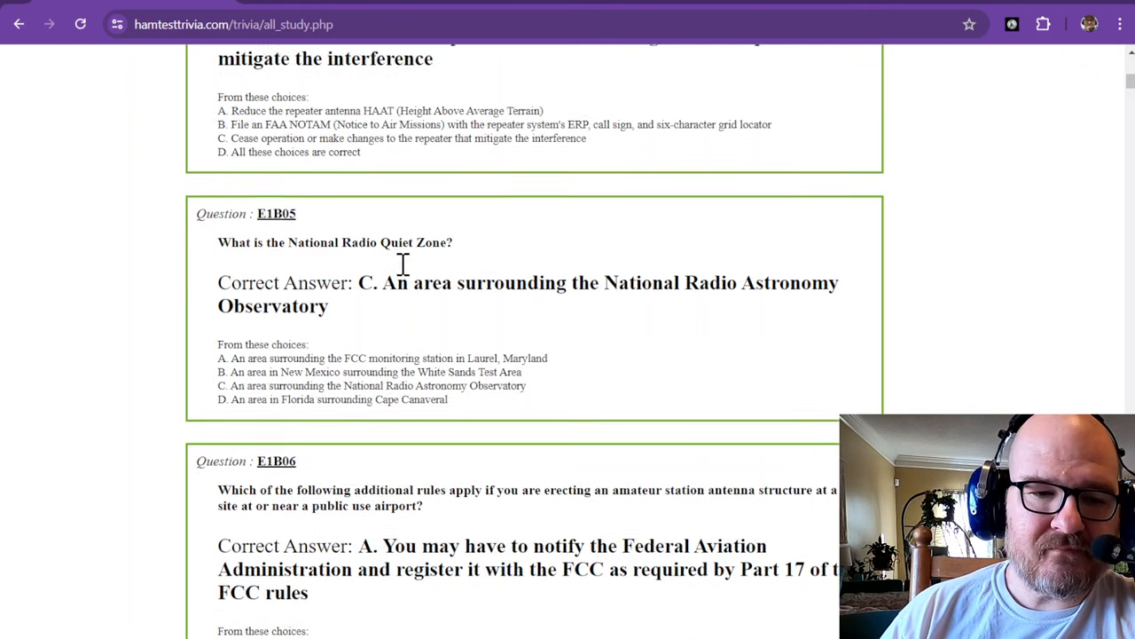
{"action": "scroll", "scroll_direction": "down", "scroll_amount": 3}
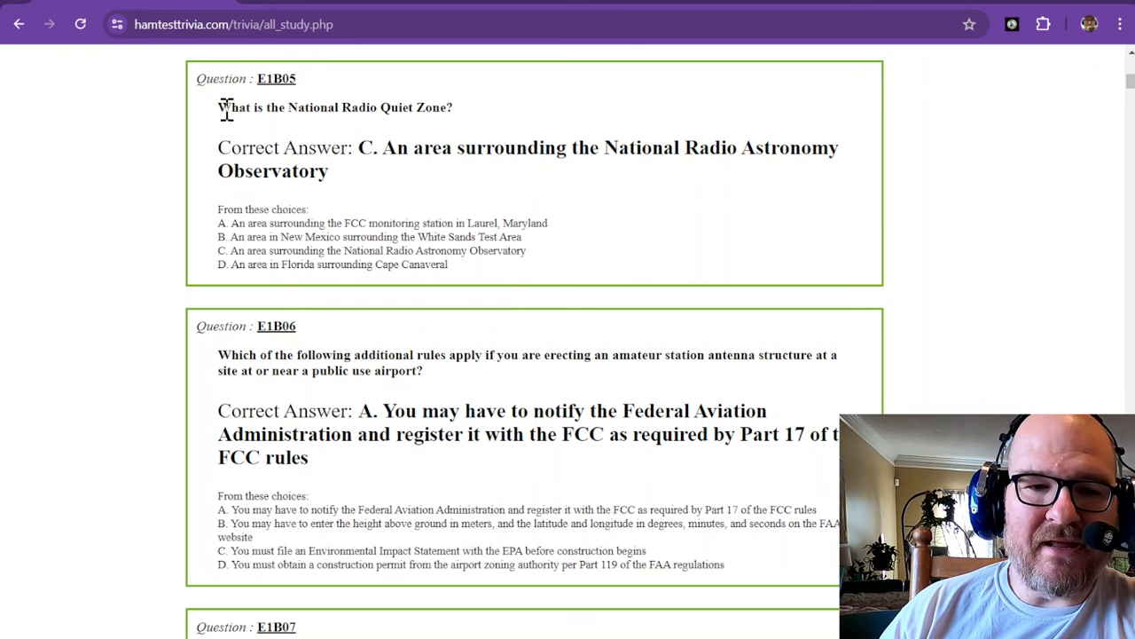
{"action": "mouse_move", "coordinate": [429, 133]}
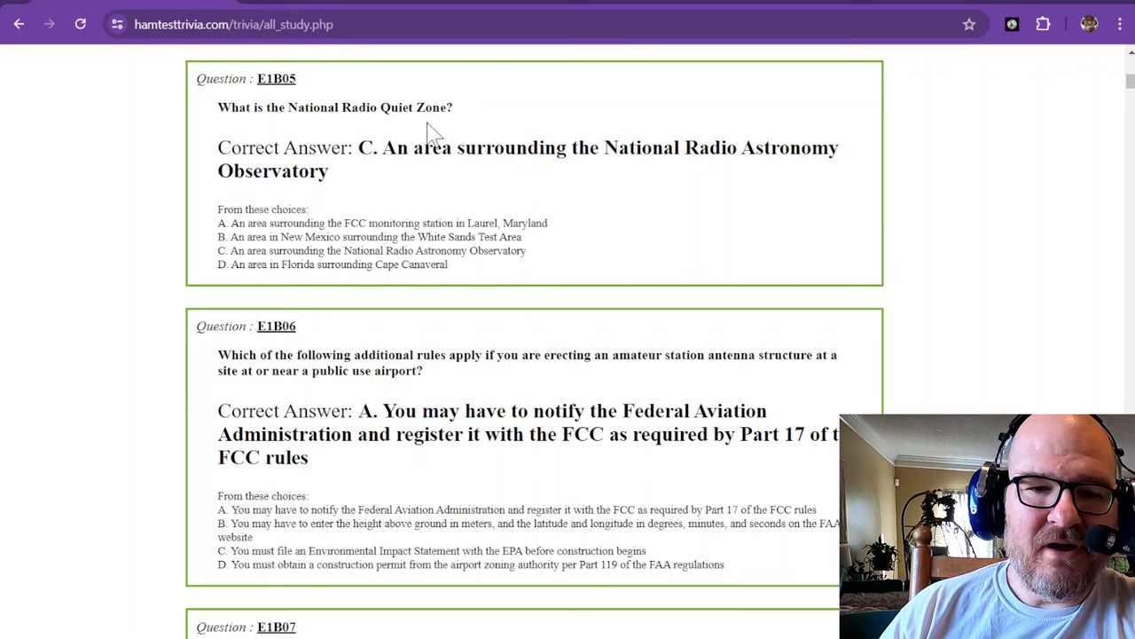
{"action": "mouse_move", "coordinate": [601, 152]}
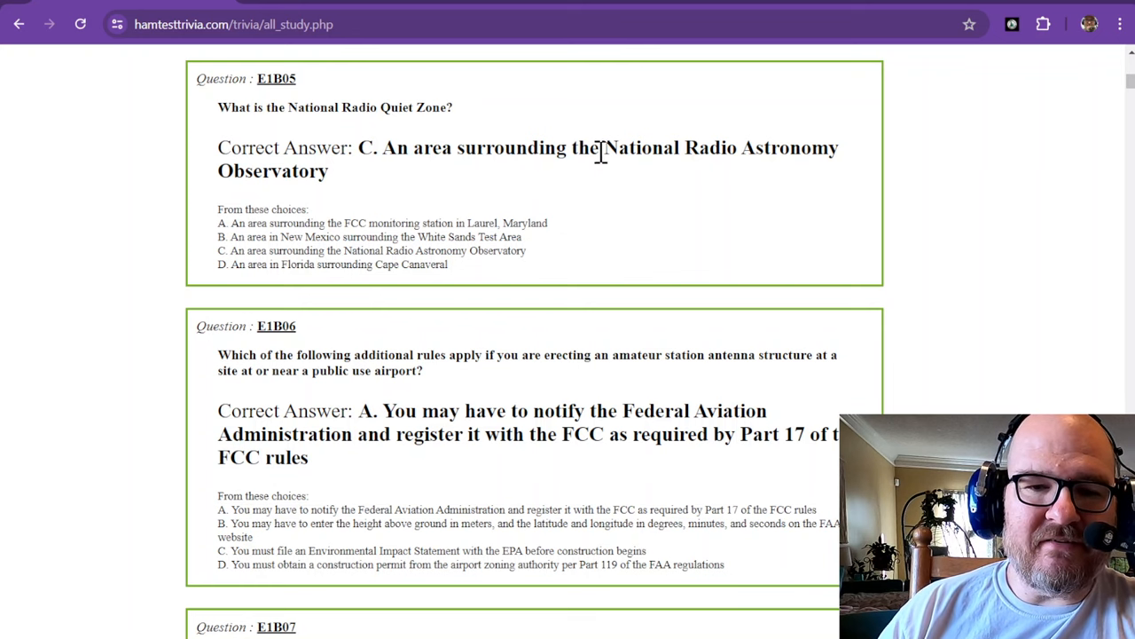
{"action": "mouse_move", "coordinate": [718, 150]}
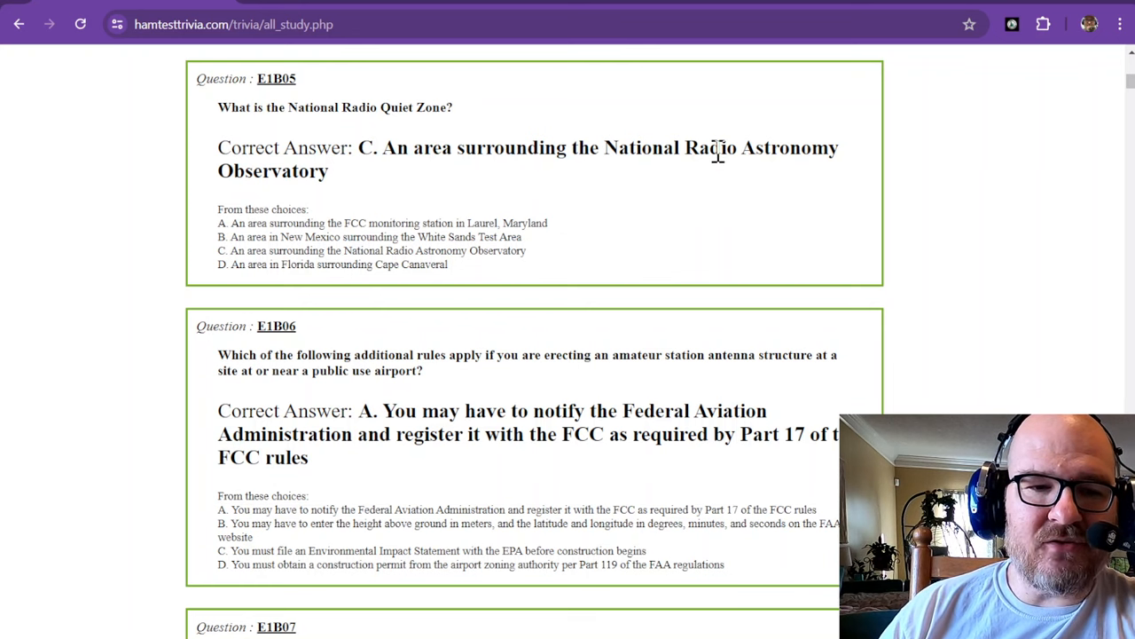
{"action": "mouse_move", "coordinate": [788, 147]}
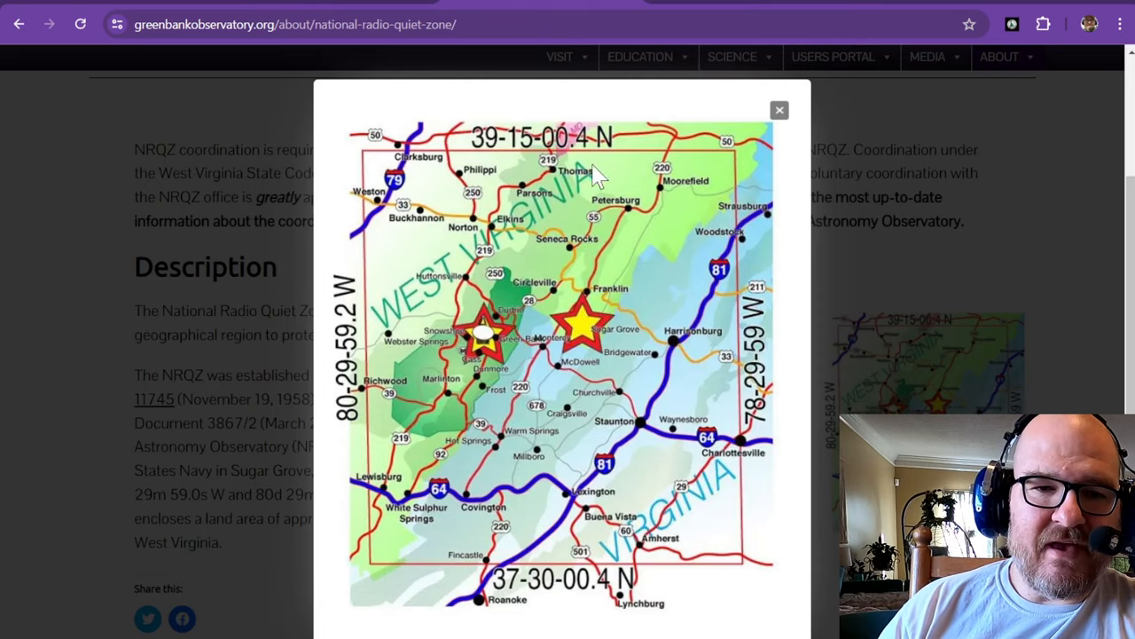
{"action": "mouse_move", "coordinate": [369, 220]}
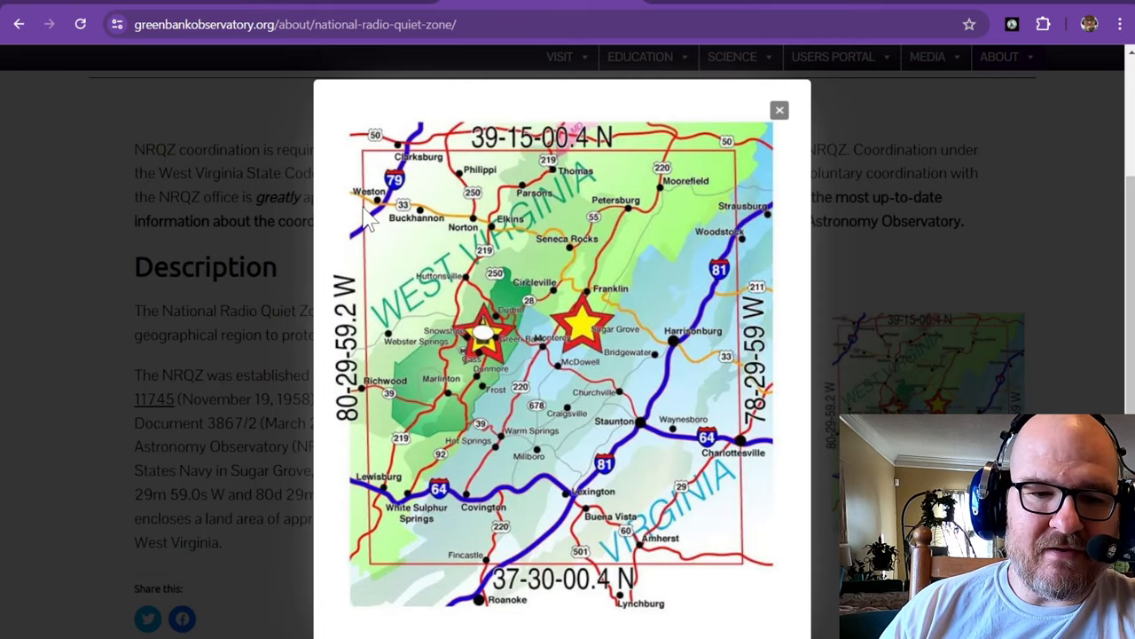
{"action": "mouse_move", "coordinate": [742, 568]}
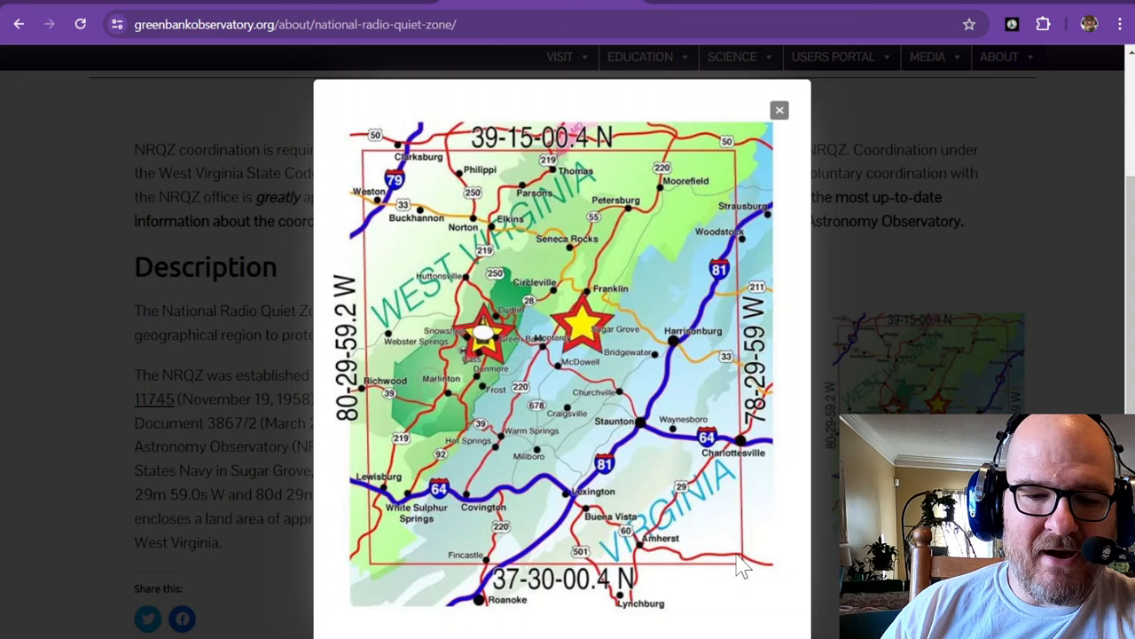
{"action": "mouse_move", "coordinate": [358, 353]}
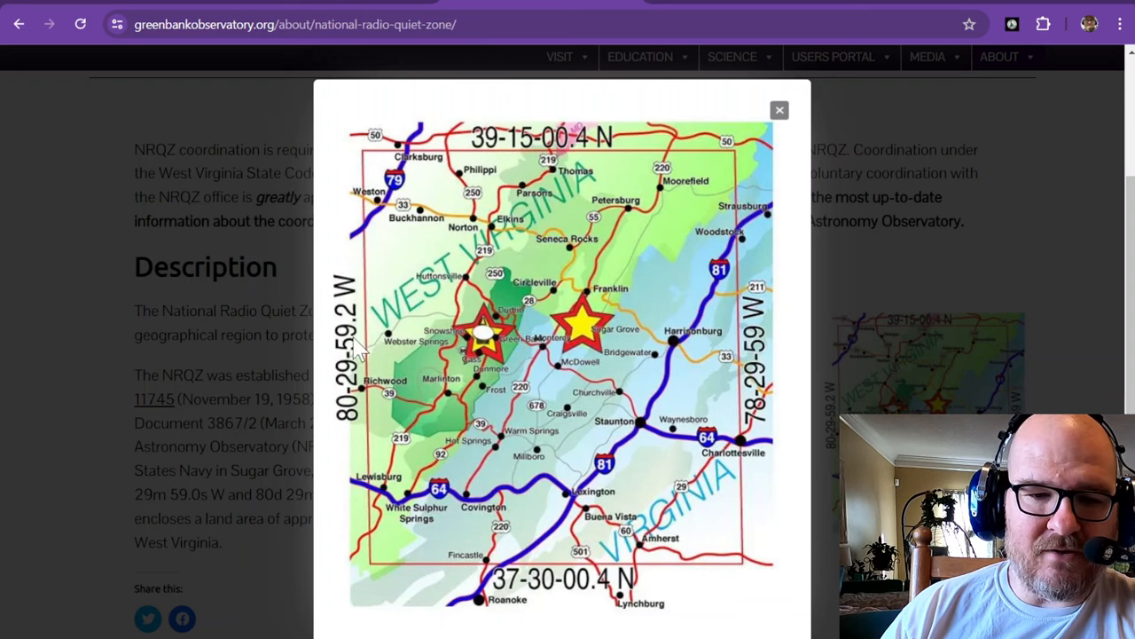
{"action": "mouse_move", "coordinate": [594, 328]}
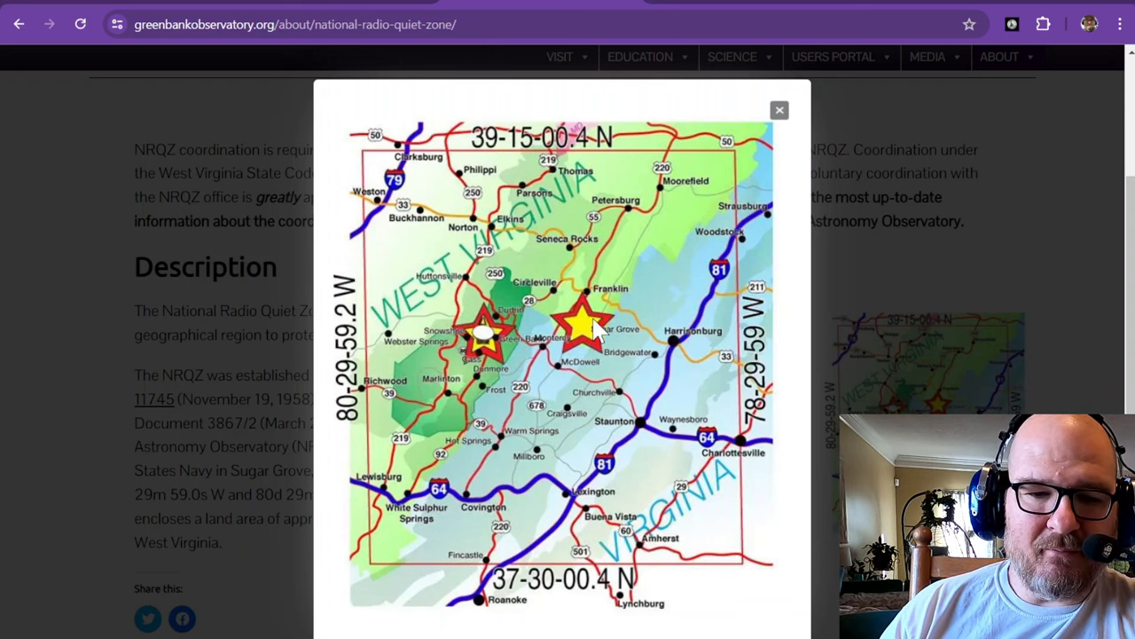
{"action": "mouse_move", "coordinate": [476, 344]}
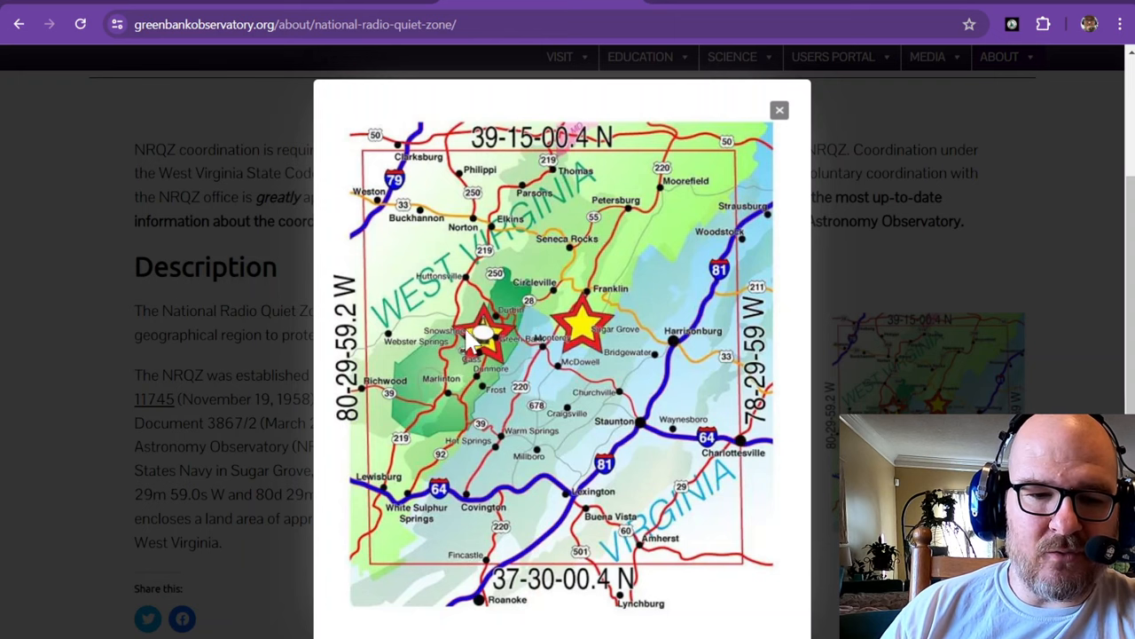
{"action": "mouse_move", "coordinate": [500, 305]}
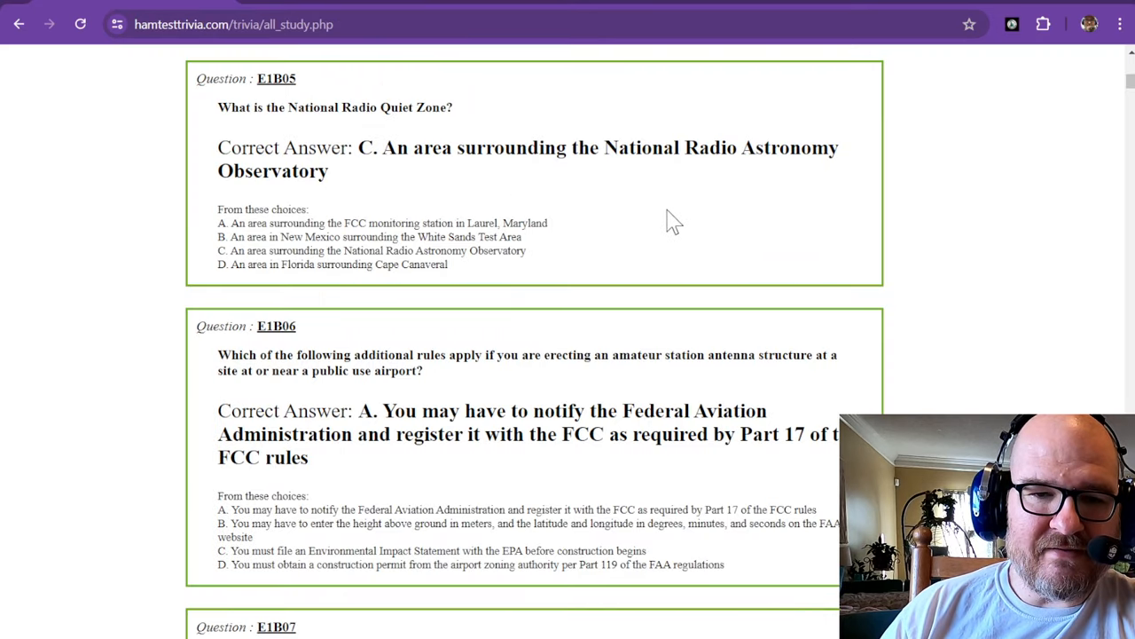
{"action": "mouse_move", "coordinate": [486, 188]}
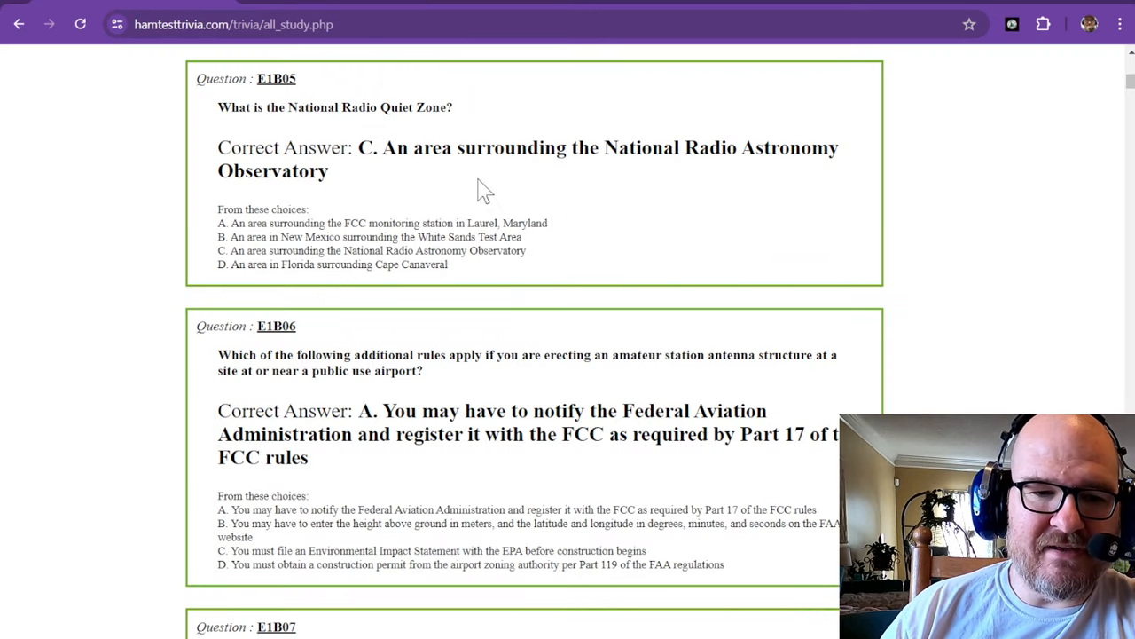
{"action": "mouse_move", "coordinate": [522, 199]}
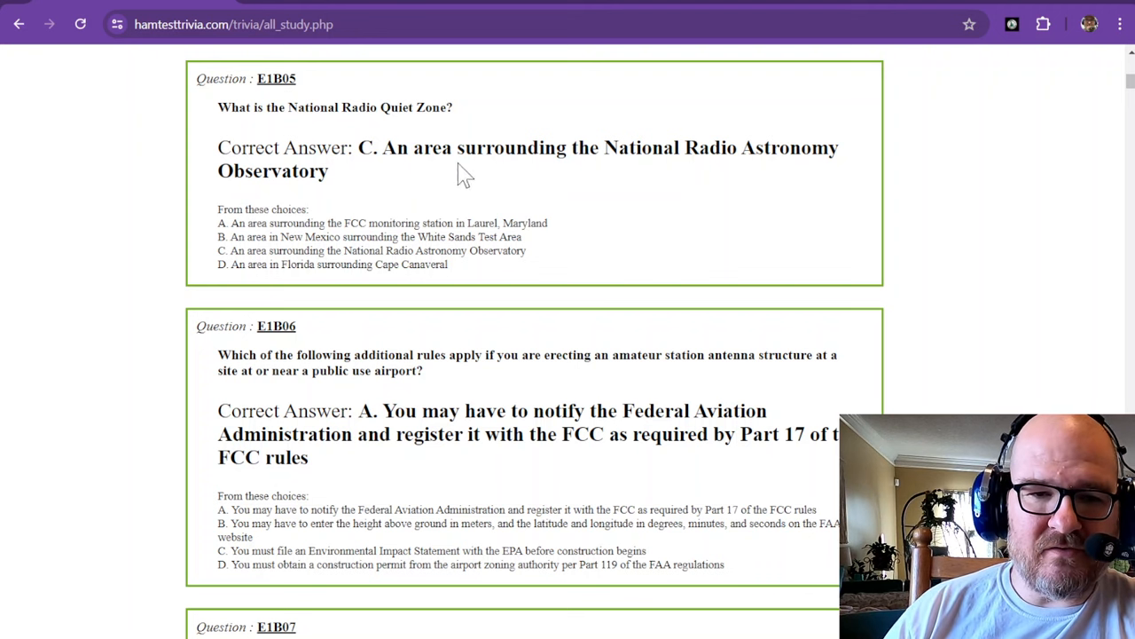
{"action": "scroll", "scroll_direction": "down", "scroll_amount": 3}
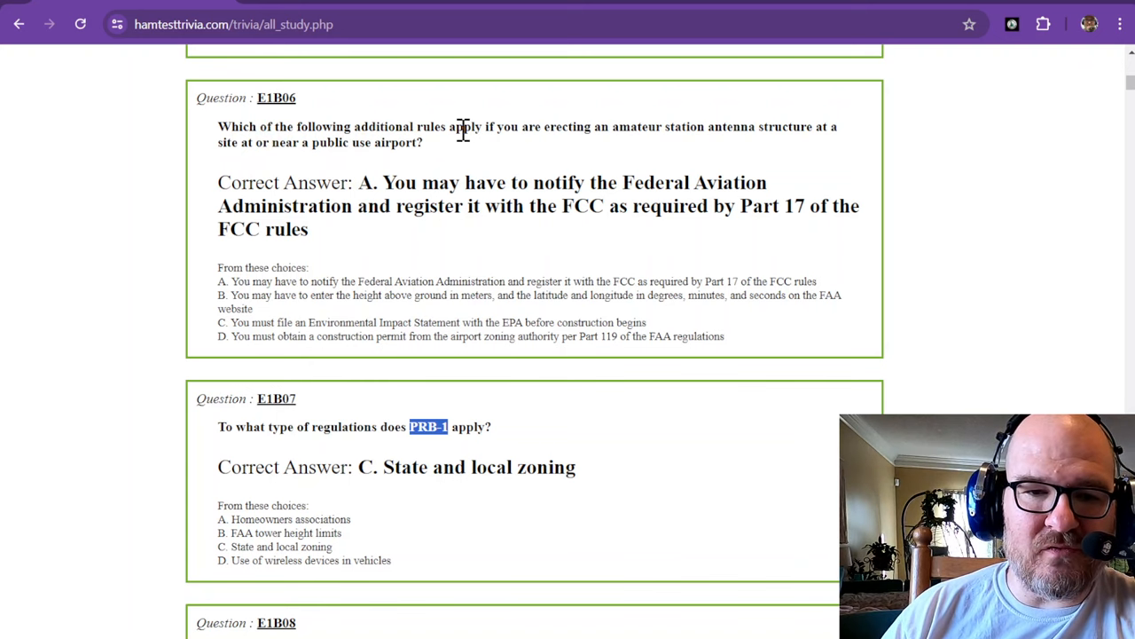
{"action": "mouse_move", "coordinate": [582, 126]}
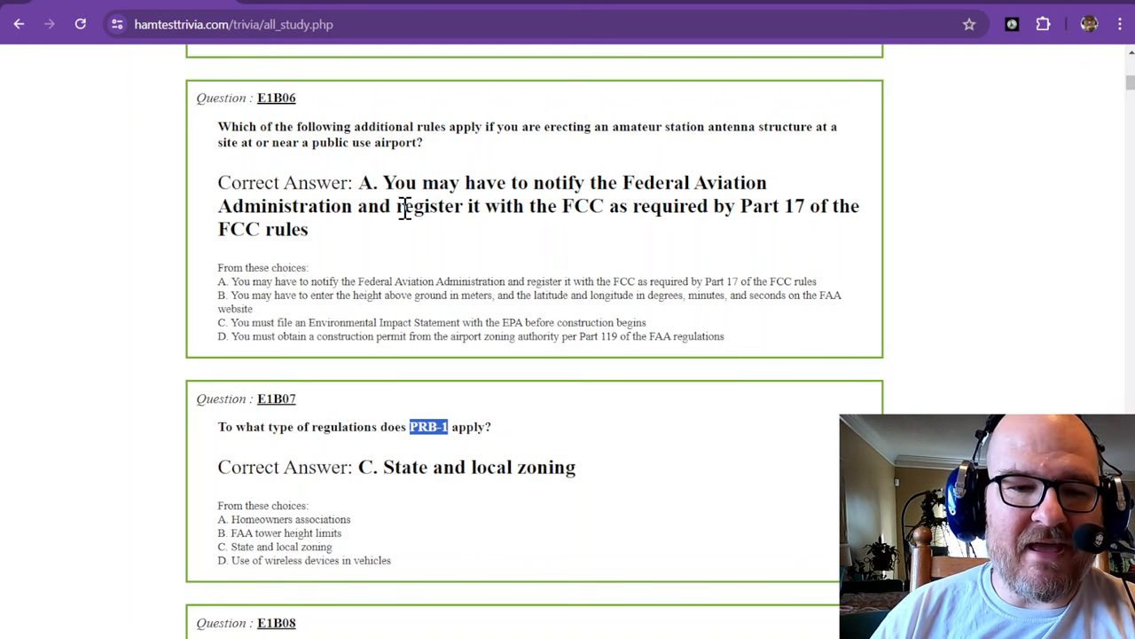
{"action": "mouse_move", "coordinate": [576, 213]}
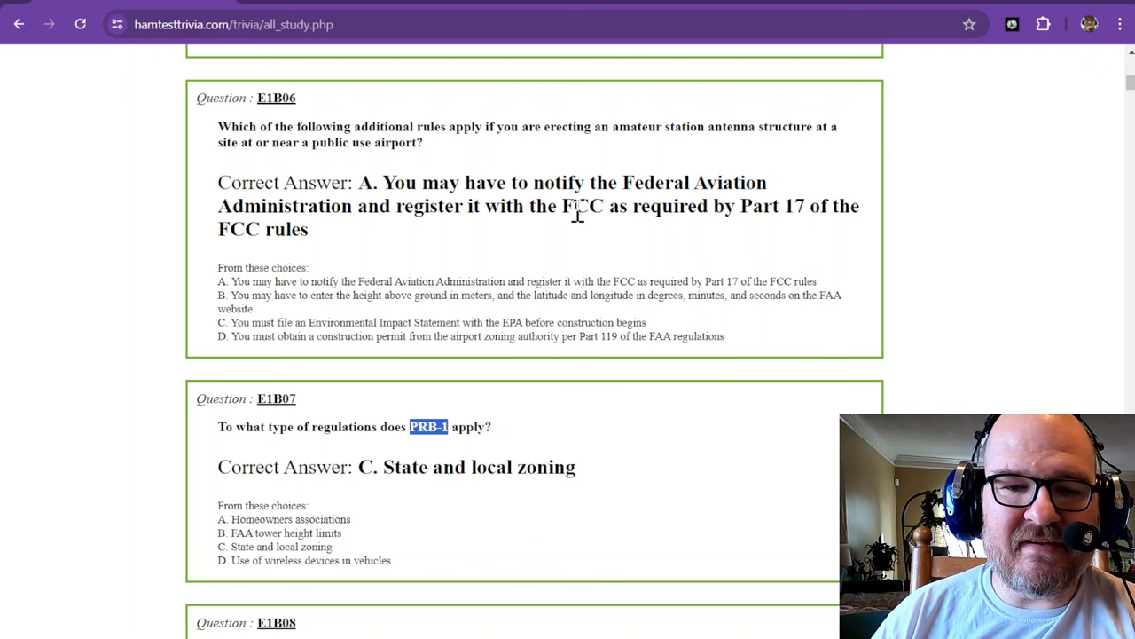
{"action": "mouse_move", "coordinate": [678, 206]}
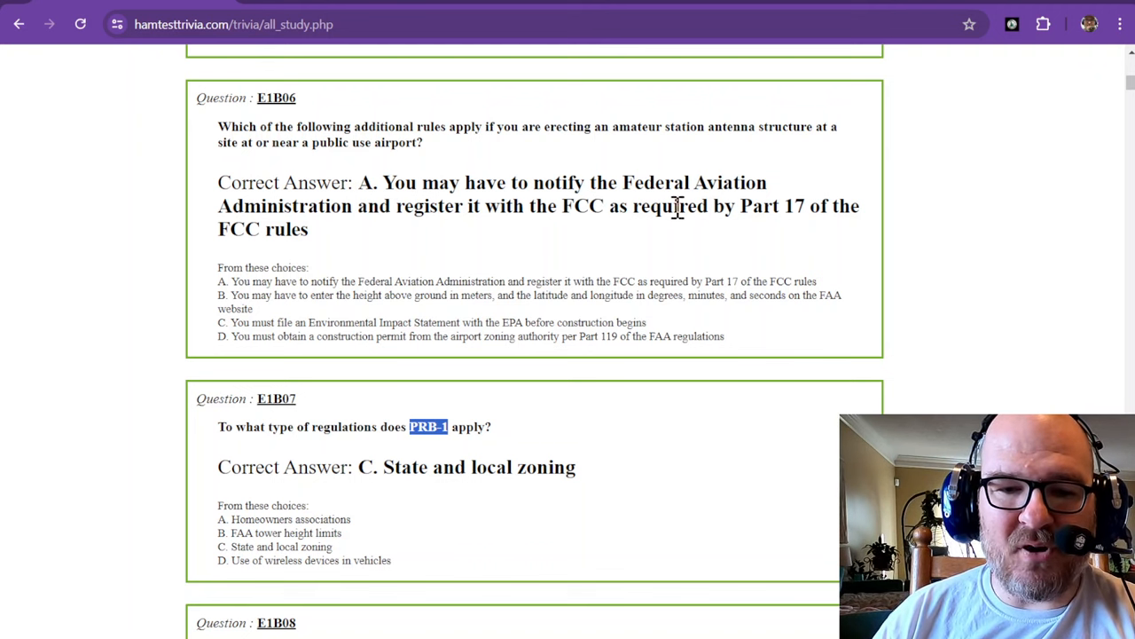
{"action": "mouse_move", "coordinate": [529, 248]}
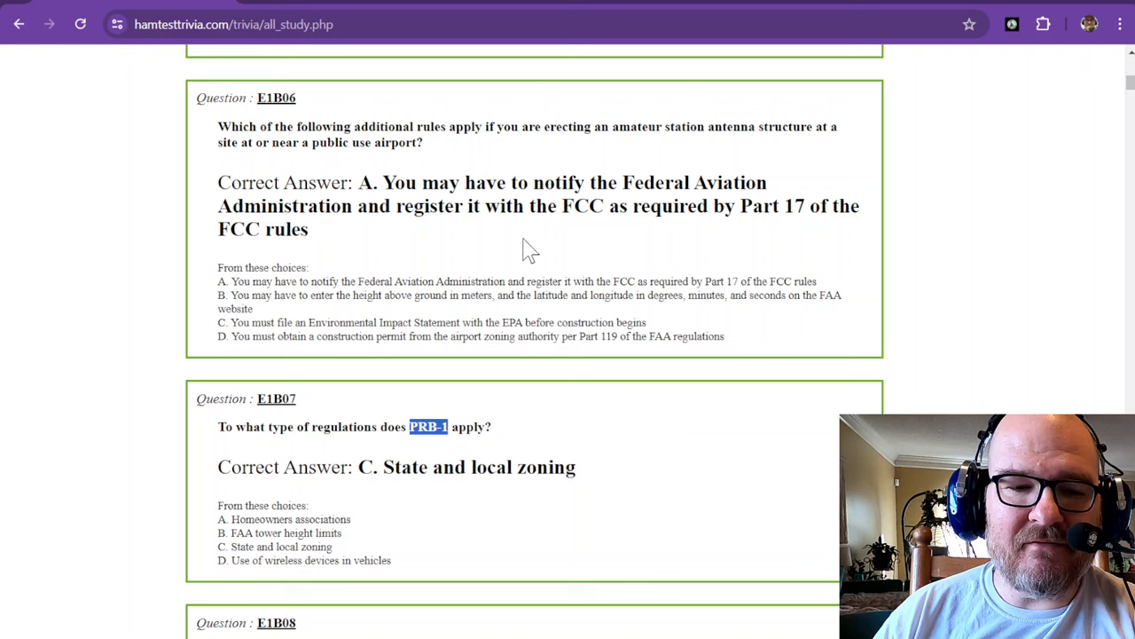
{"action": "mouse_move", "coordinate": [326, 240]}
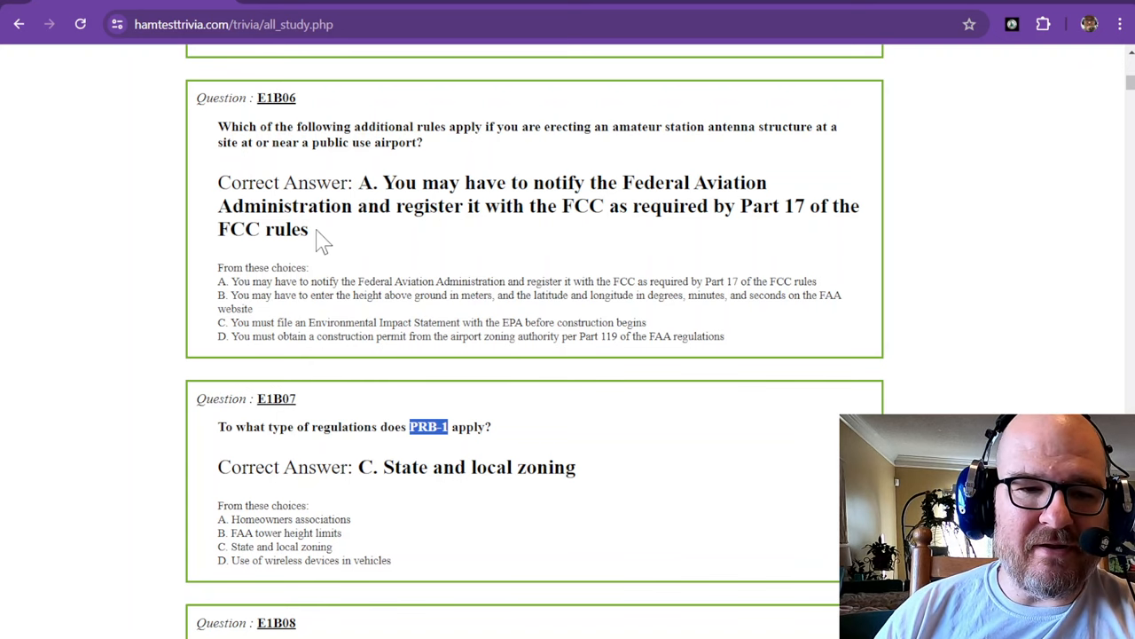
{"action": "mouse_move", "coordinate": [230, 208]}
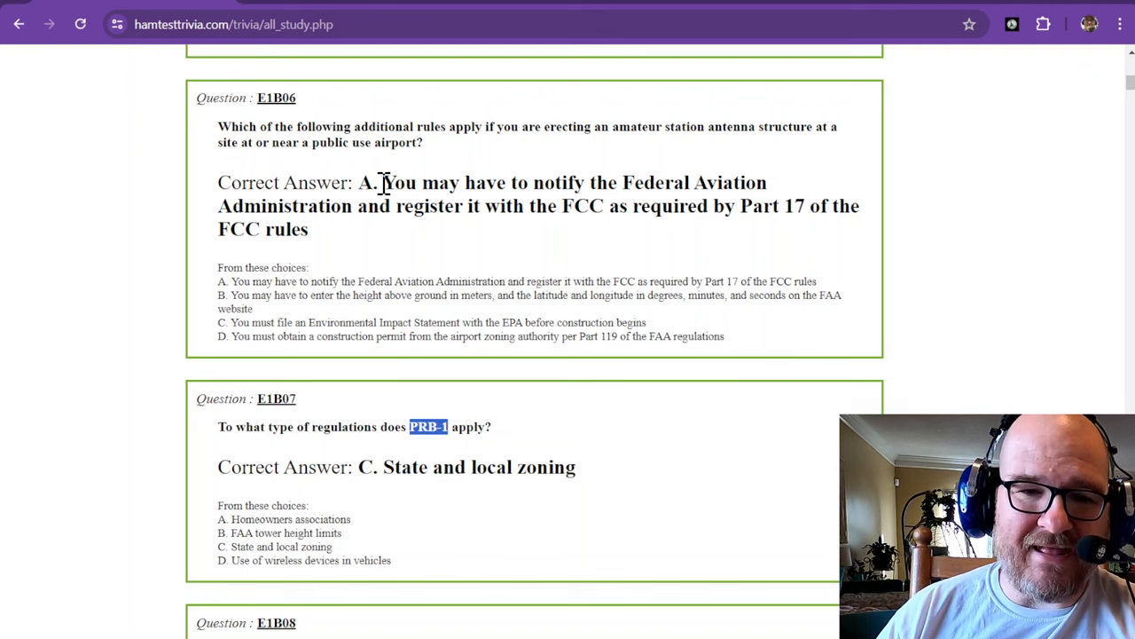
{"action": "scroll", "scroll_direction": "down", "scroll_amount": 3}
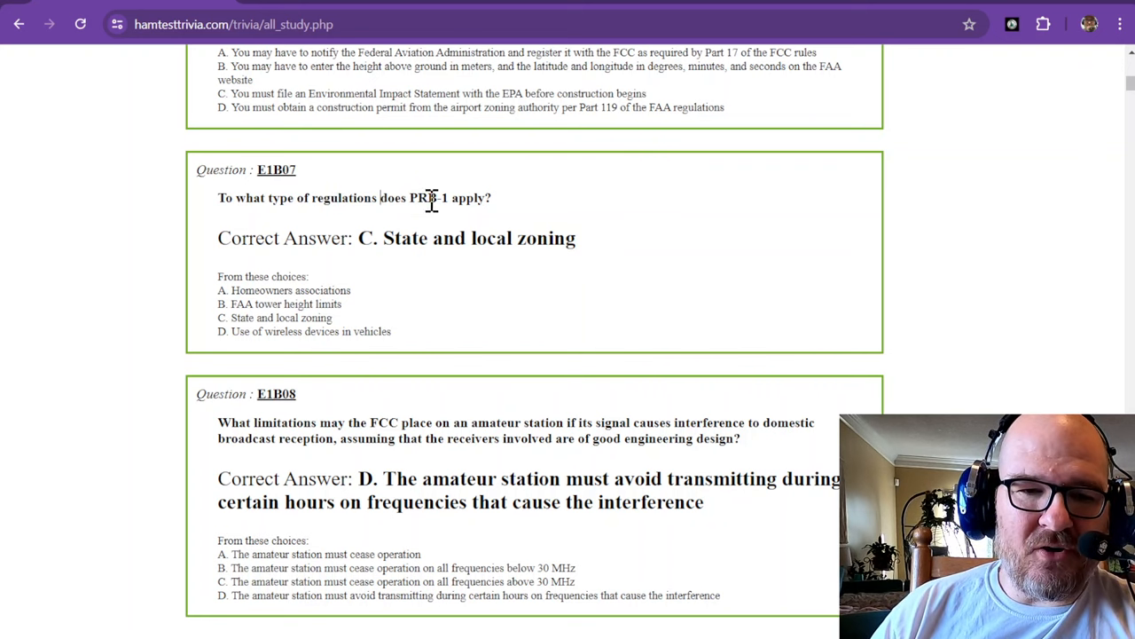
{"action": "mouse_move", "coordinate": [468, 199]}
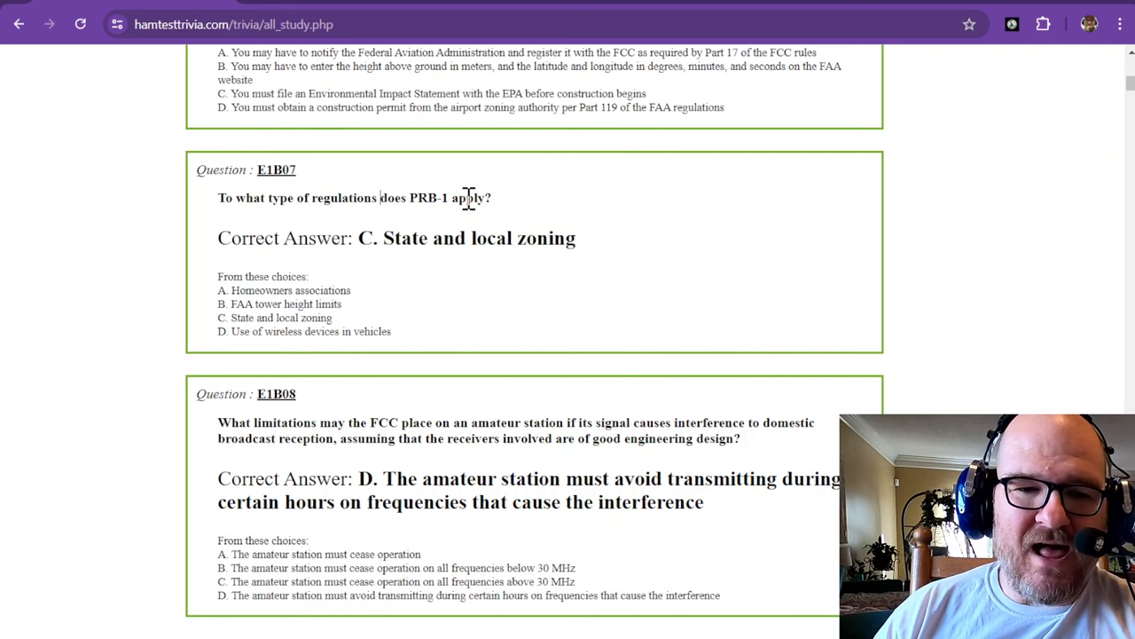
{"action": "mouse_move", "coordinate": [405, 237]}
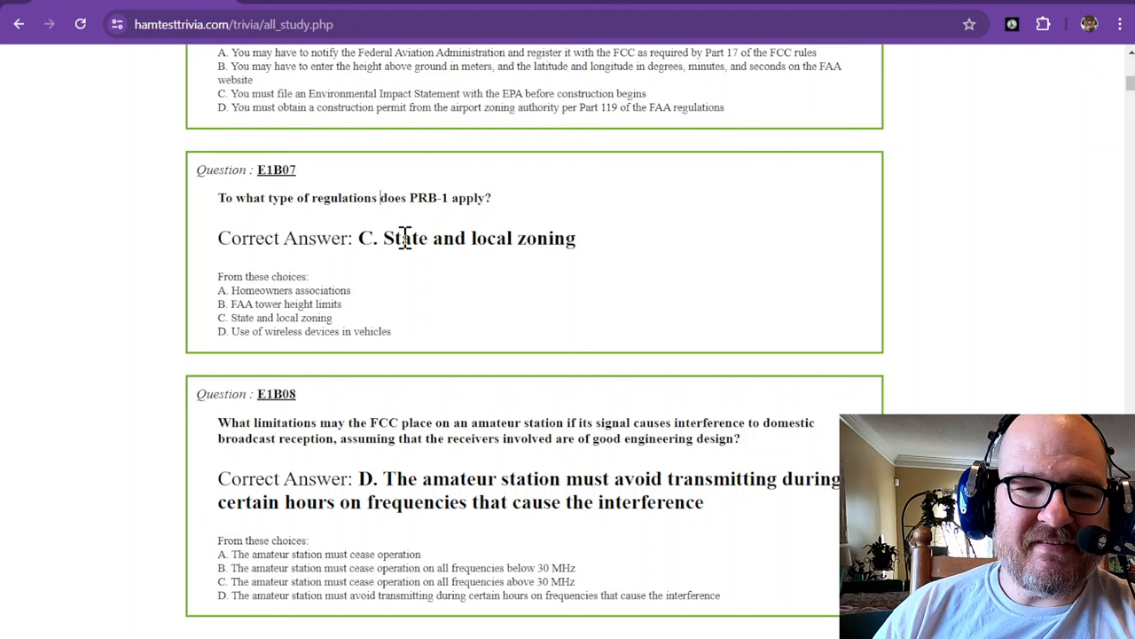
{"action": "mouse_move", "coordinate": [541, 238]}
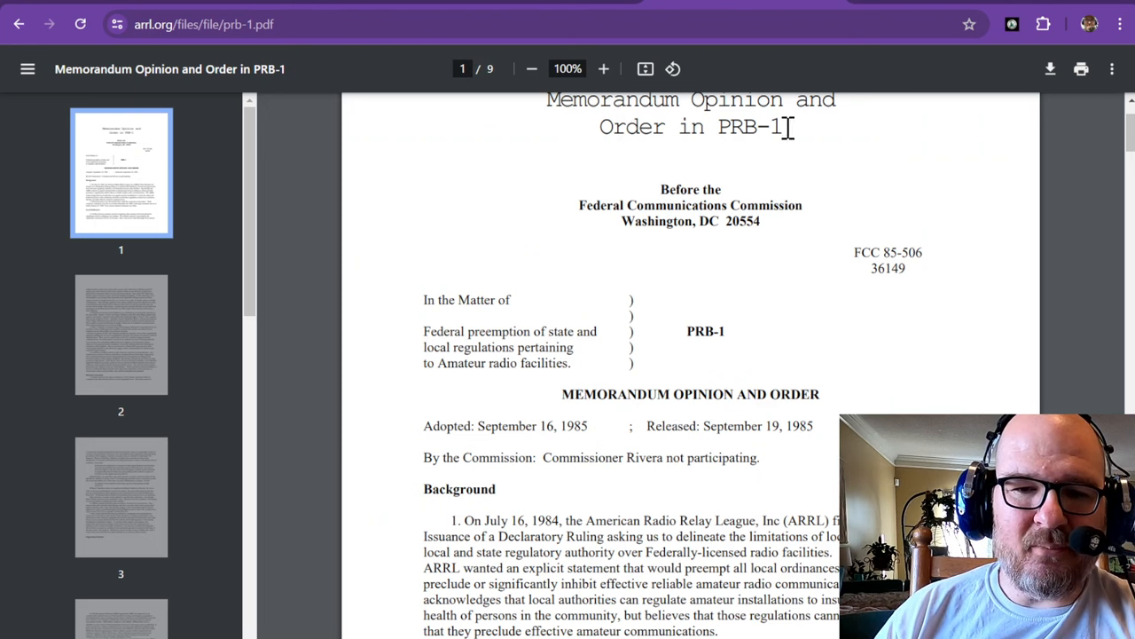
{"action": "mouse_move", "coordinate": [654, 221]}
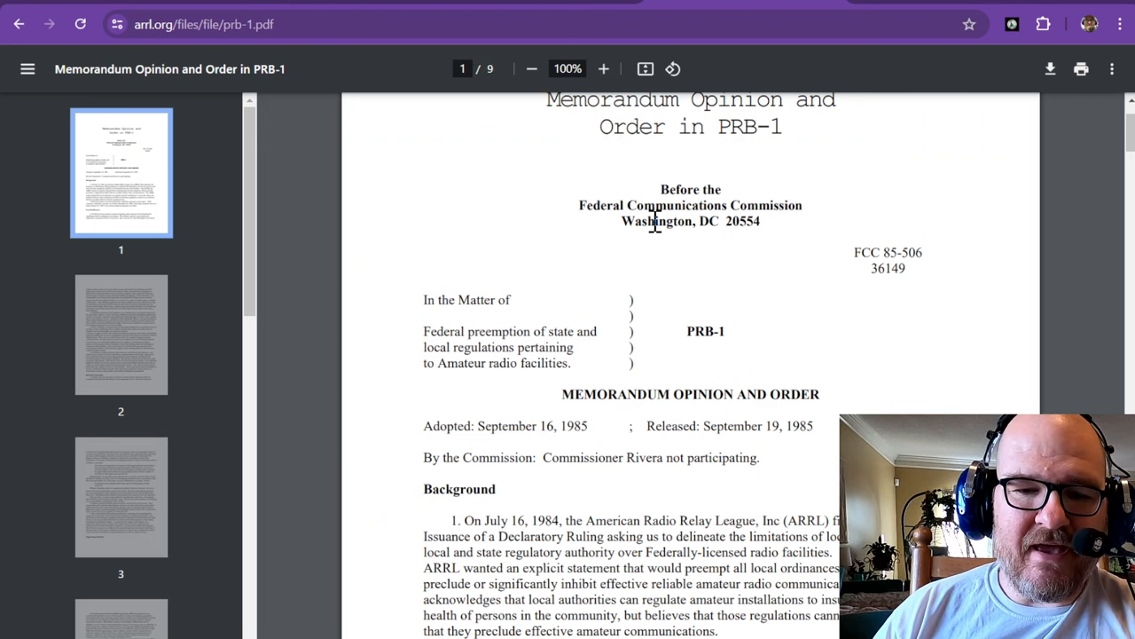
{"action": "scroll", "scroll_direction": "down", "scroll_amount": 3}
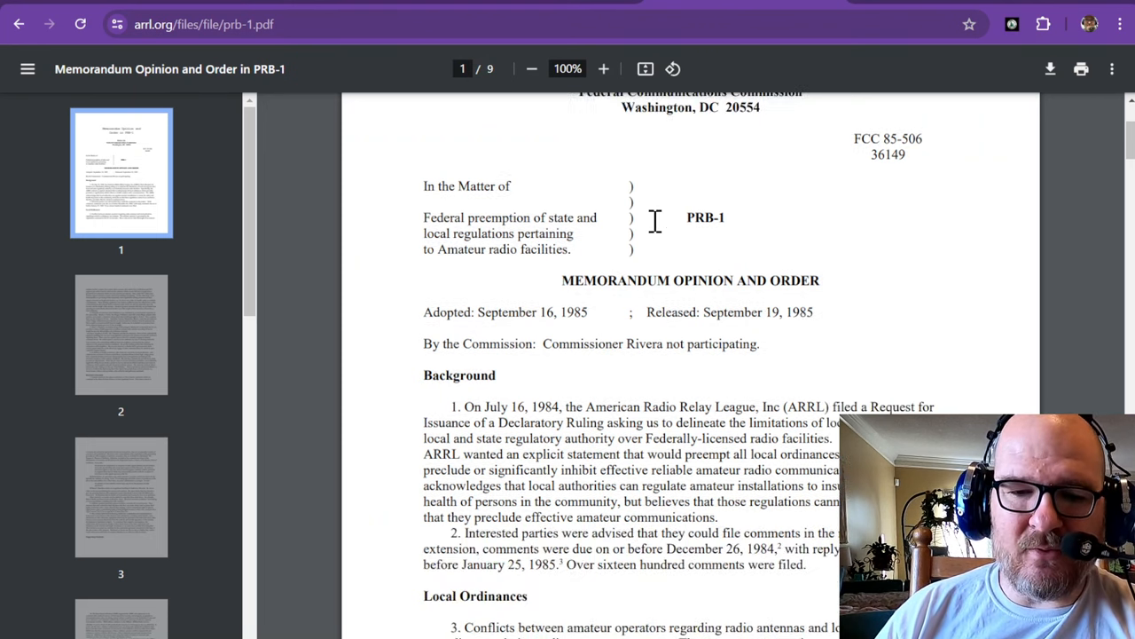
{"action": "scroll", "scroll_direction": "down", "scroll_amount": 3}
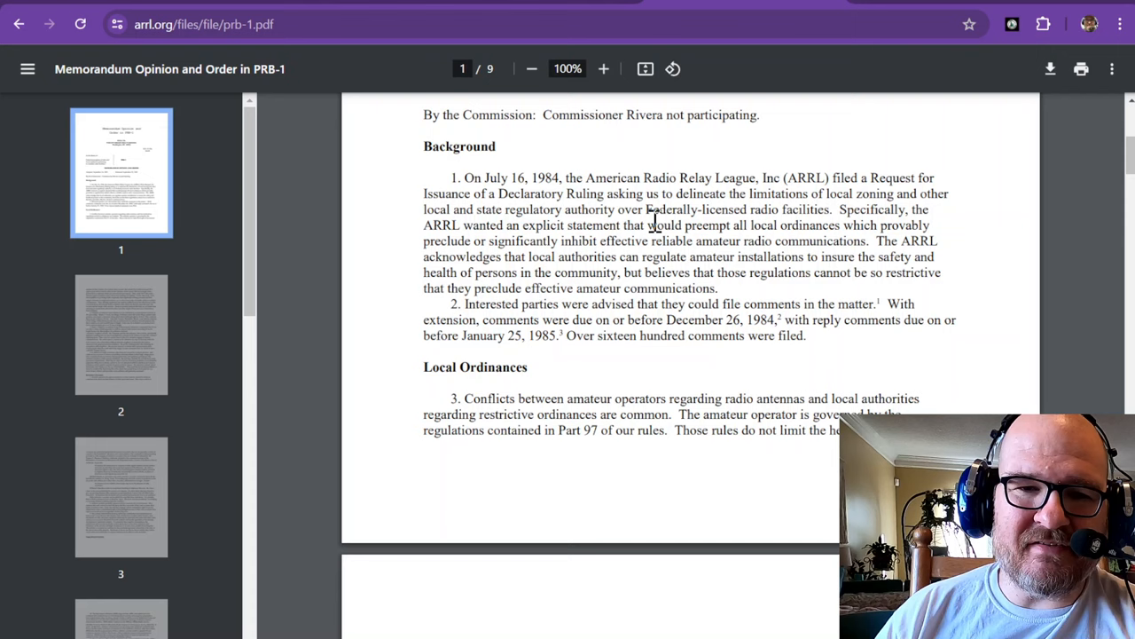
{"action": "scroll", "scroll_direction": "down", "scroll_amount": 3}
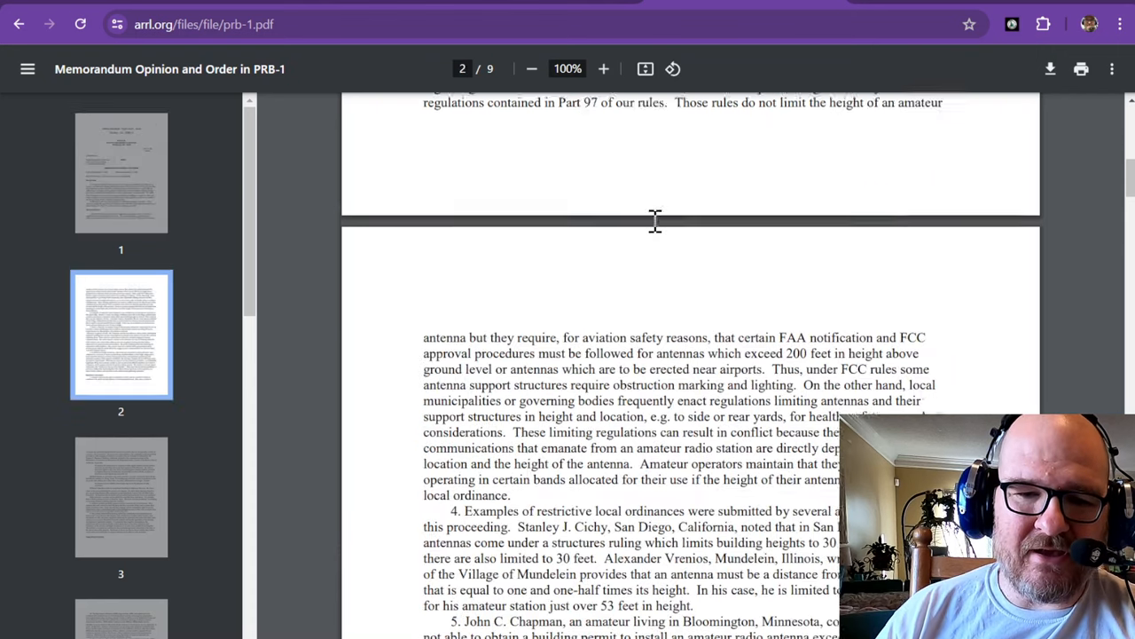
{"action": "scroll", "scroll_direction": "down", "scroll_amount": 3}
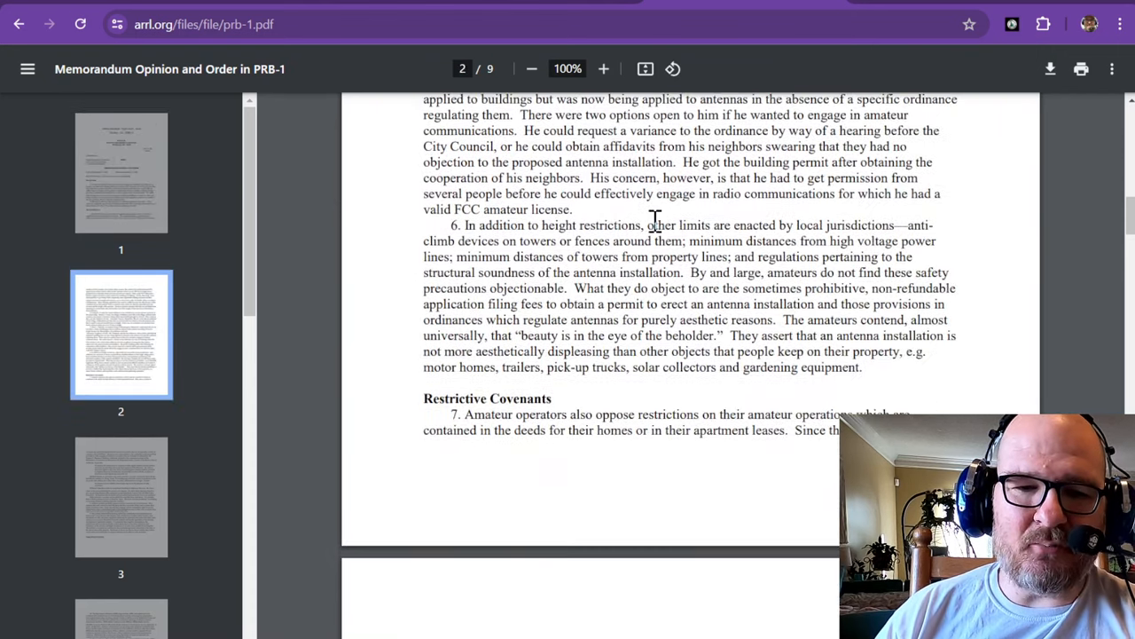
{"action": "scroll", "scroll_direction": "down", "scroll_amount": 3}
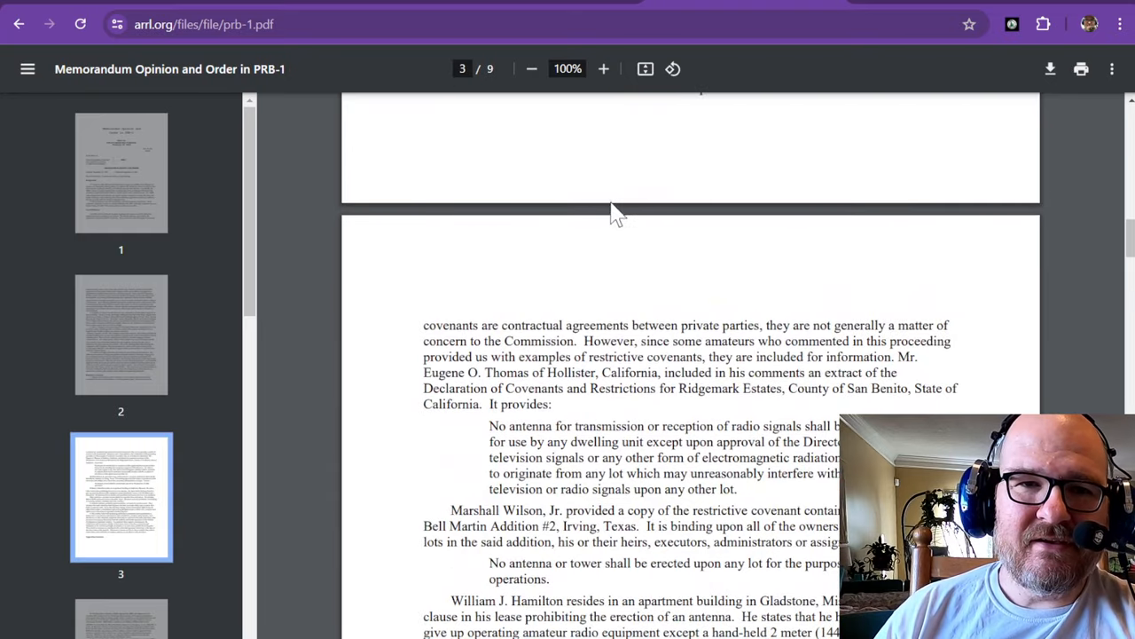
{"action": "scroll", "scroll_direction": "down", "scroll_amount": 3}
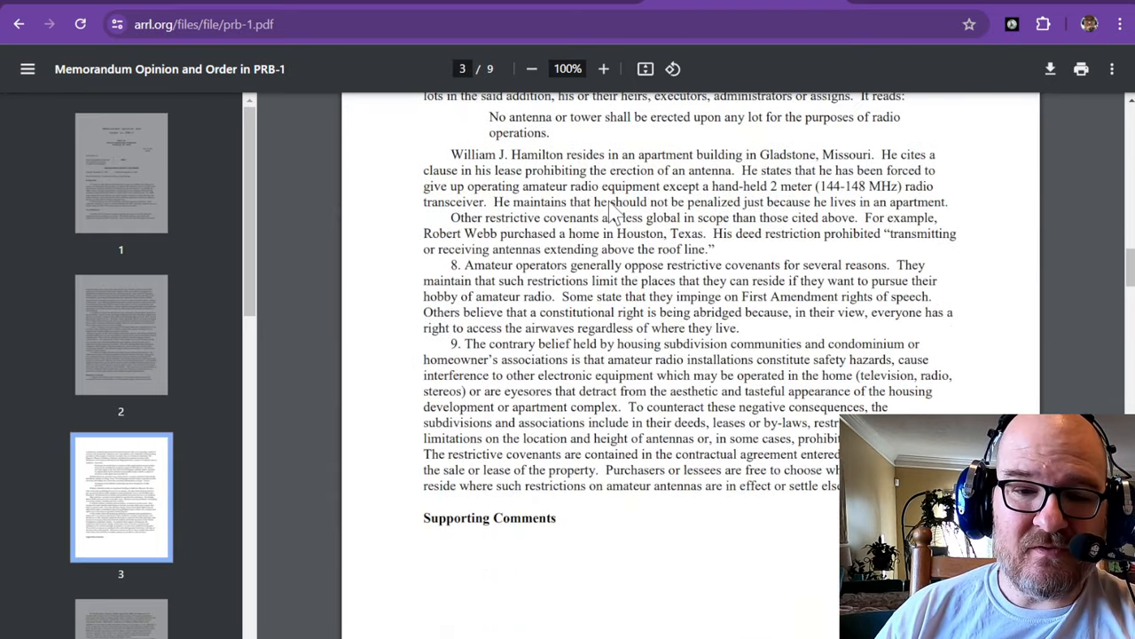
{"action": "scroll", "scroll_direction": "down", "scroll_amount": 3}
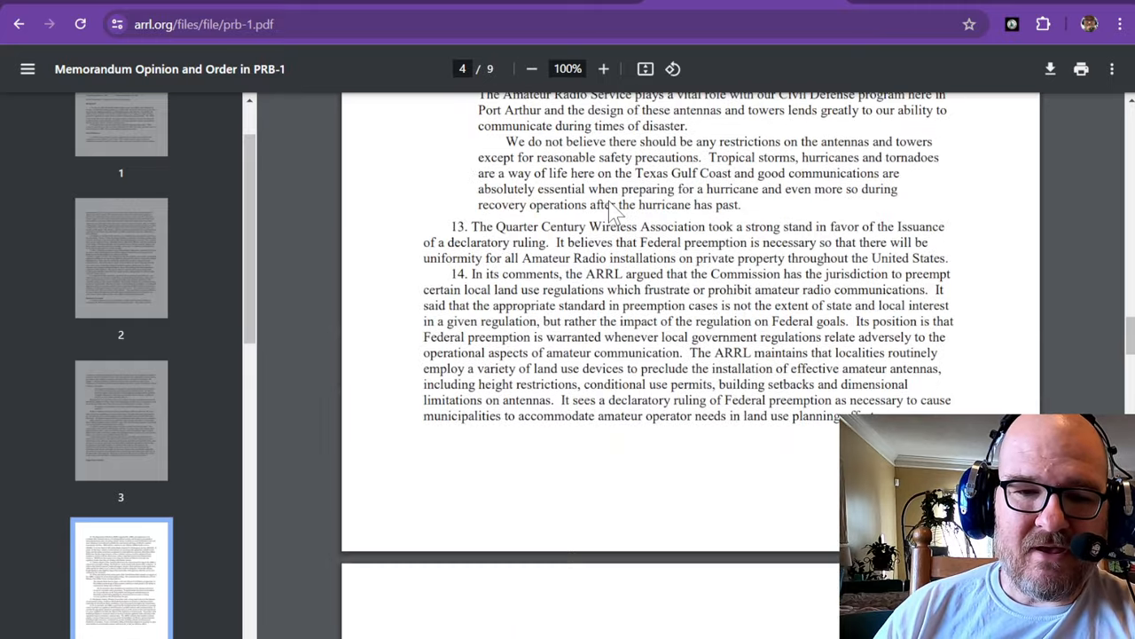
{"action": "scroll", "scroll_direction": "down", "scroll_amount": 3}
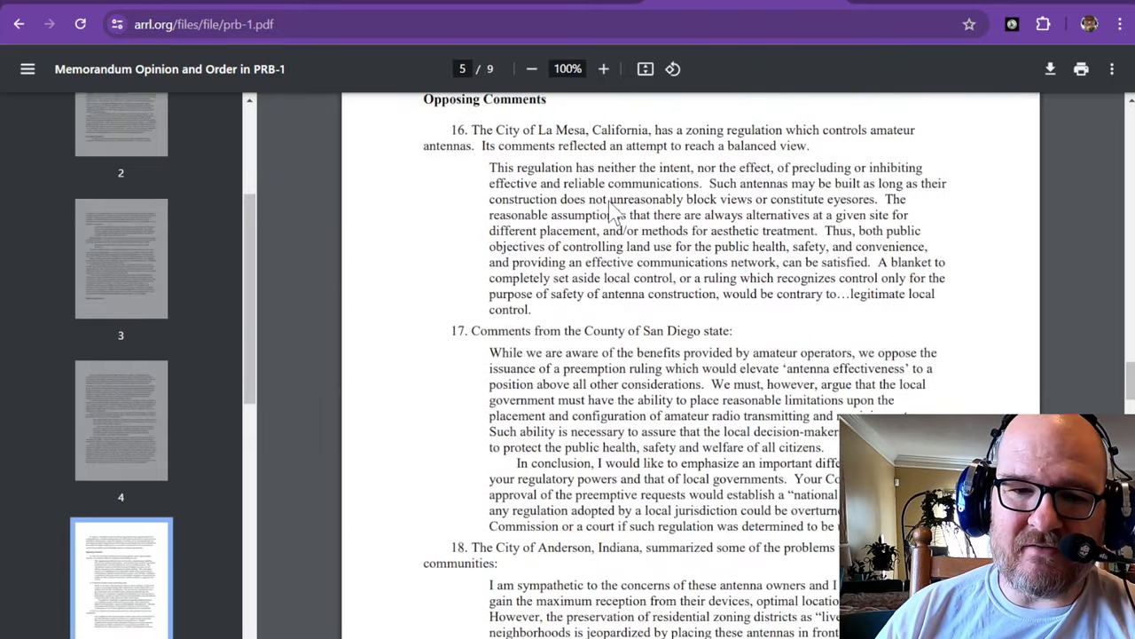
{"action": "scroll", "scroll_direction": "down", "scroll_amount": 3}
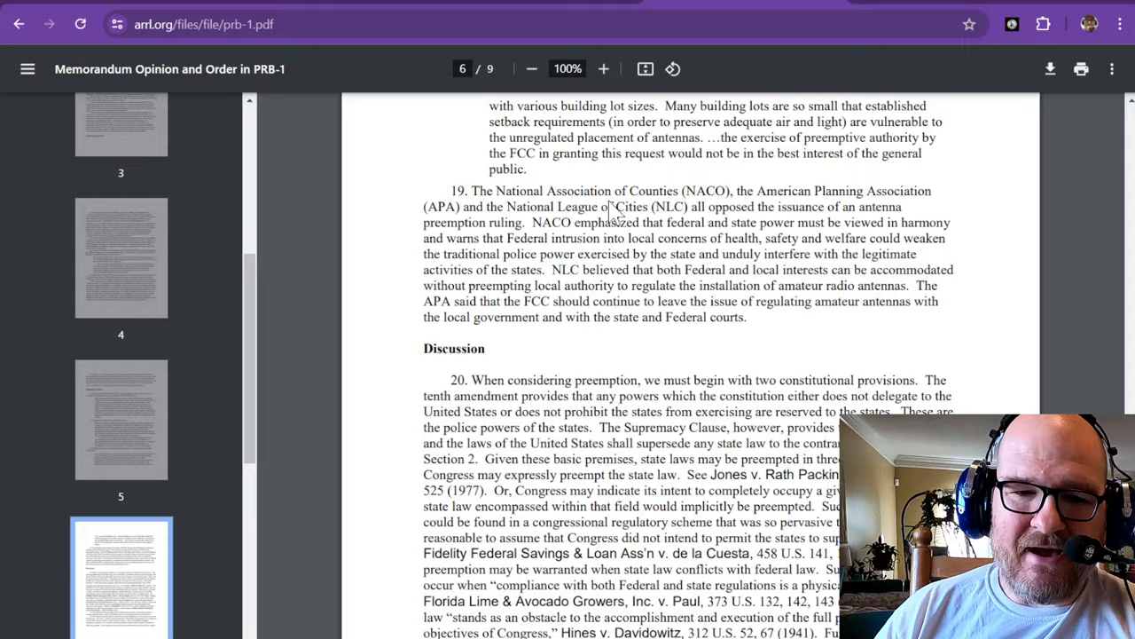
{"action": "scroll", "scroll_direction": "down", "scroll_amount": 3}
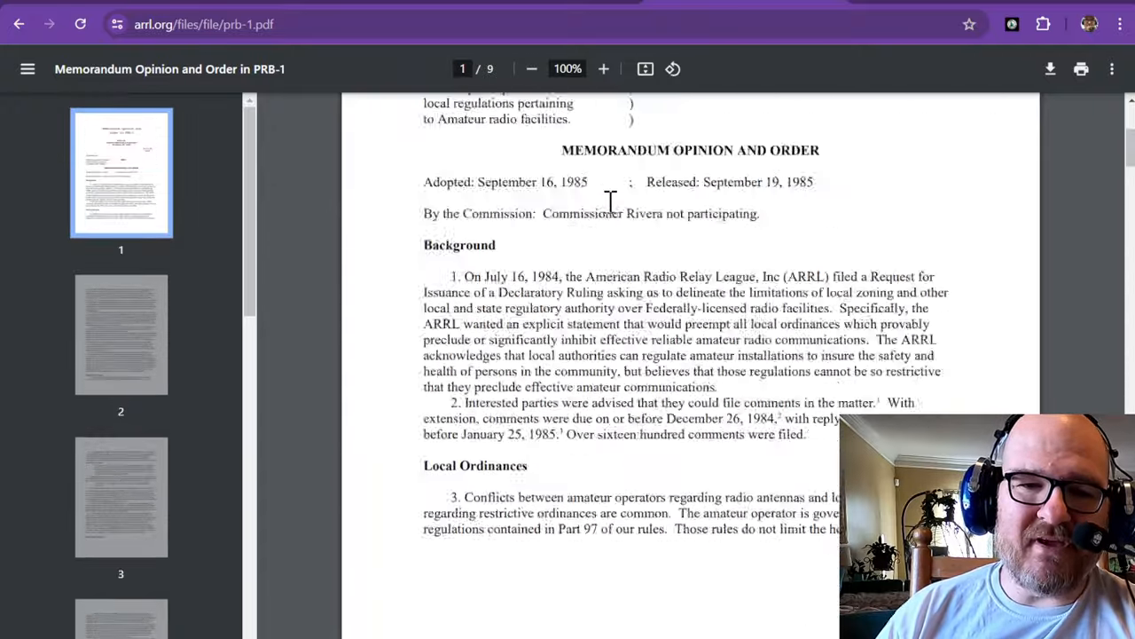
{"action": "scroll", "scroll_direction": "up", "scroll_amount": 3}
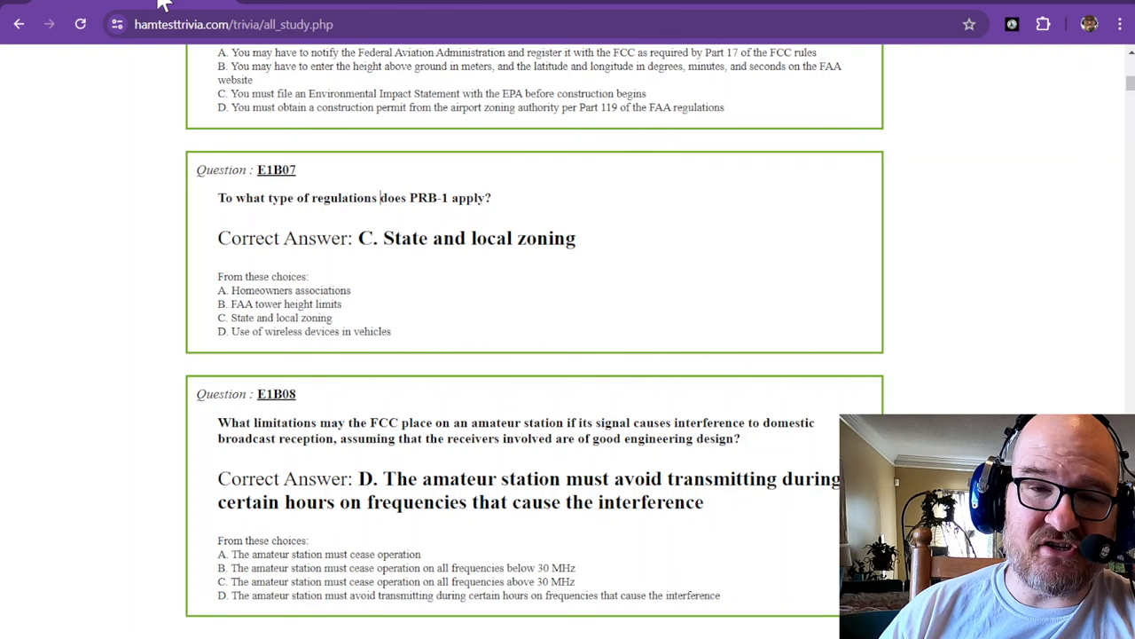
{"action": "mouse_move", "coordinate": [418, 188]}
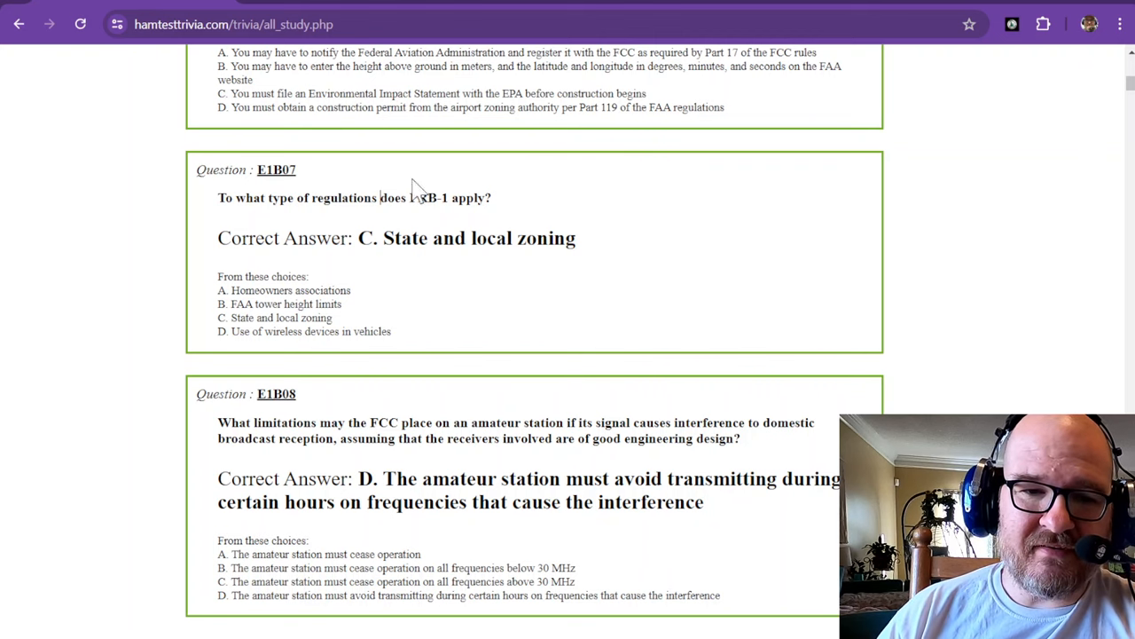
{"action": "scroll", "scroll_direction": "down", "scroll_amount": 3}
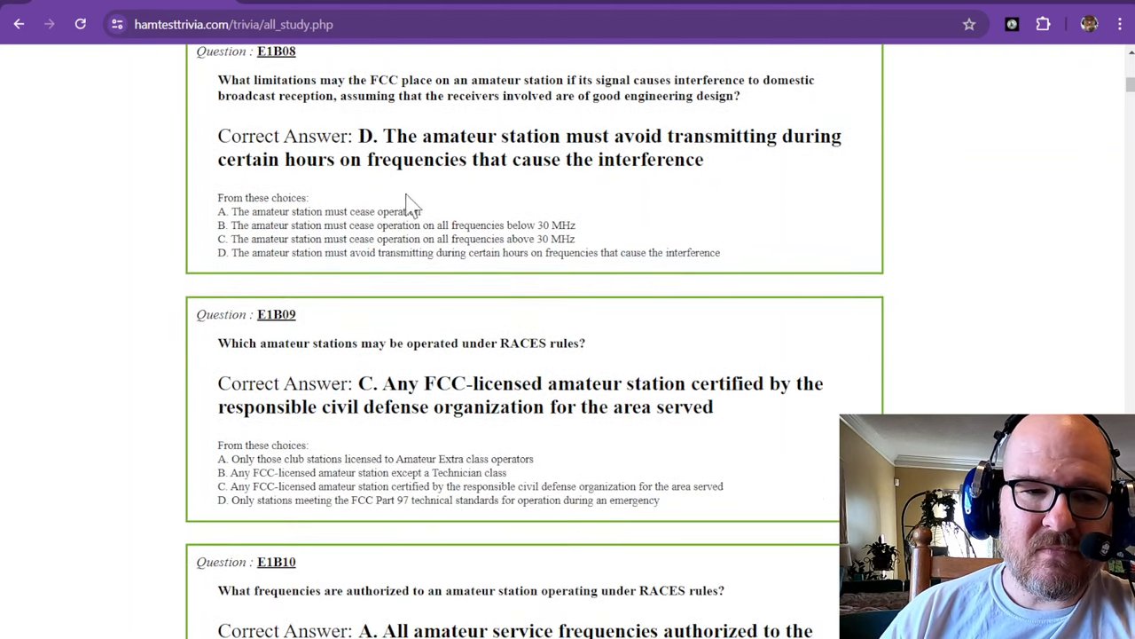
{"action": "mouse_move", "coordinate": [355, 75]}
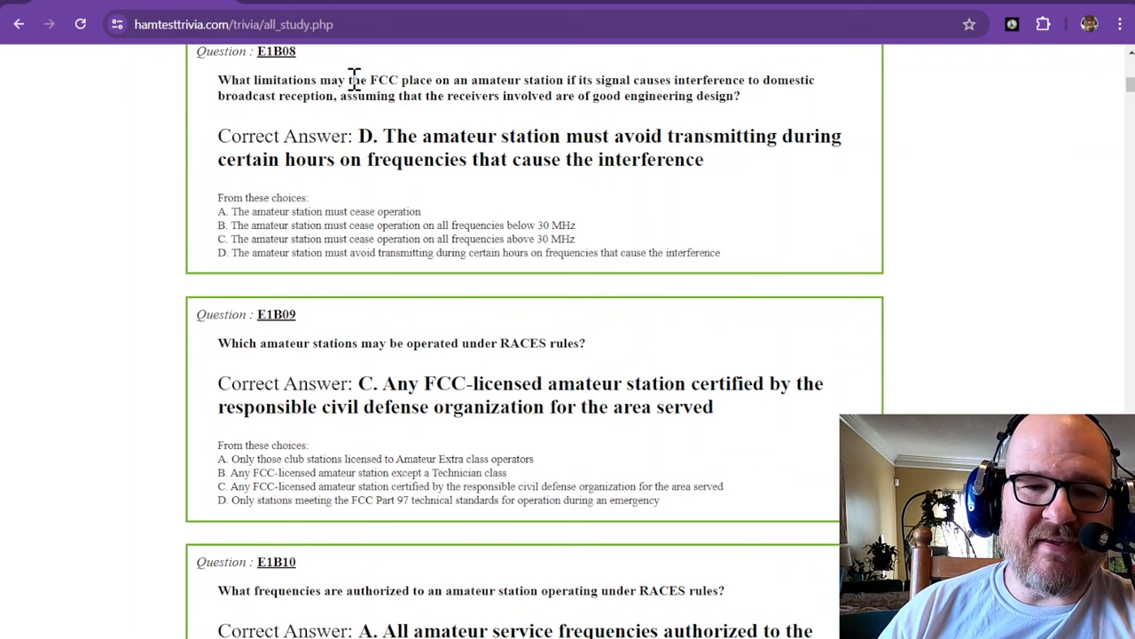
{"action": "mouse_move", "coordinate": [523, 80]}
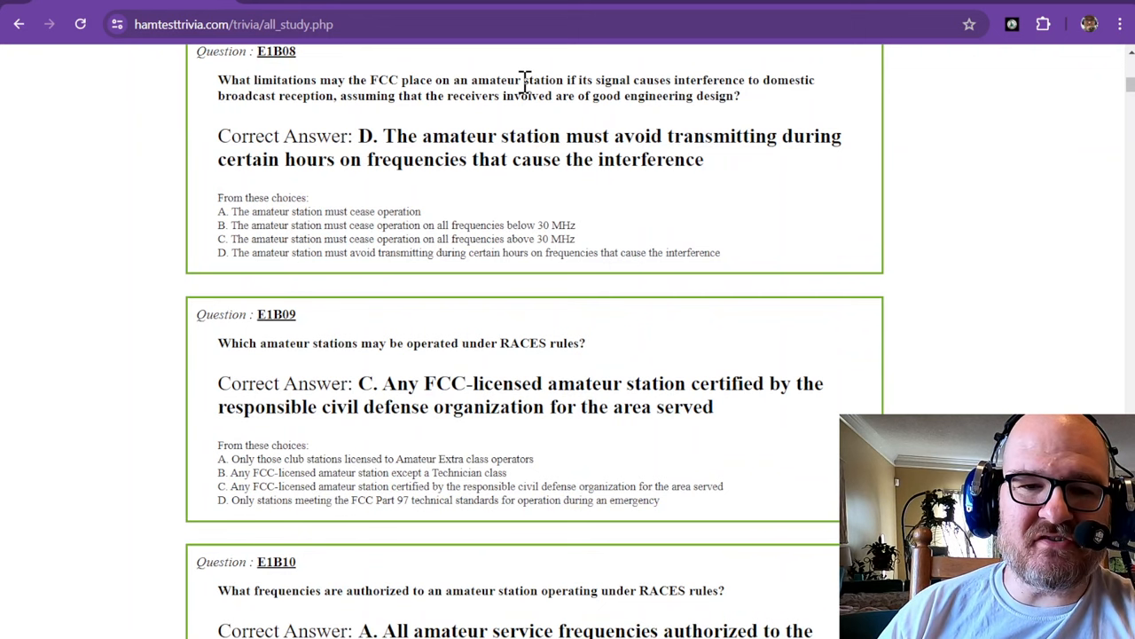
{"action": "mouse_move", "coordinate": [709, 85]}
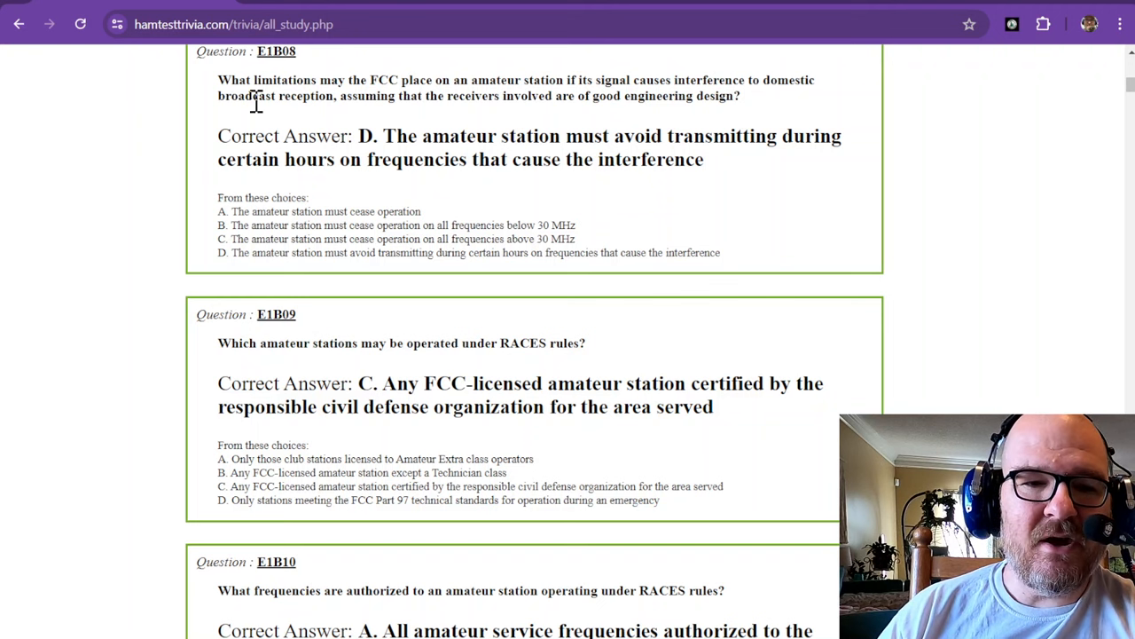
{"action": "mouse_move", "coordinate": [328, 113]}
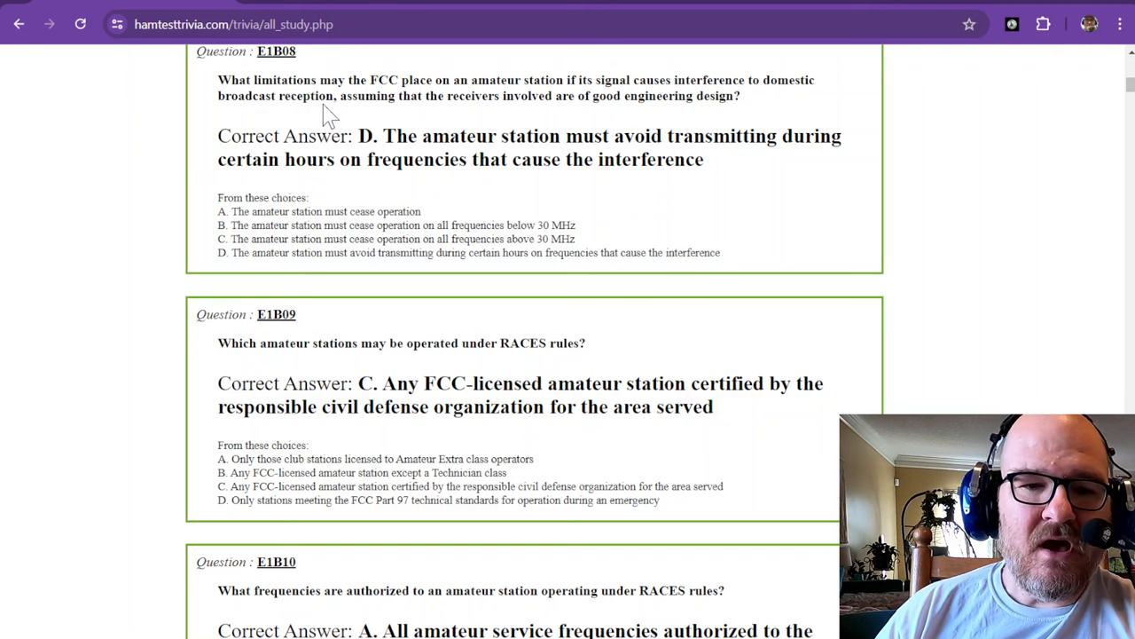
{"action": "mouse_move", "coordinate": [559, 99]}
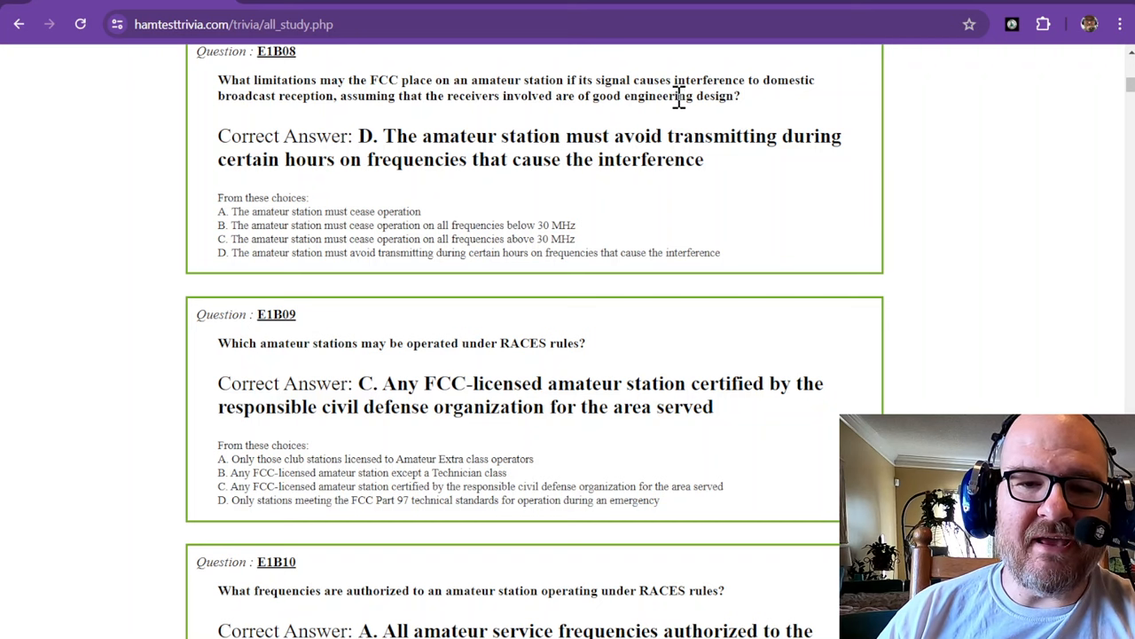
{"action": "mouse_move", "coordinate": [386, 146]}
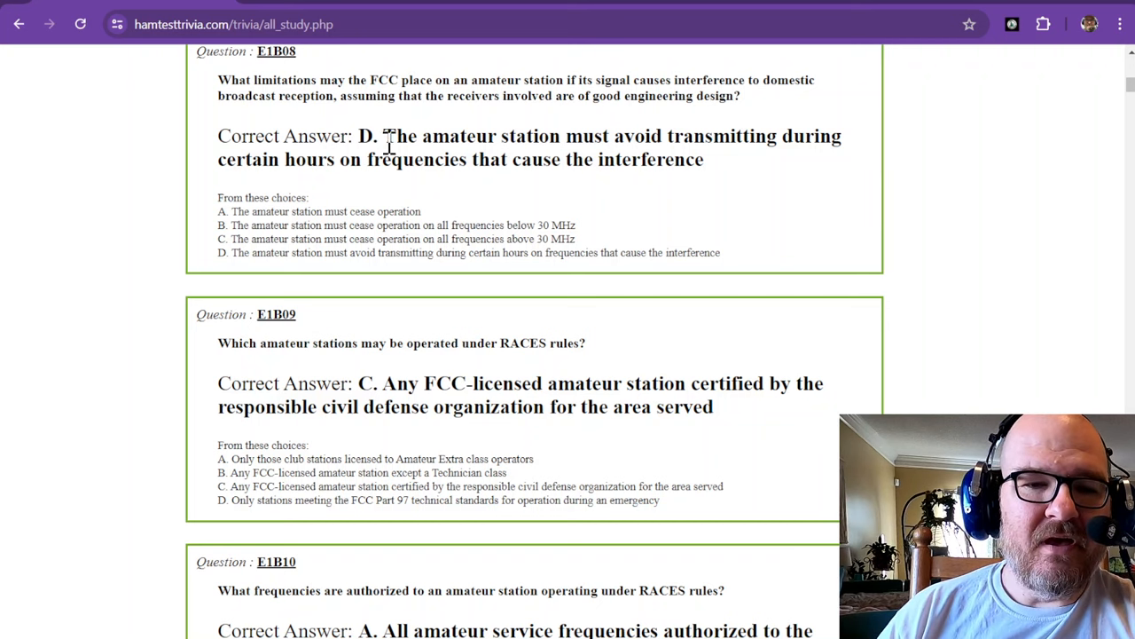
{"action": "mouse_move", "coordinate": [599, 138]}
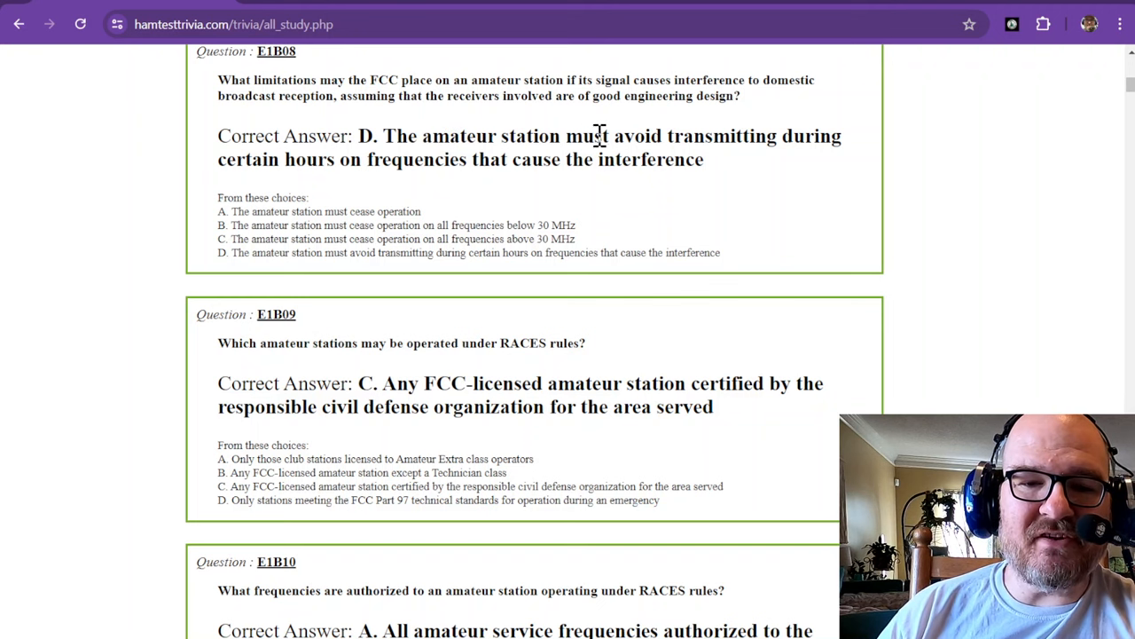
{"action": "mouse_move", "coordinate": [351, 168]}
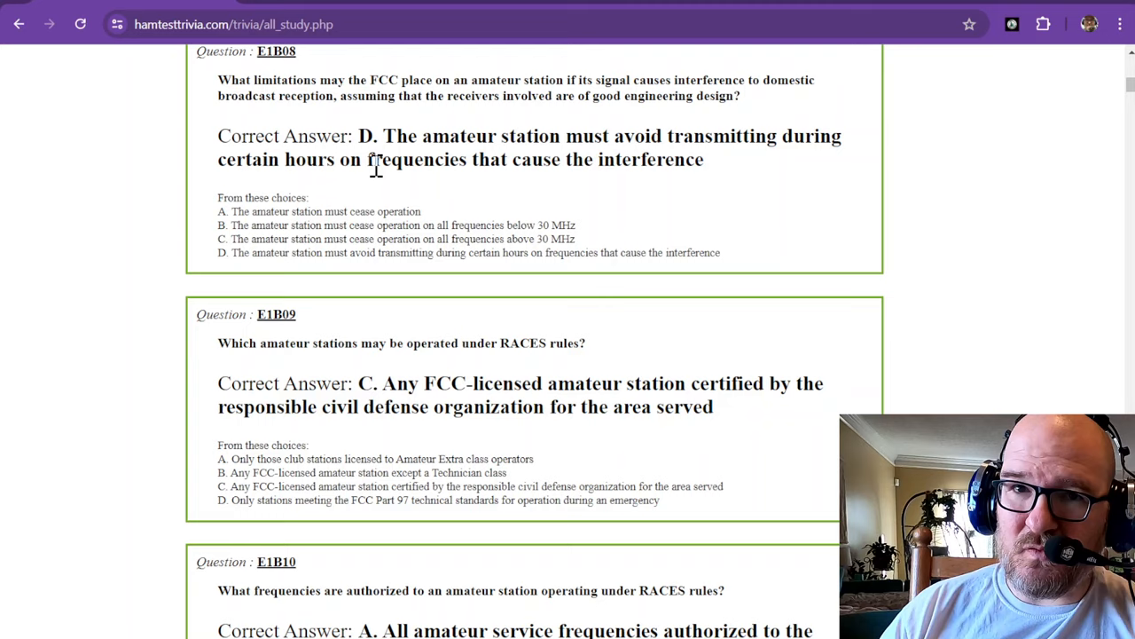
{"action": "scroll", "scroll_direction": "down", "scroll_amount": 3}
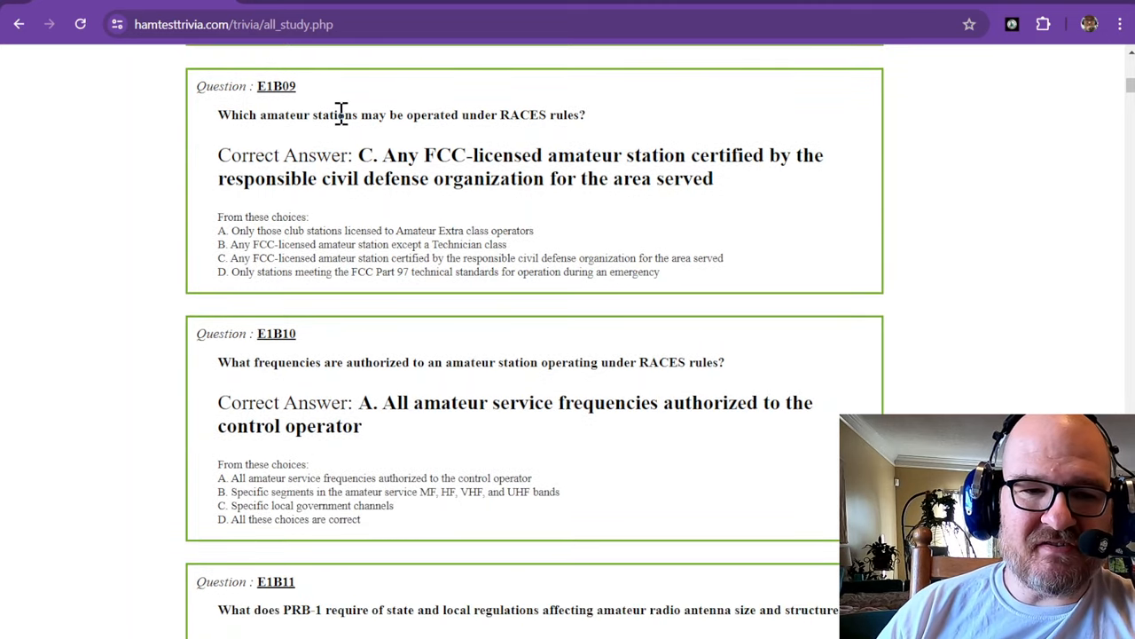
{"action": "mouse_move", "coordinate": [486, 113]}
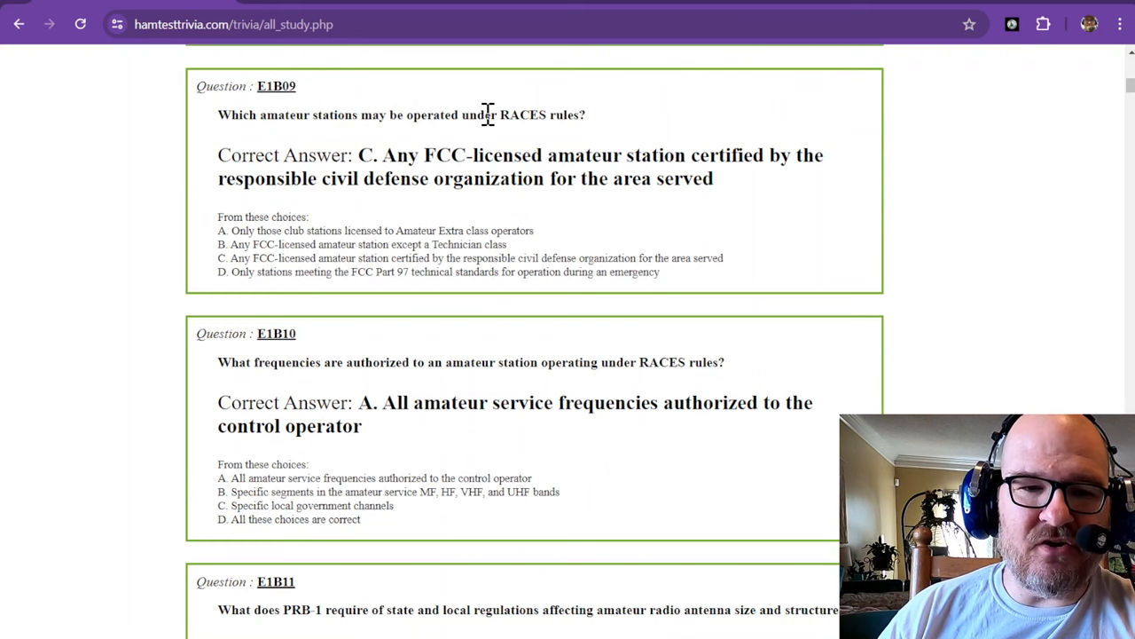
{"action": "mouse_move", "coordinate": [578, 106]}
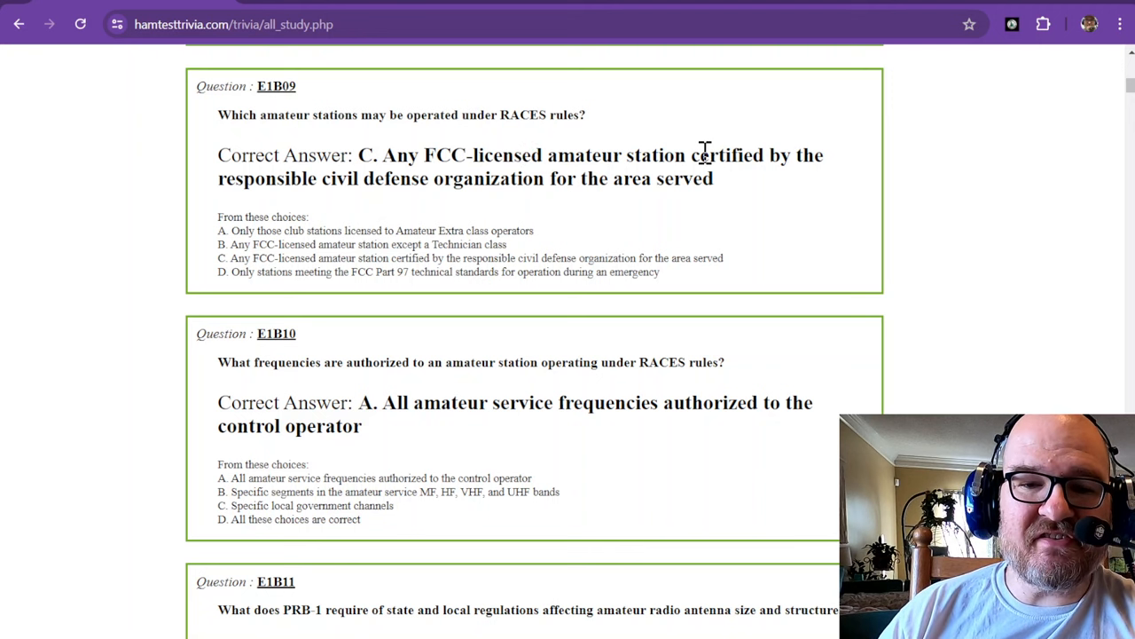
{"action": "mouse_move", "coordinate": [267, 177]}
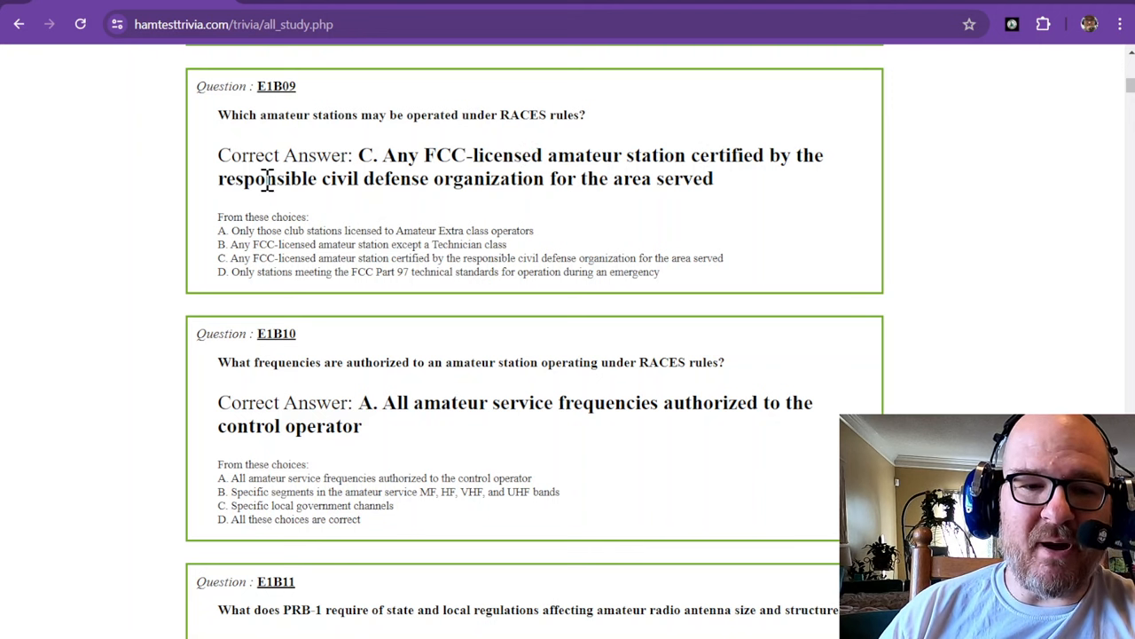
{"action": "mouse_move", "coordinate": [539, 177]}
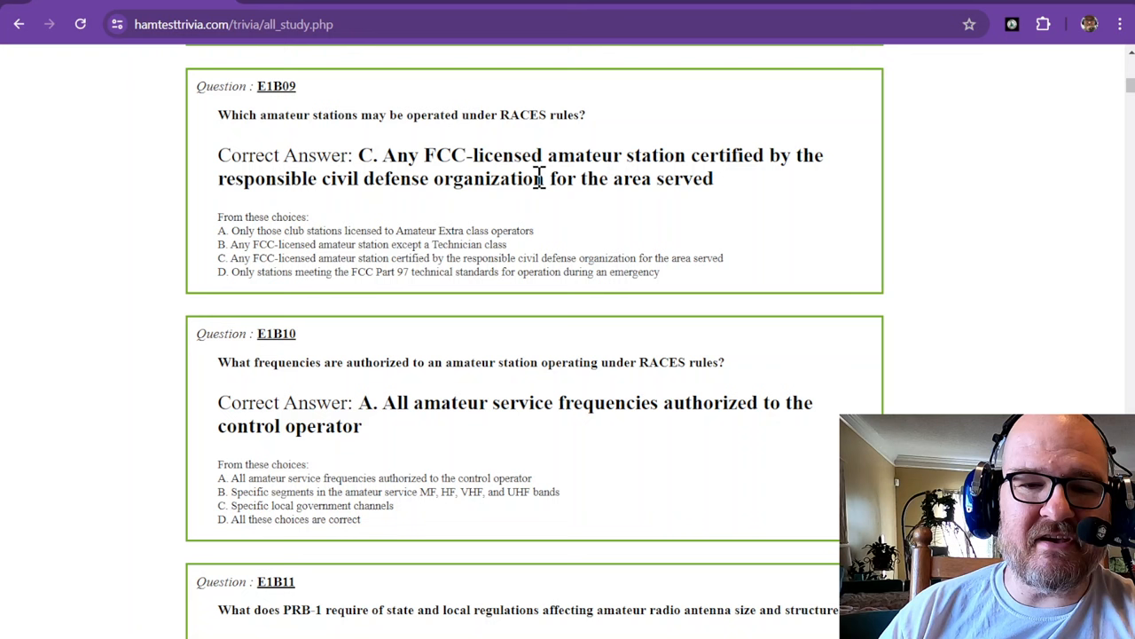
{"action": "mouse_move", "coordinate": [621, 172]}
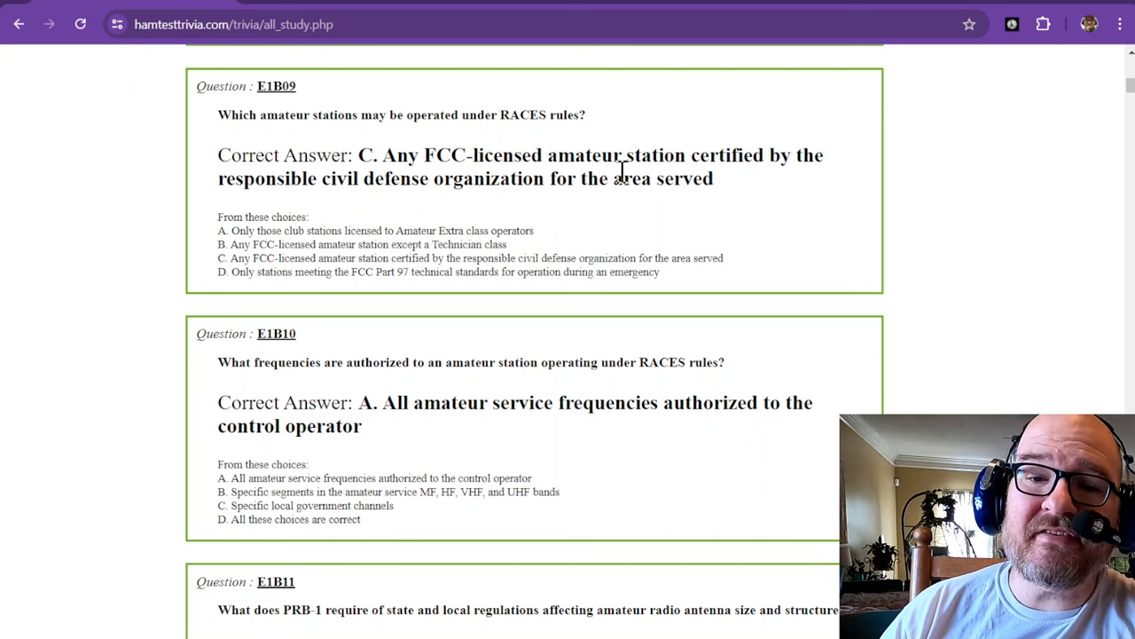
{"action": "mouse_move", "coordinate": [676, 177]}
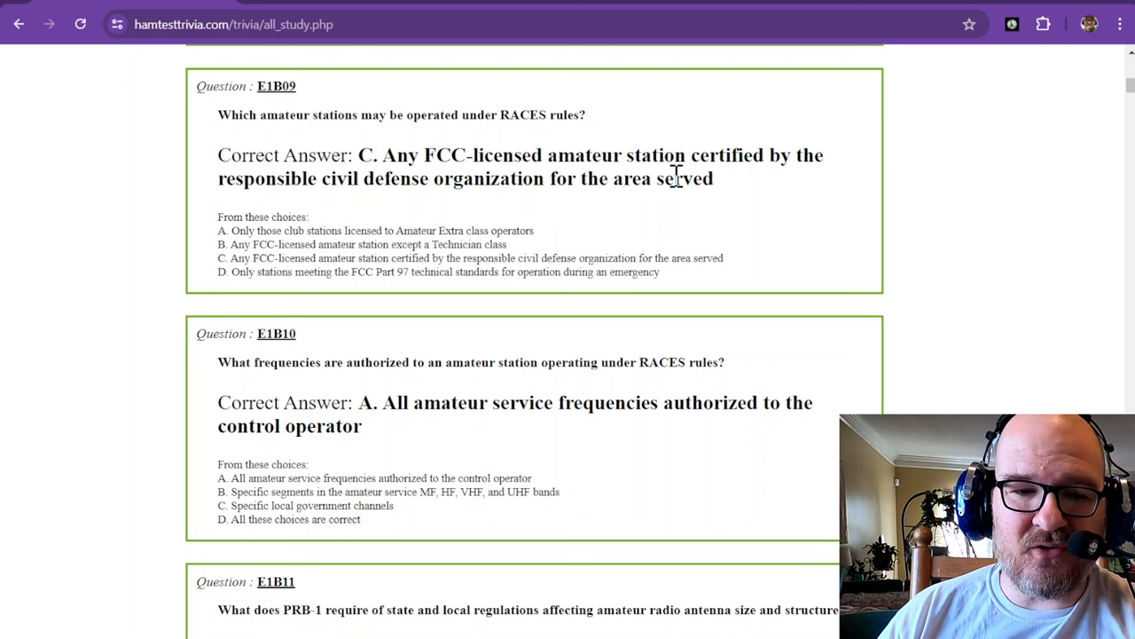
{"action": "scroll", "scroll_direction": "down", "scroll_amount": 3}
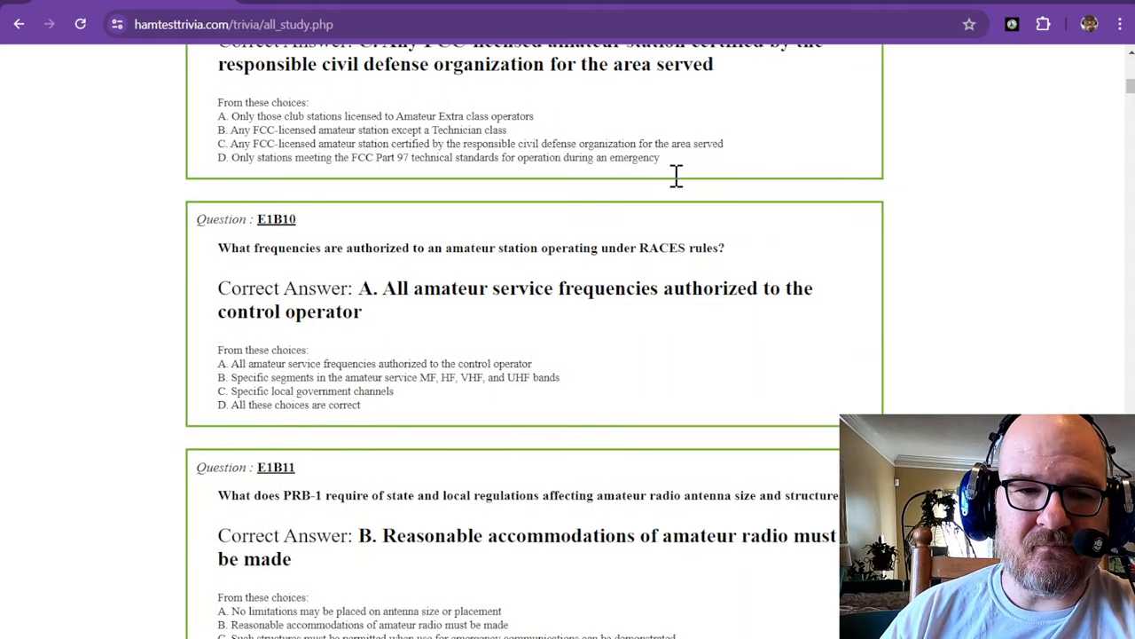
{"action": "scroll", "scroll_direction": "down", "scroll_amount": 3}
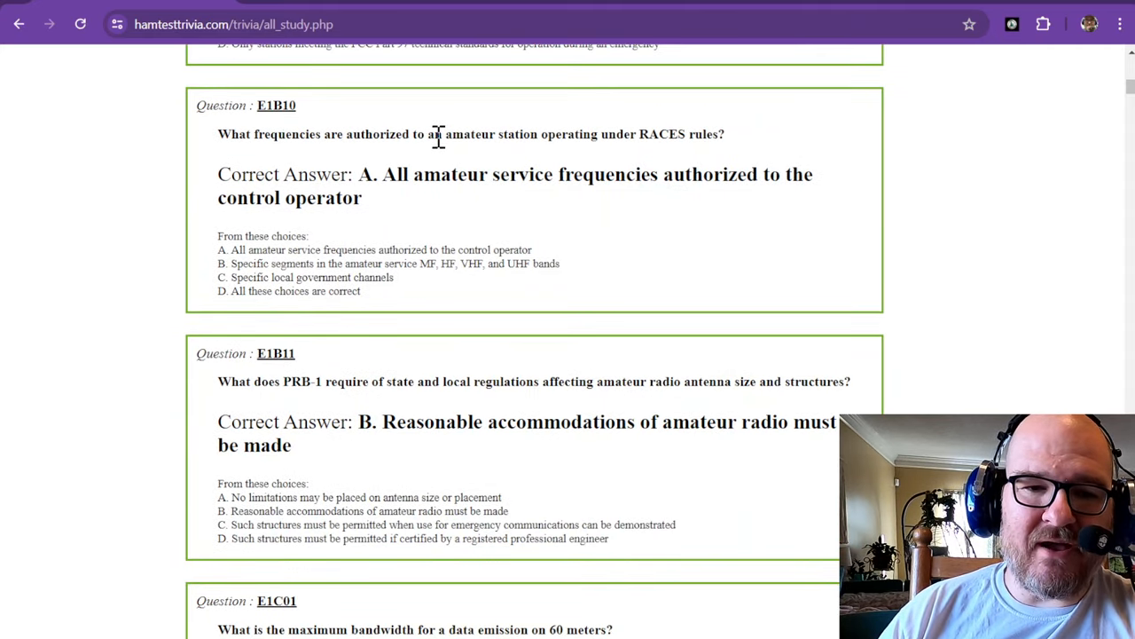
{"action": "mouse_move", "coordinate": [559, 134]}
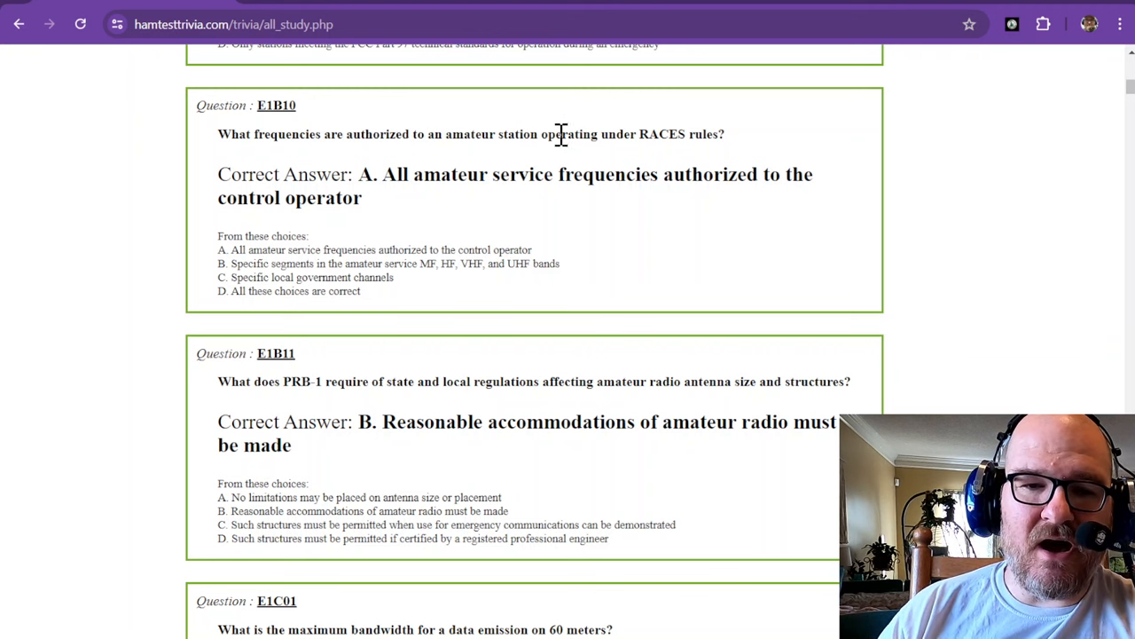
{"action": "mouse_move", "coordinate": [703, 133]}
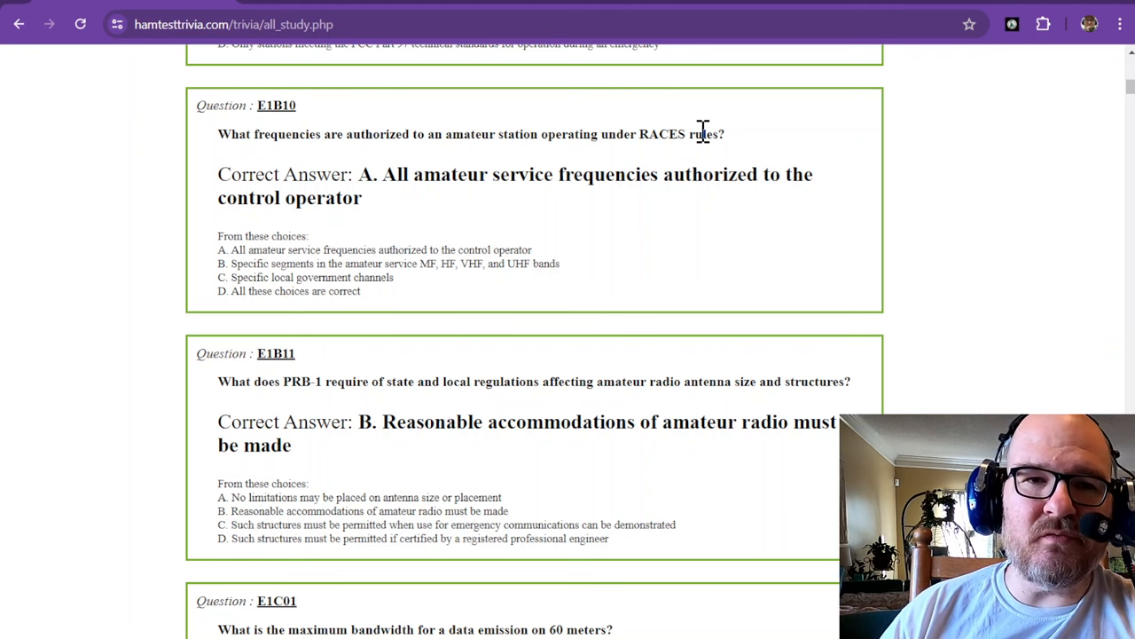
{"action": "mouse_move", "coordinate": [716, 151]}
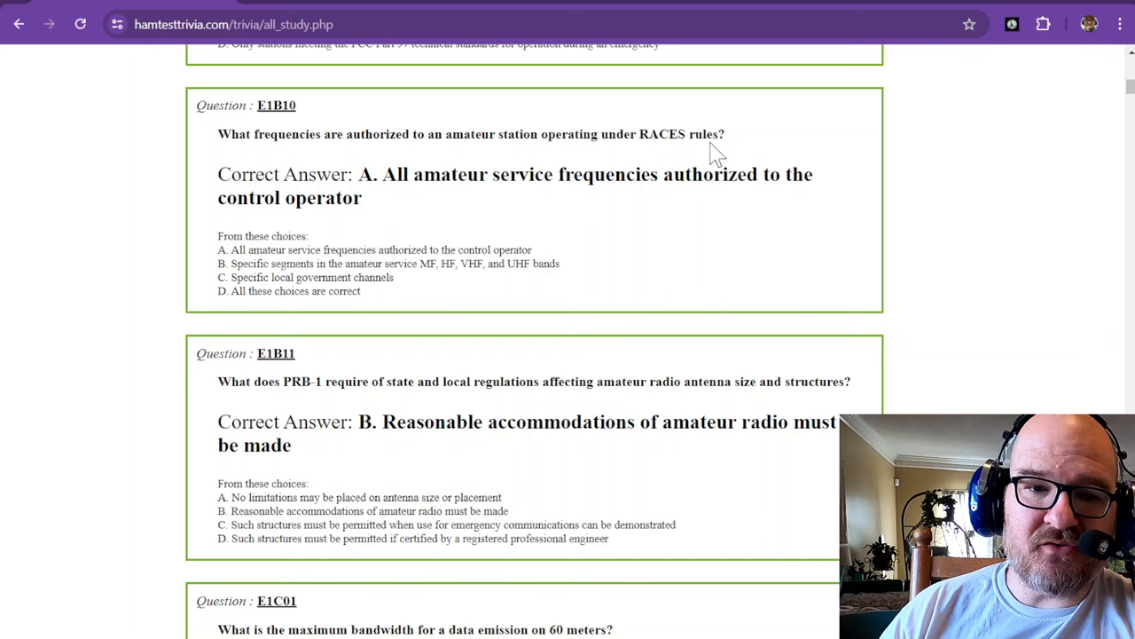
{"action": "mouse_move", "coordinate": [387, 183]}
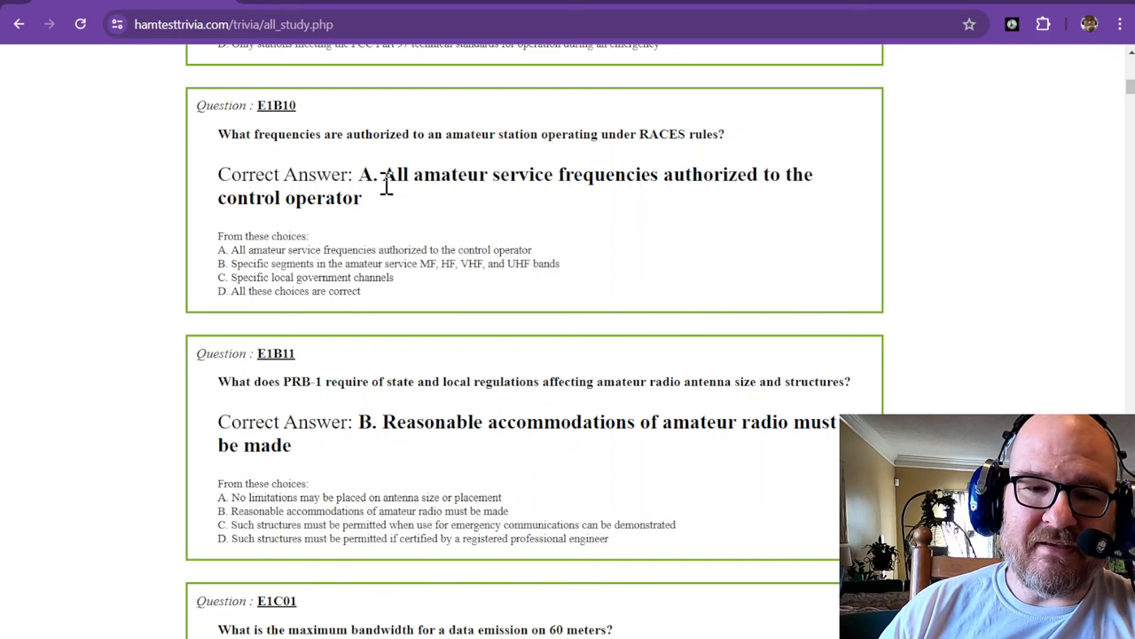
{"action": "mouse_move", "coordinate": [630, 164]}
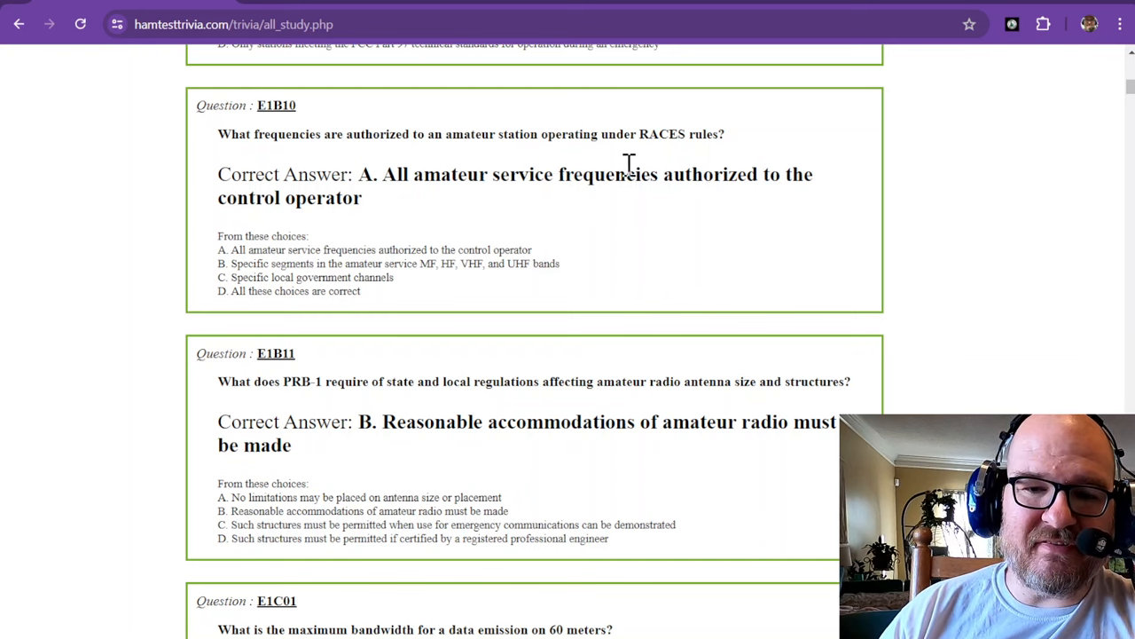
{"action": "mouse_move", "coordinate": [689, 174]}
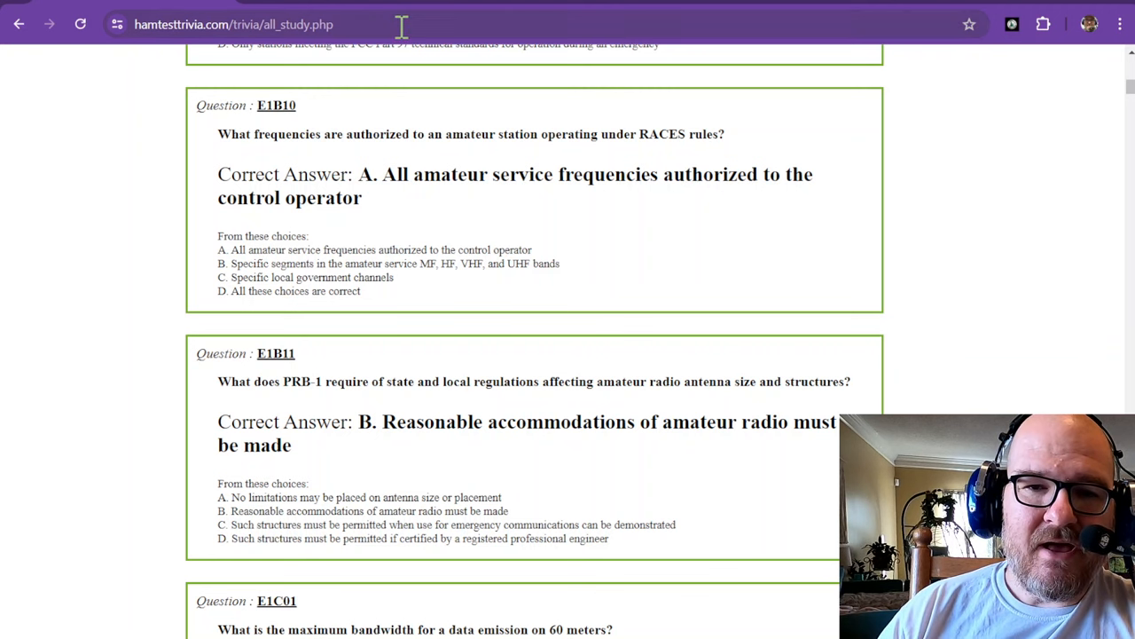
{"action": "mouse_move", "coordinate": [376, 176]}
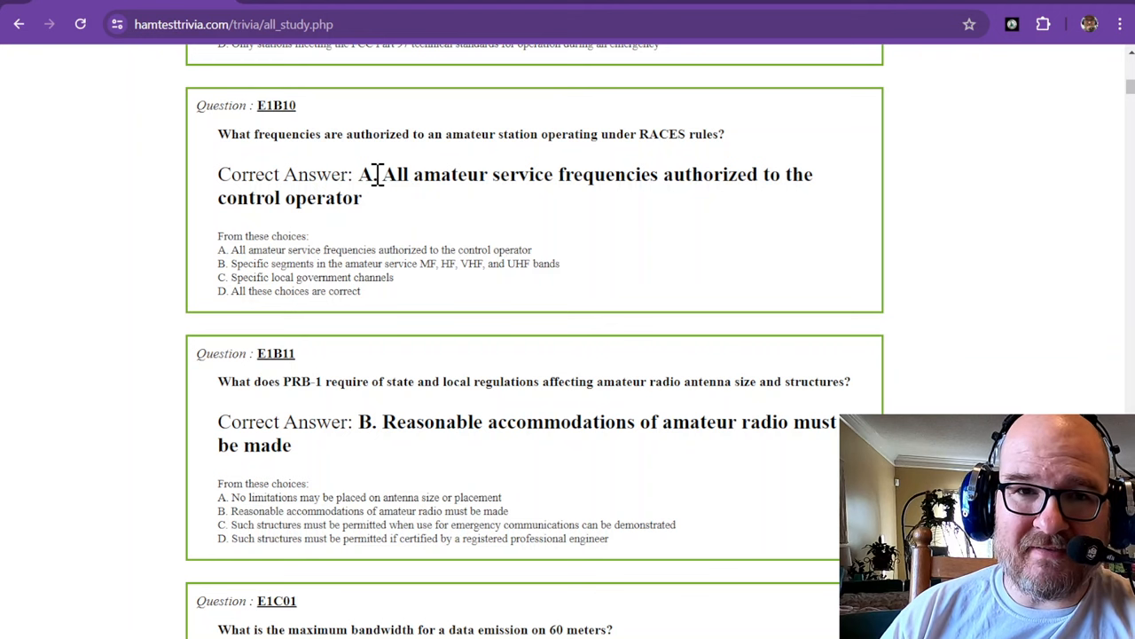
{"action": "scroll", "scroll_direction": "down", "scroll_amount": 3}
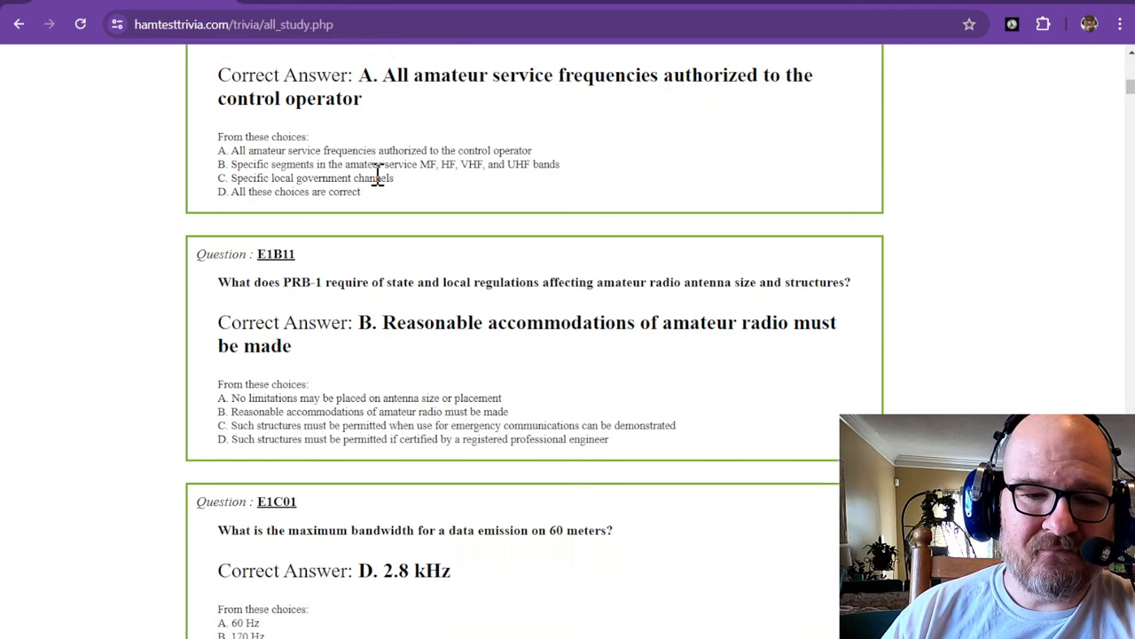
{"action": "scroll", "scroll_direction": "down", "scroll_amount": 3}
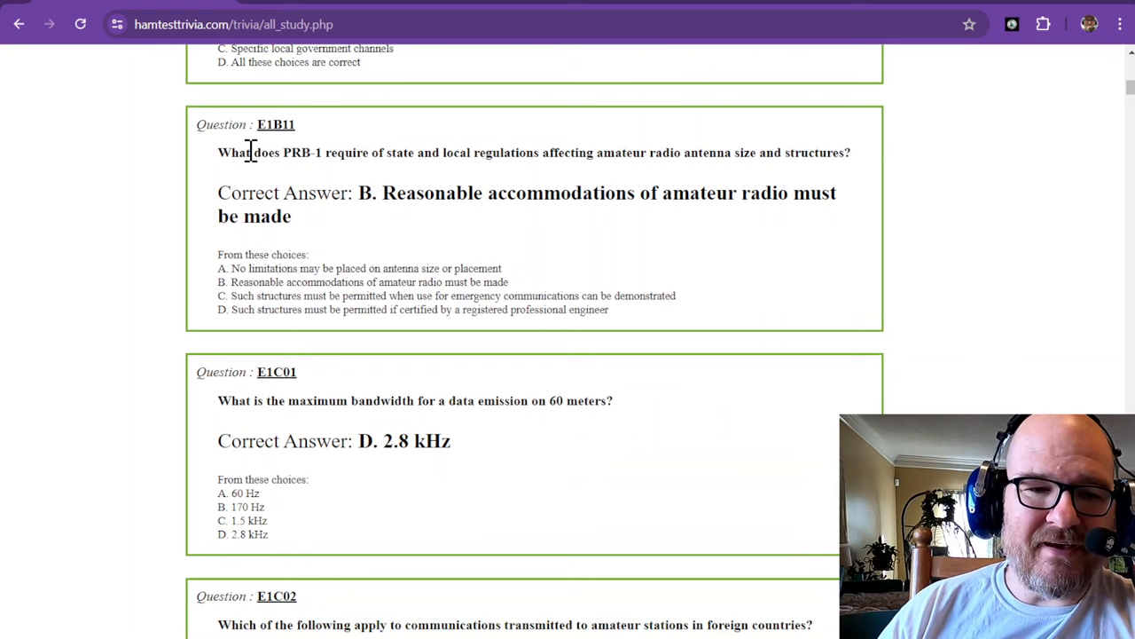
{"action": "mouse_move", "coordinate": [361, 153]}
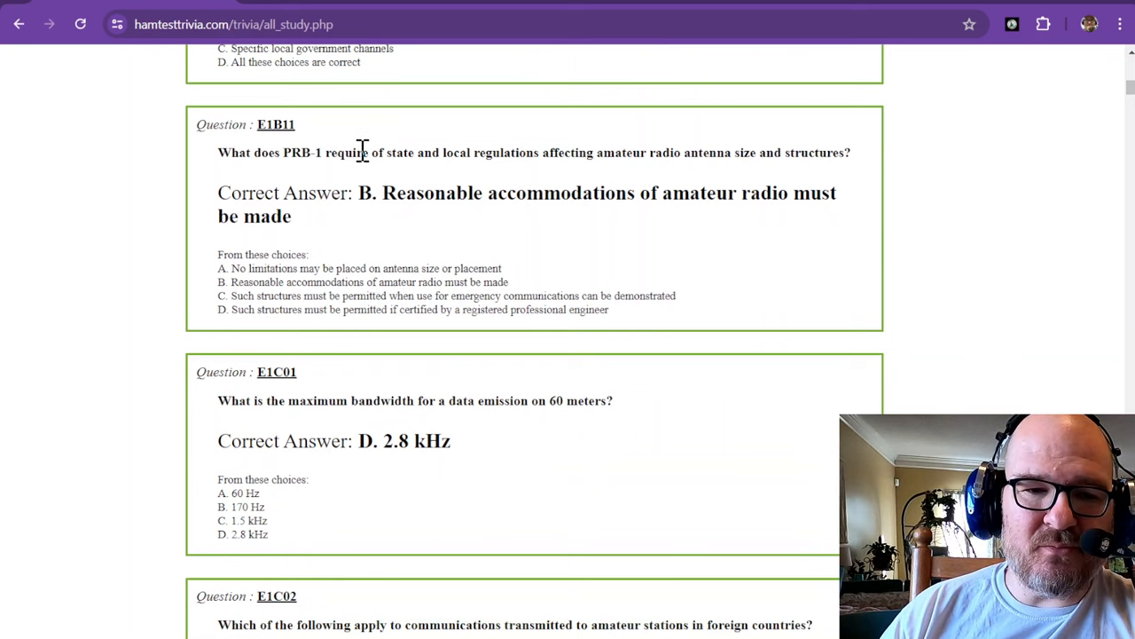
{"action": "mouse_move", "coordinate": [484, 153]}
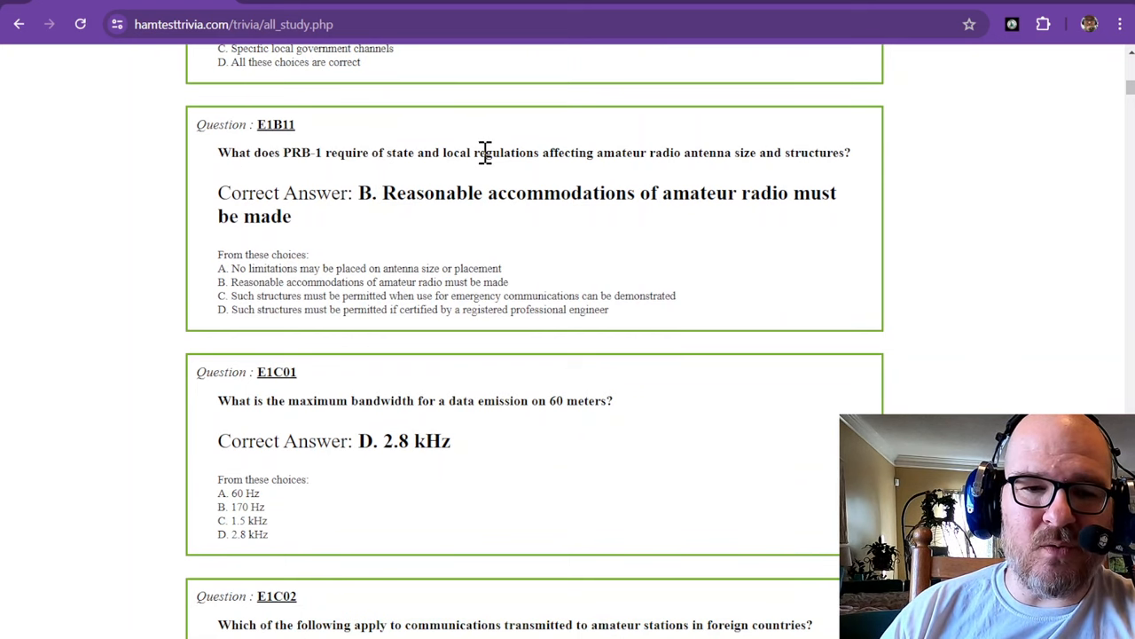
{"action": "mouse_move", "coordinate": [654, 153]}
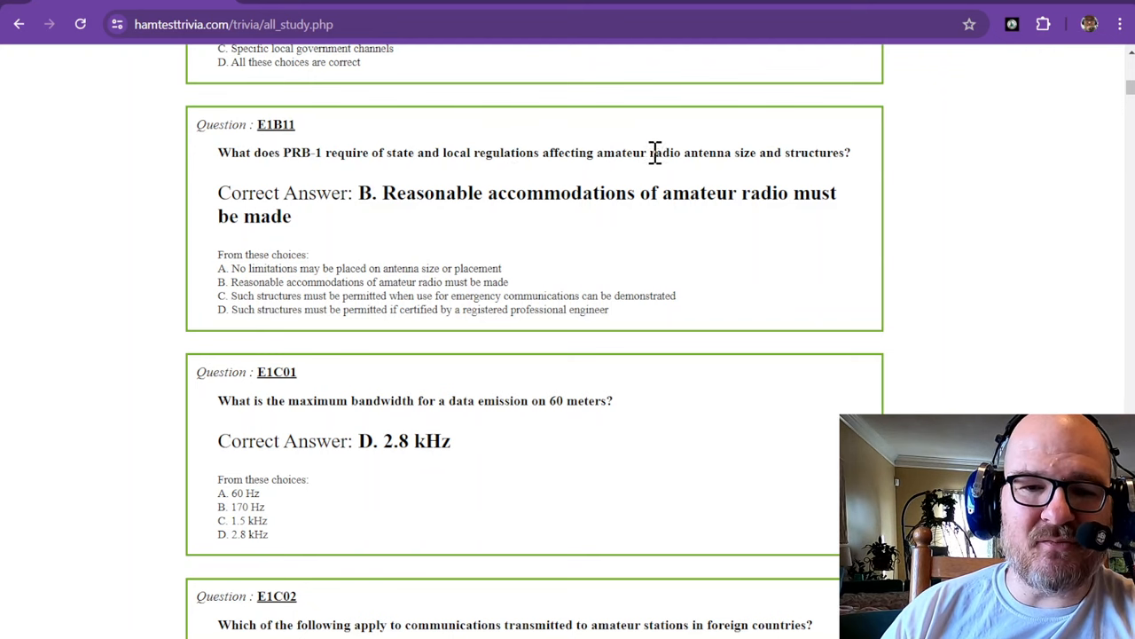
{"action": "mouse_move", "coordinate": [823, 152]}
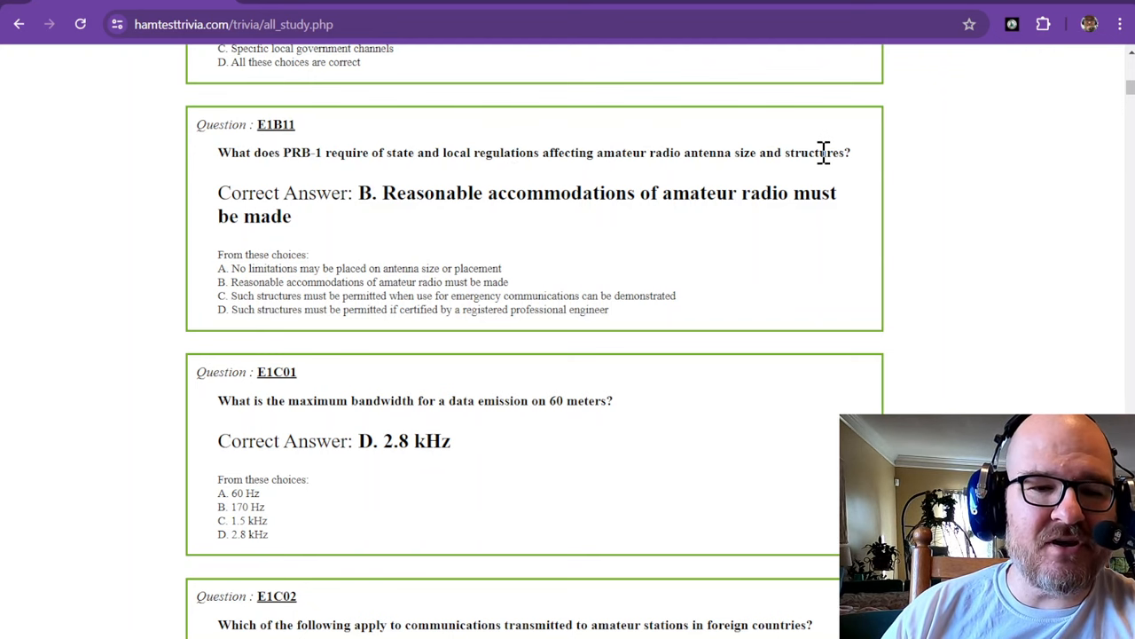
{"action": "mouse_move", "coordinate": [387, 199]}
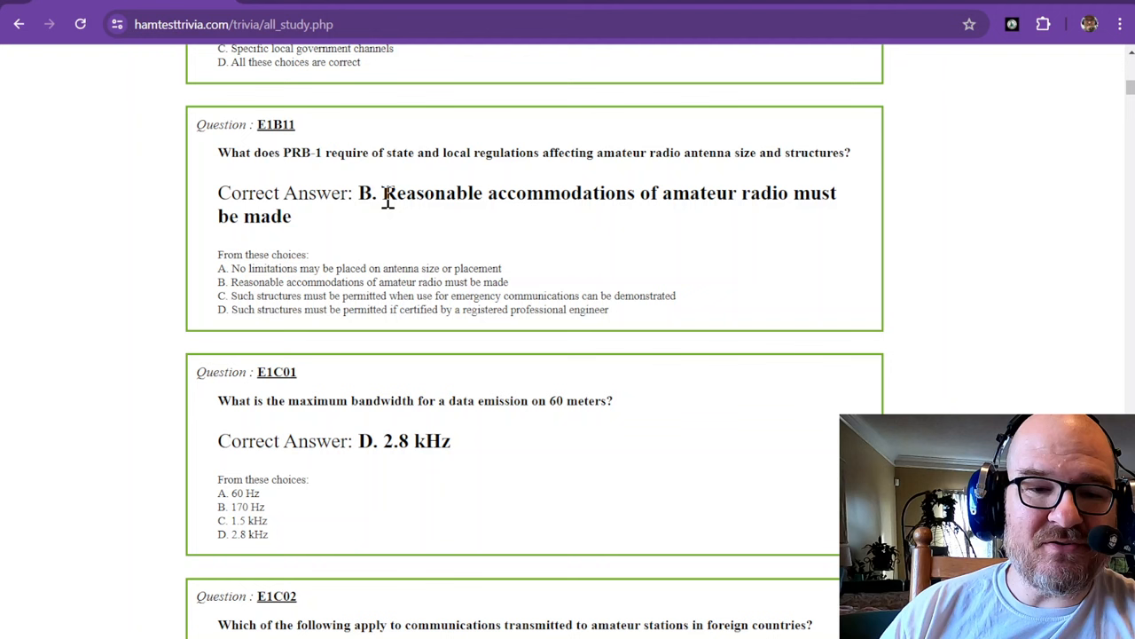
{"action": "mouse_move", "coordinate": [543, 195]}
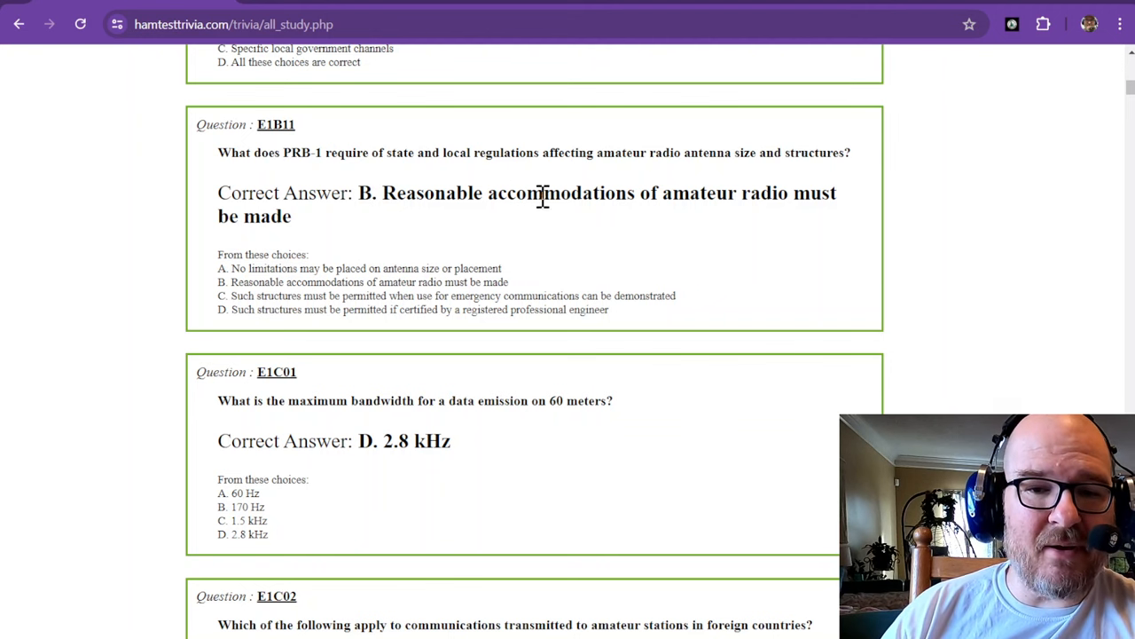